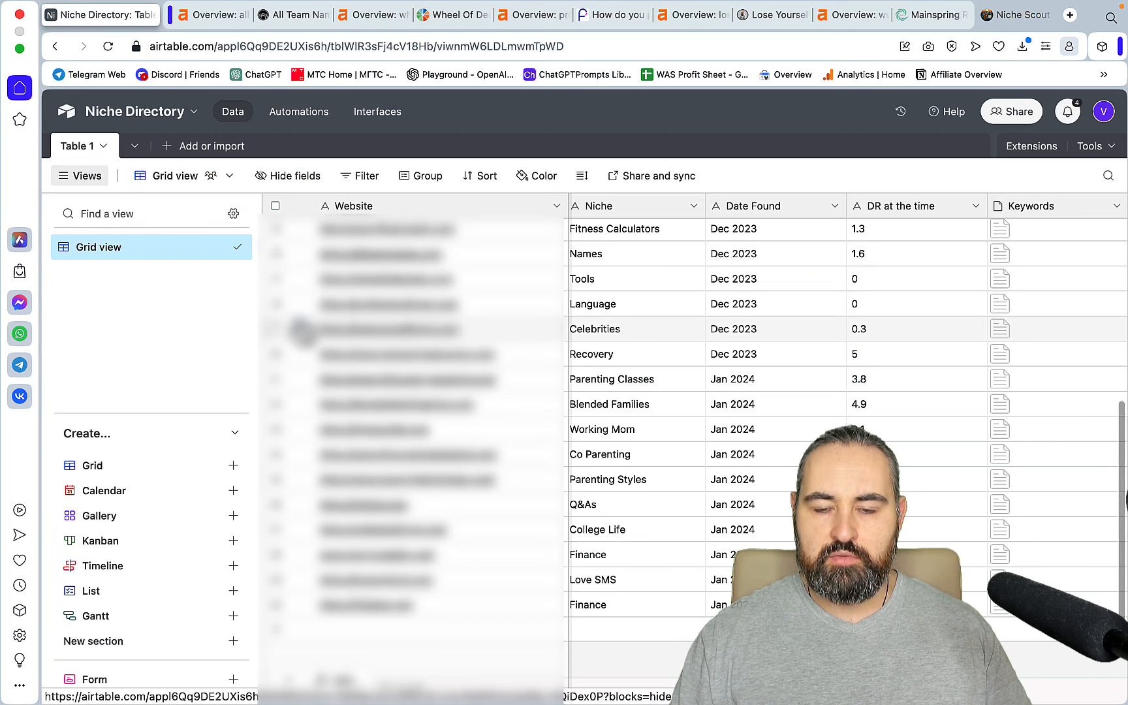
# Scan the Niche Directory rows, then bring up the allteamnames.com Ahrefs overview.
pyautogui.scroll(3)
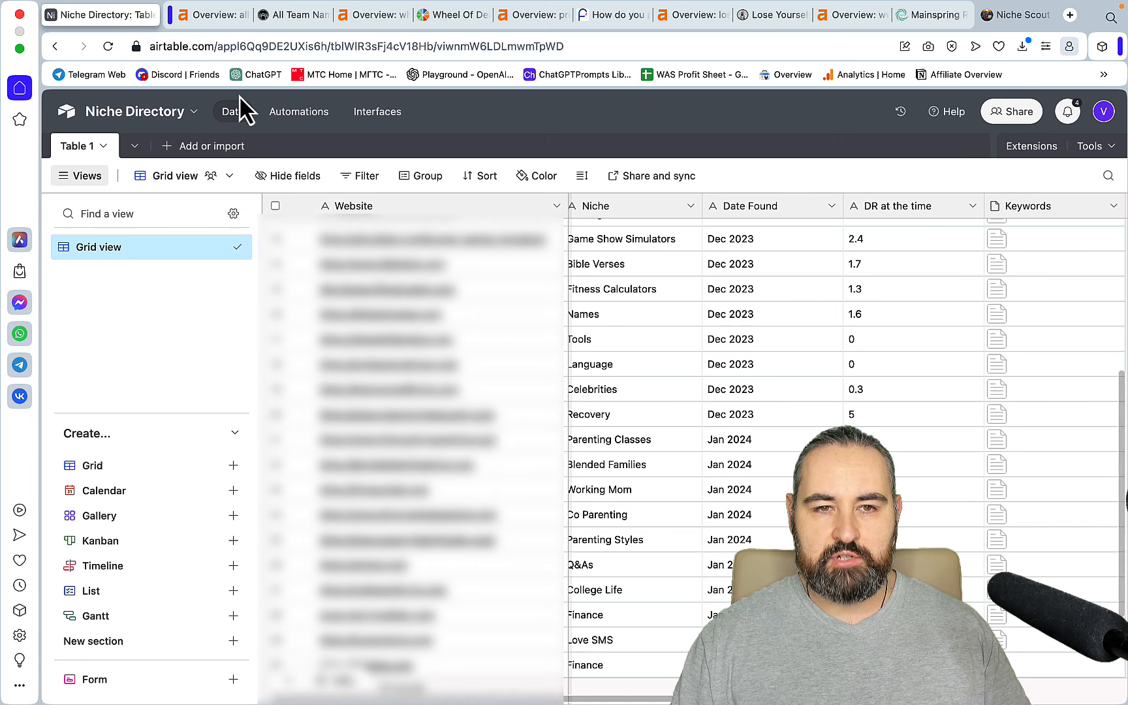
pyautogui.click(194, 14)
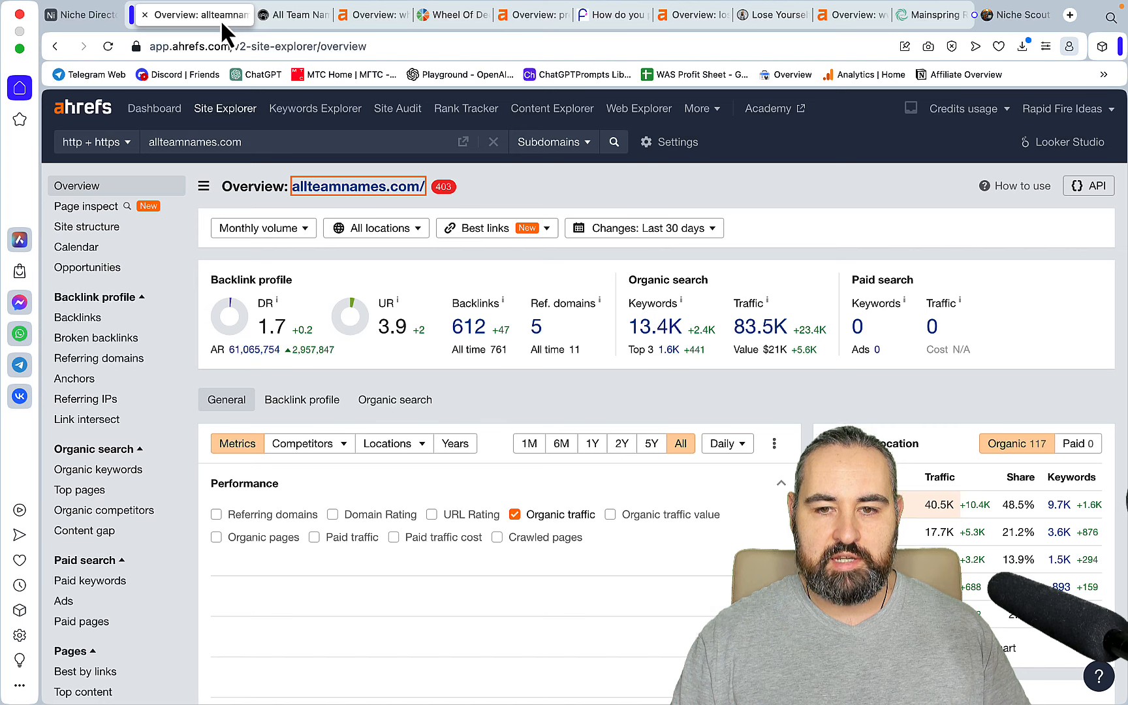
pyautogui.moveTo(317, 90)
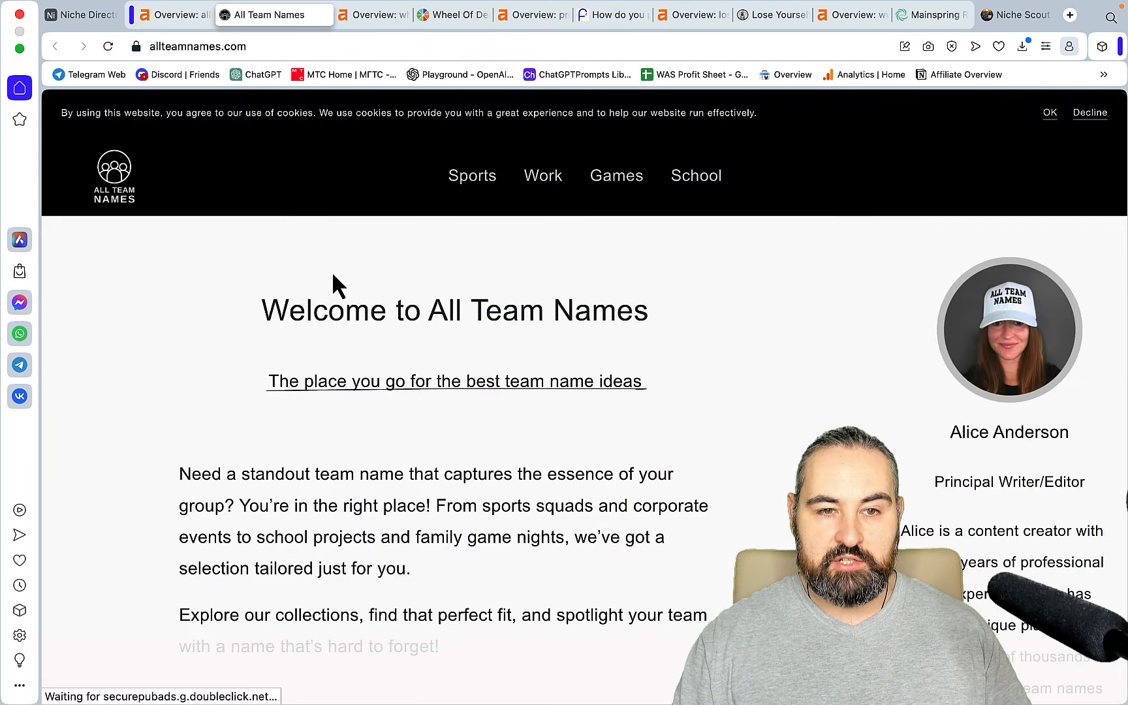
# Browse the All Team Names homepage categories, then return to its Ahrefs overview.
pyautogui.scroll(-3)
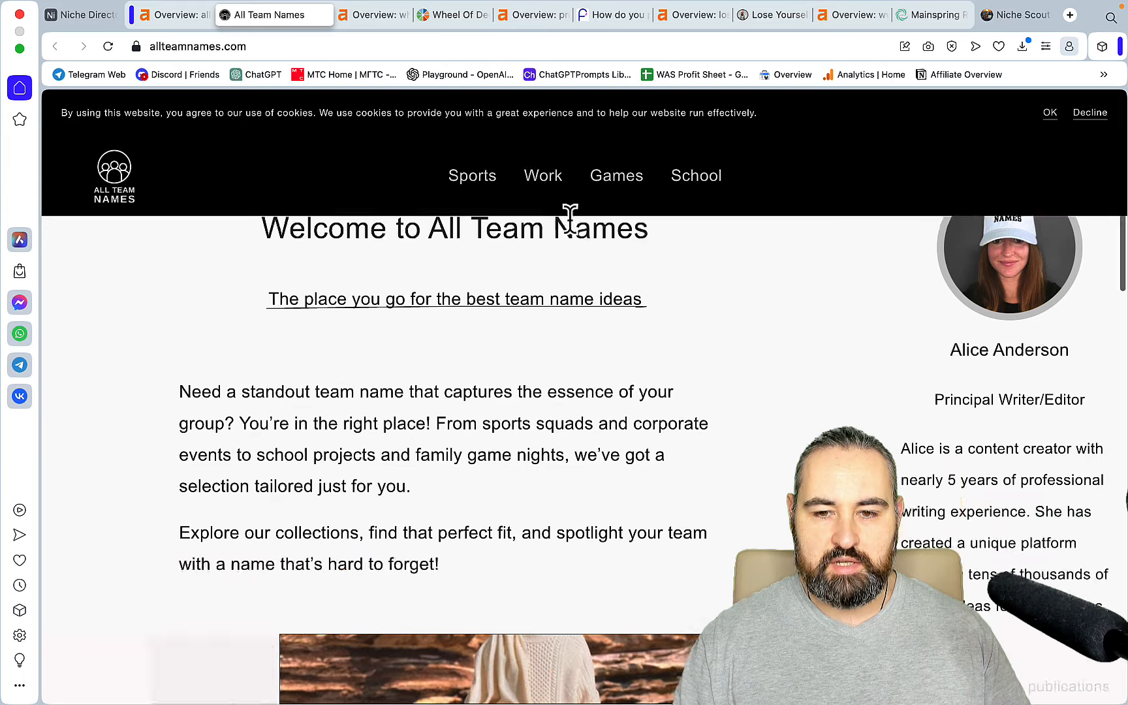
pyautogui.scroll(-3)
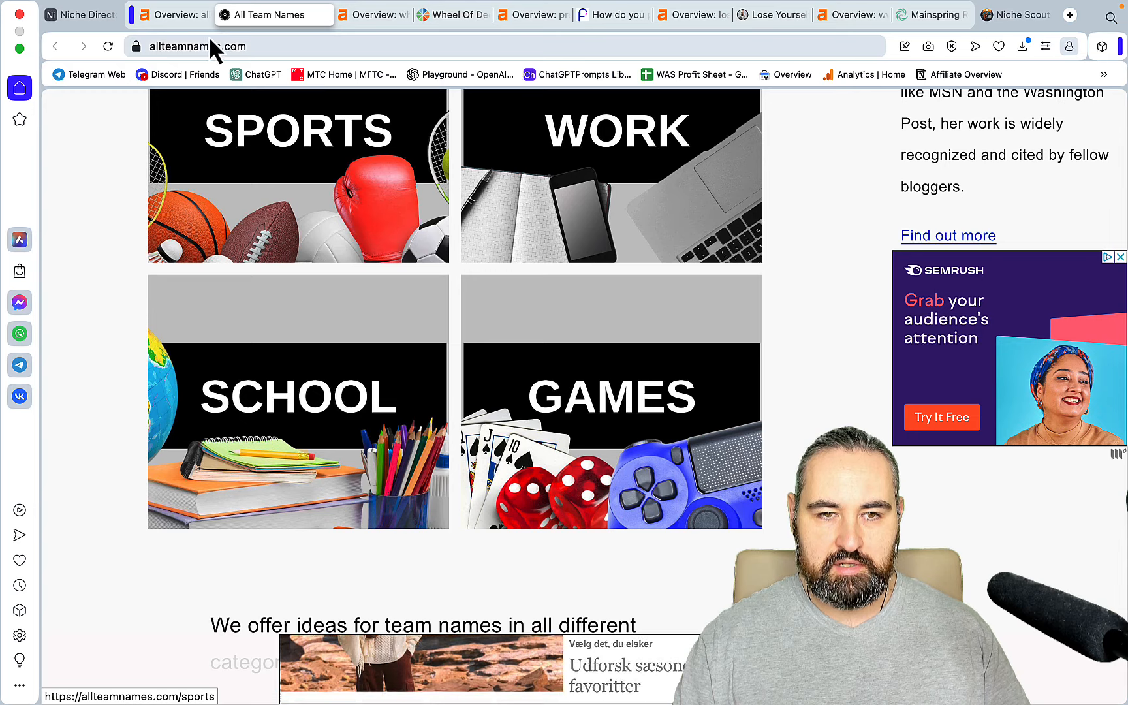
pyautogui.click(169, 14)
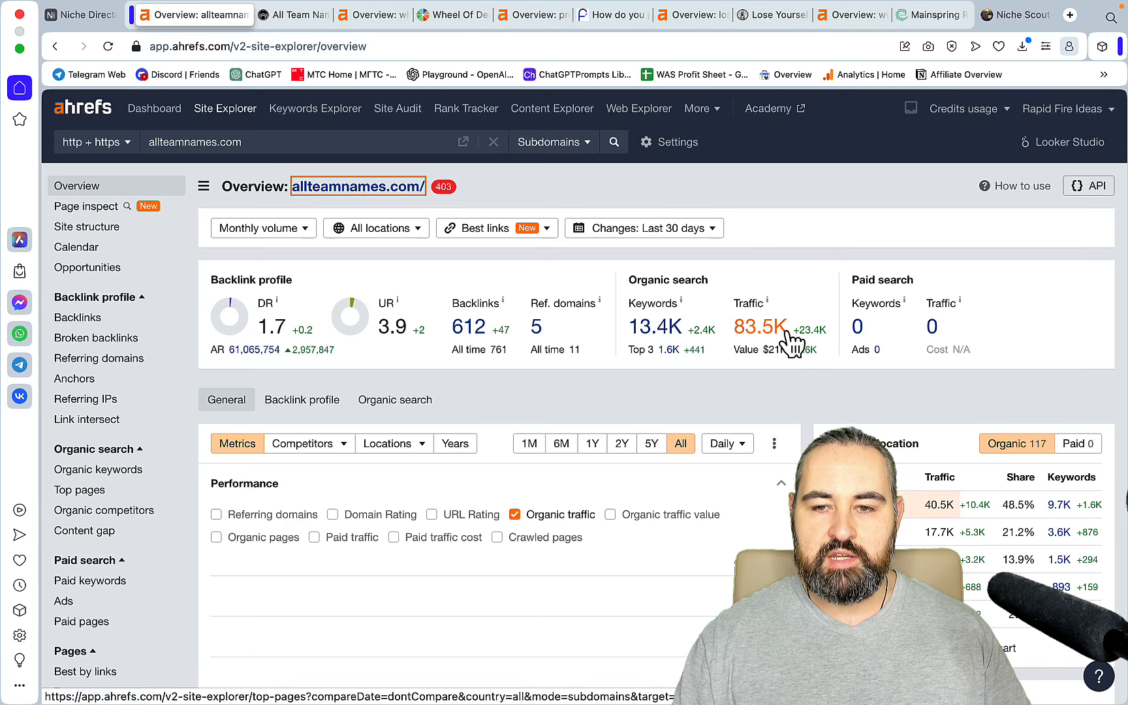
pyautogui.moveTo(800, 381)
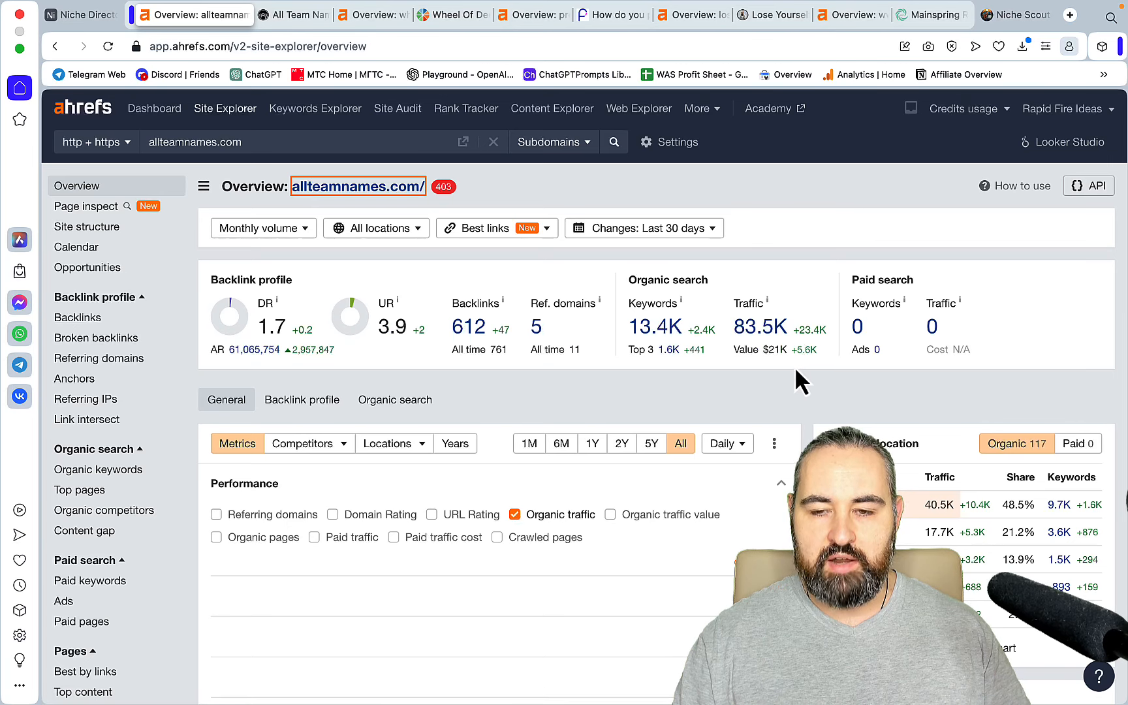
pyautogui.moveTo(655, 325)
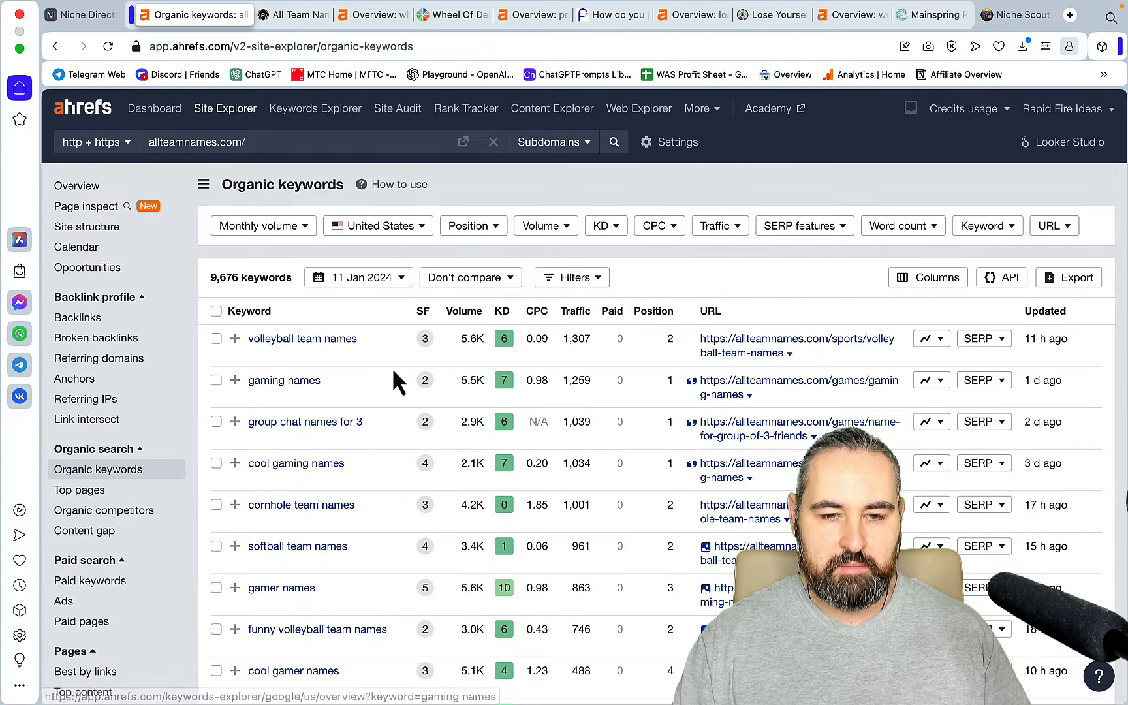
pyautogui.moveTo(759, 345)
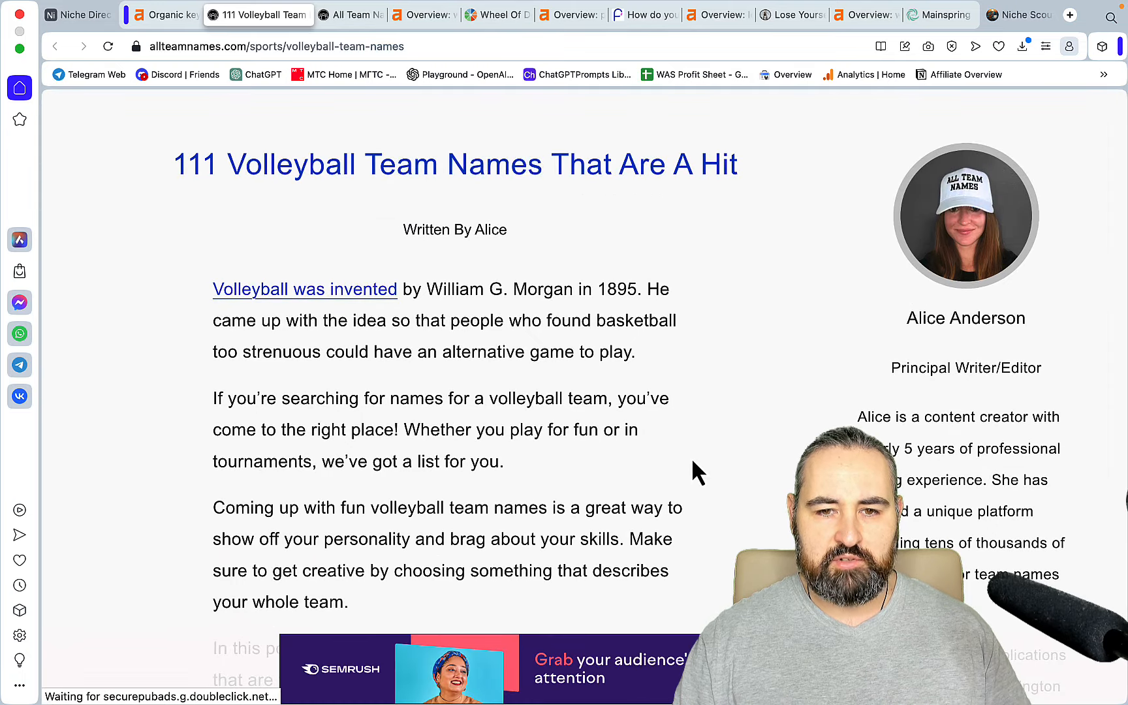
pyautogui.moveTo(468, 309)
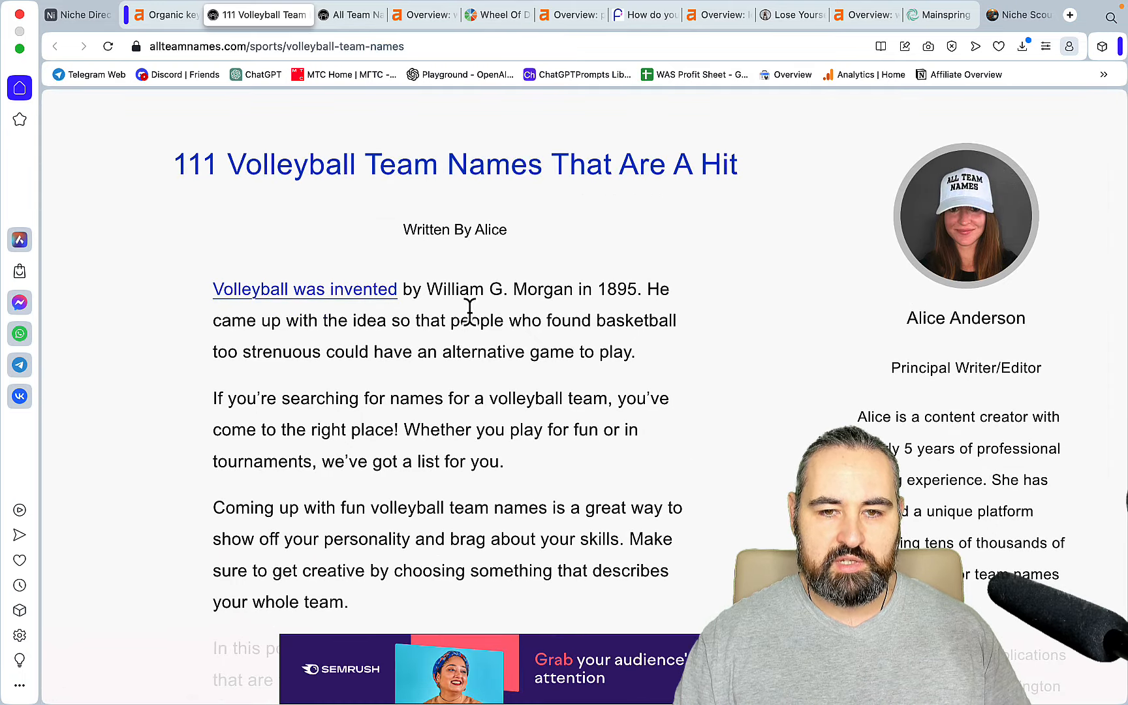
pyautogui.moveTo(698, 363)
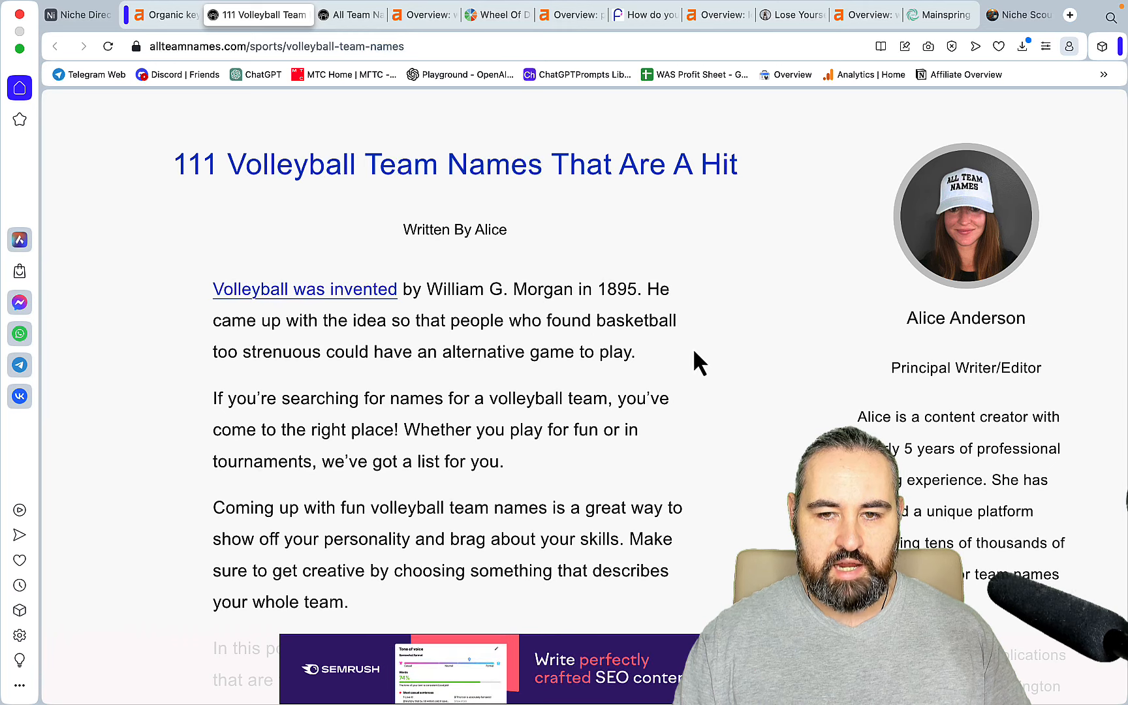
# Read the 111 Volleyball Team Names article down to the merchandise section.
pyautogui.scroll(-3)
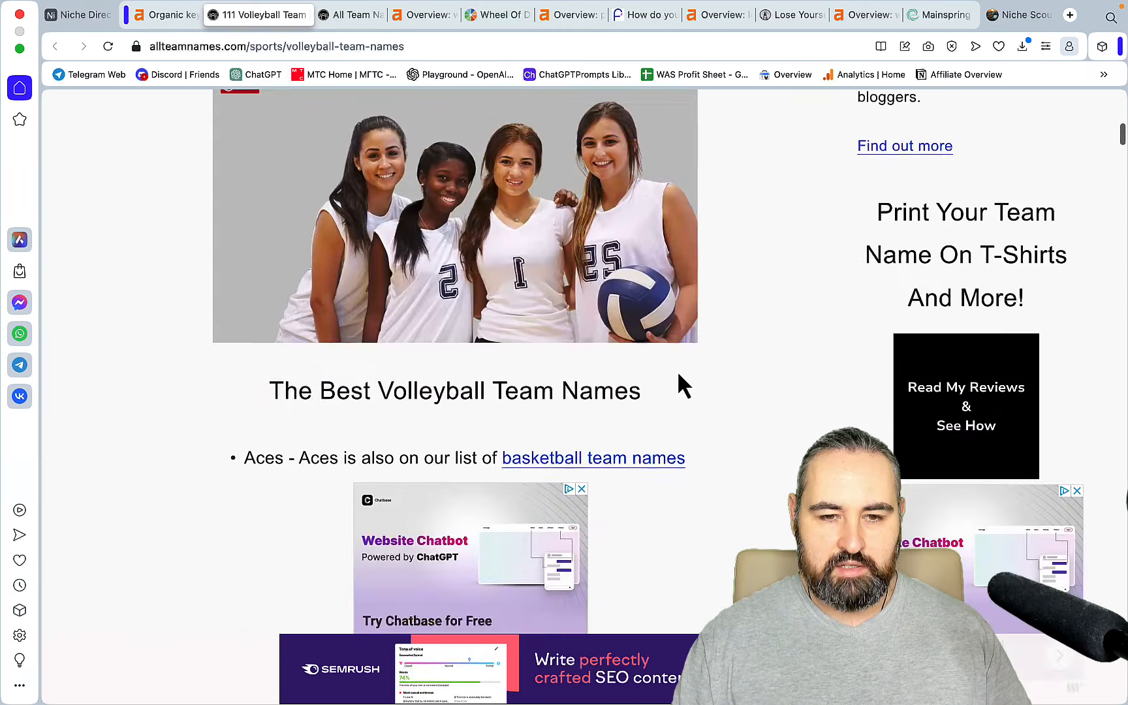
pyautogui.scroll(-3)
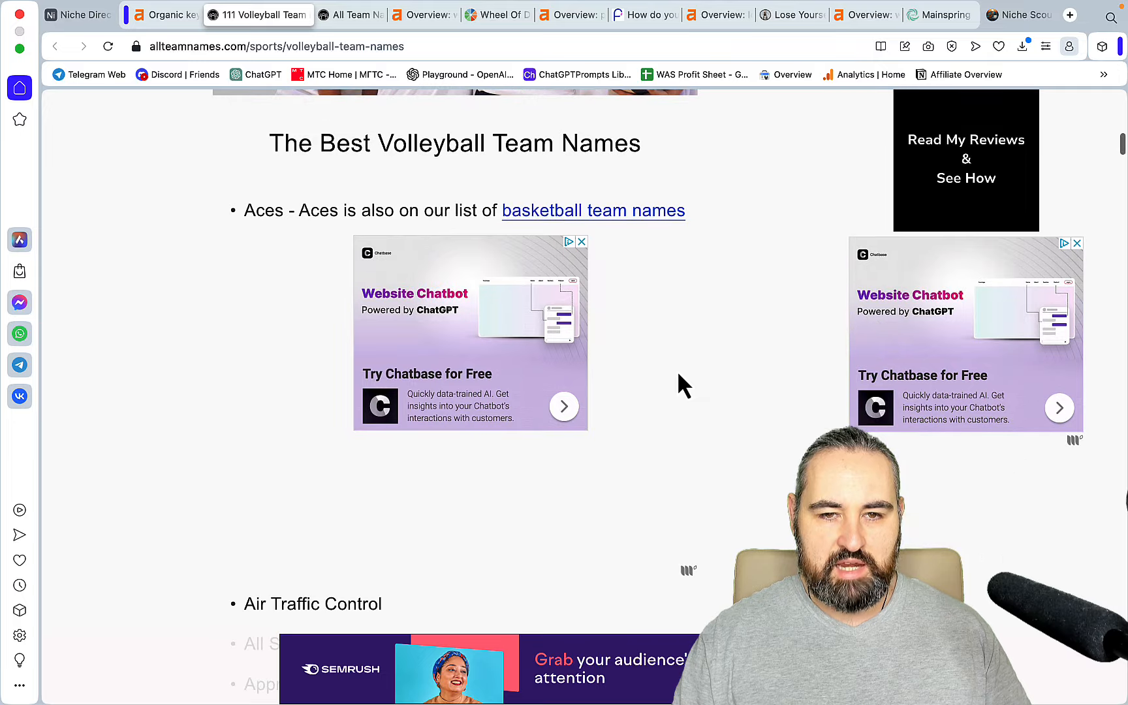
pyautogui.scroll(-3)
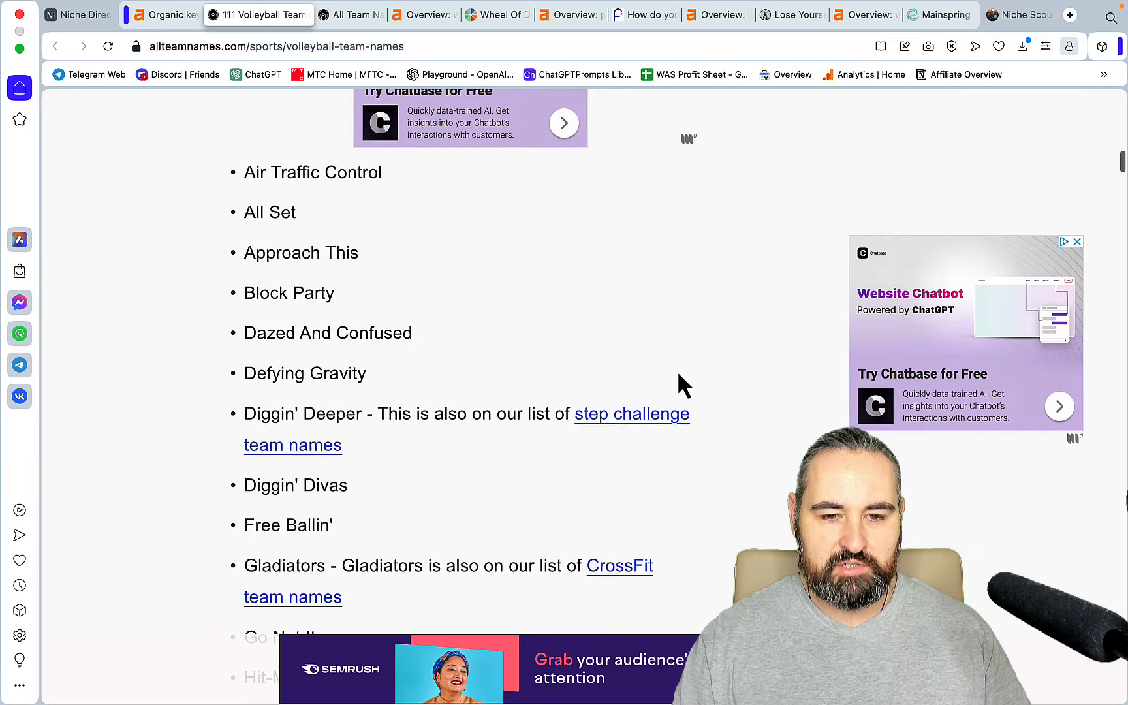
pyautogui.scroll(-3)
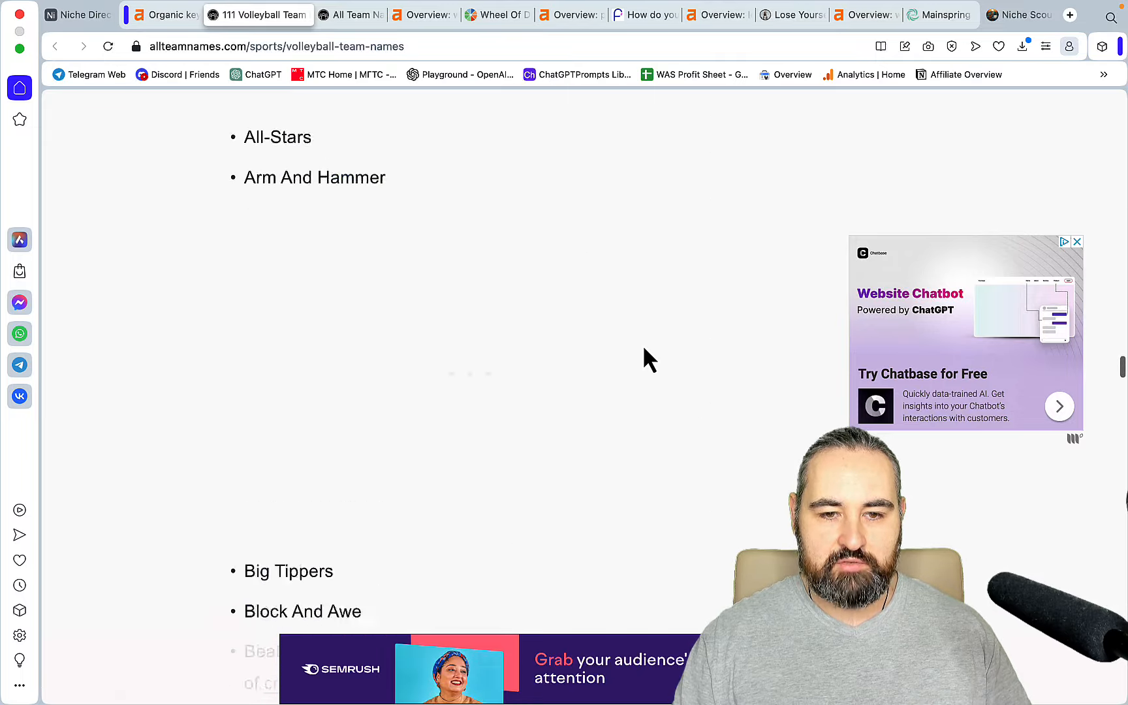
pyautogui.scroll(-3)
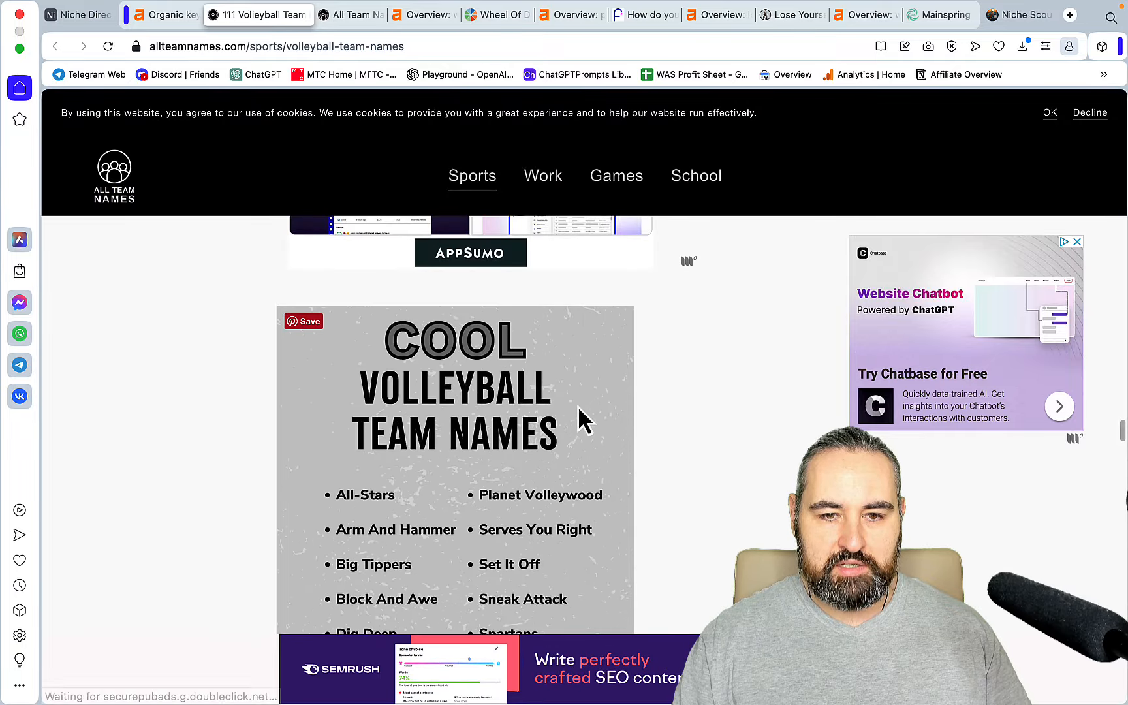
pyautogui.moveTo(619, 449)
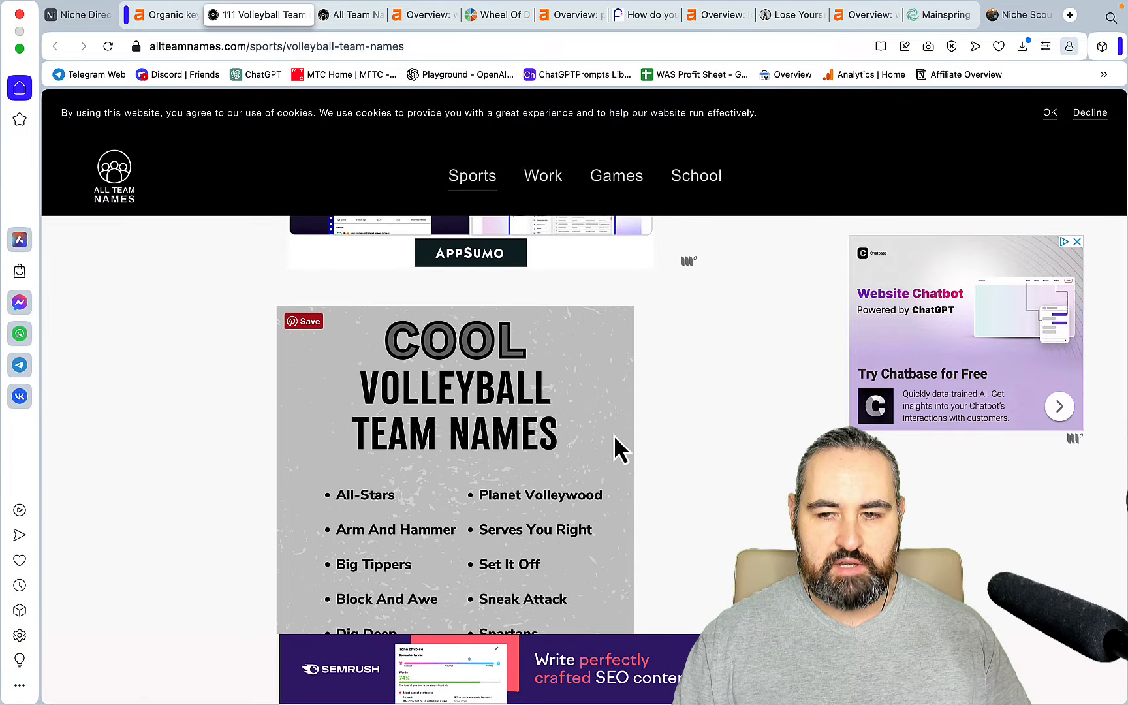
pyautogui.moveTo(493, 457)
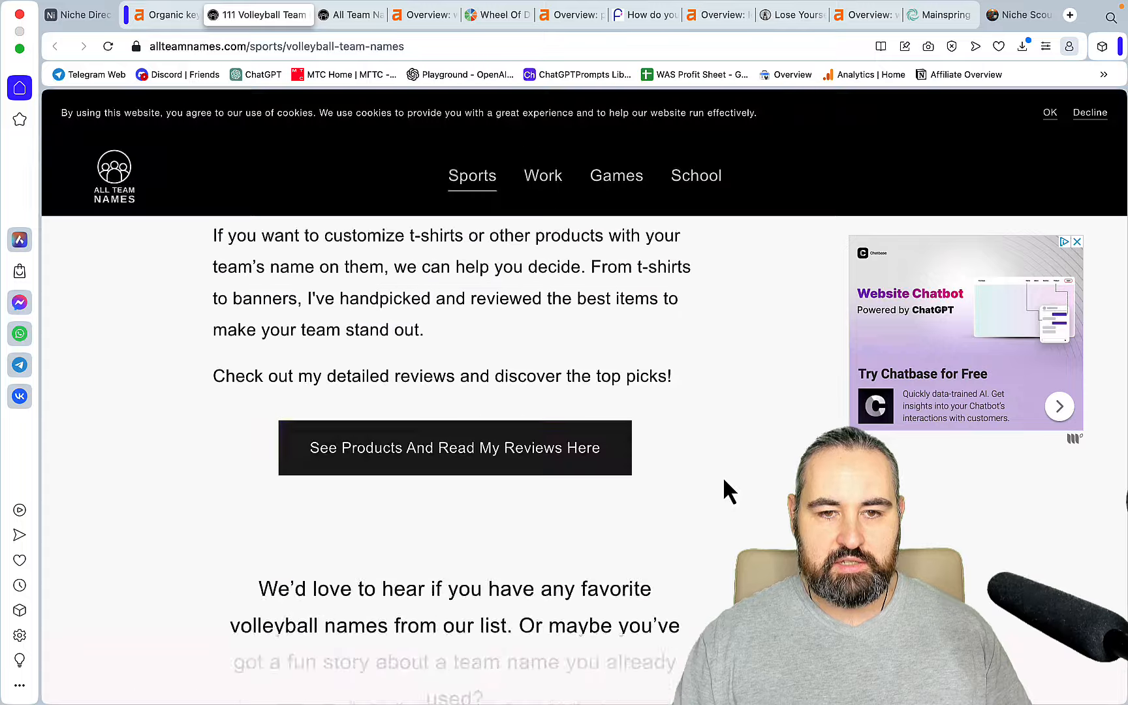
pyautogui.scroll(-3)
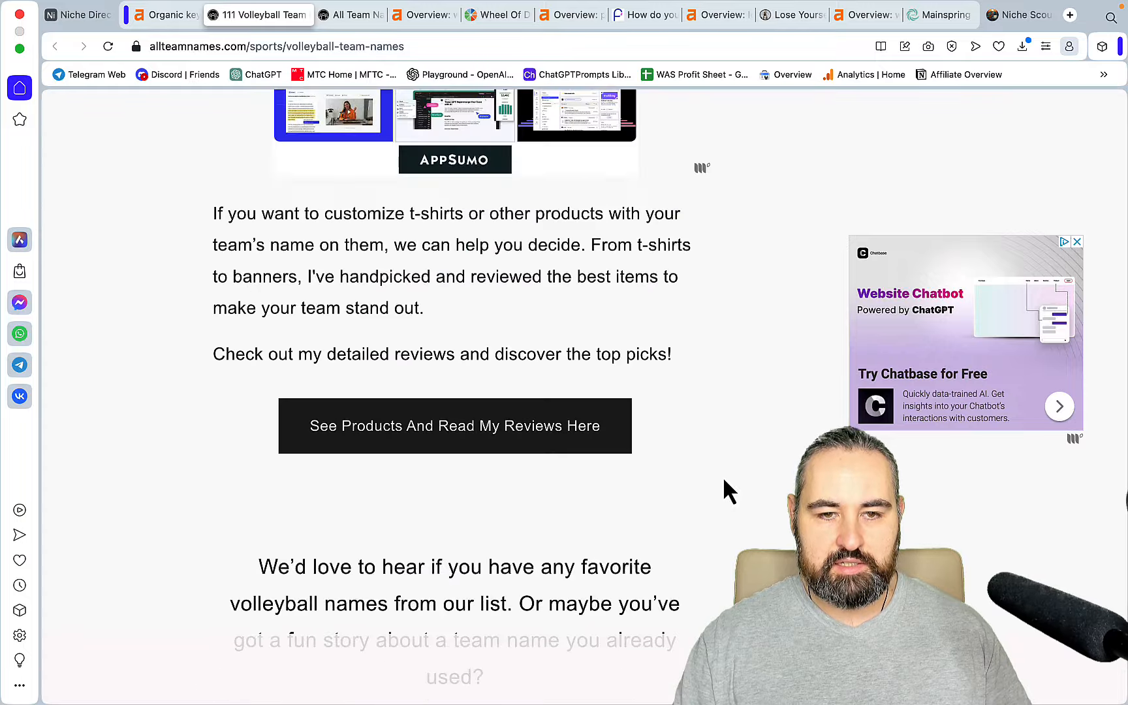
pyautogui.scroll(-3)
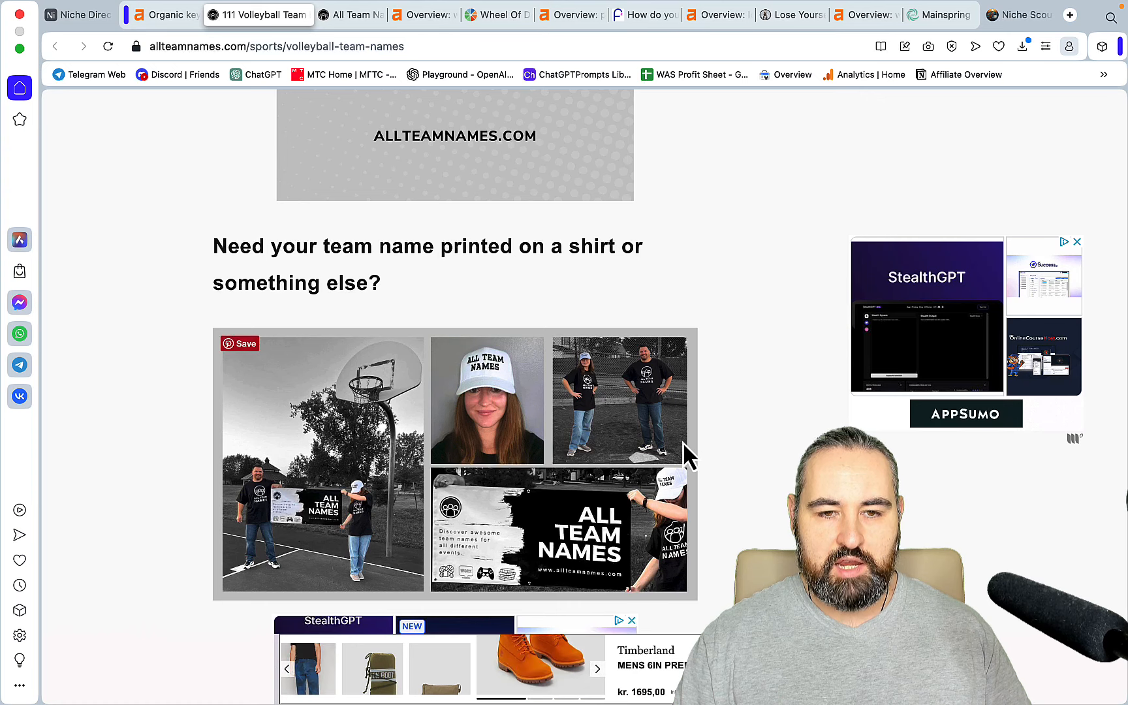
pyautogui.scroll(-3)
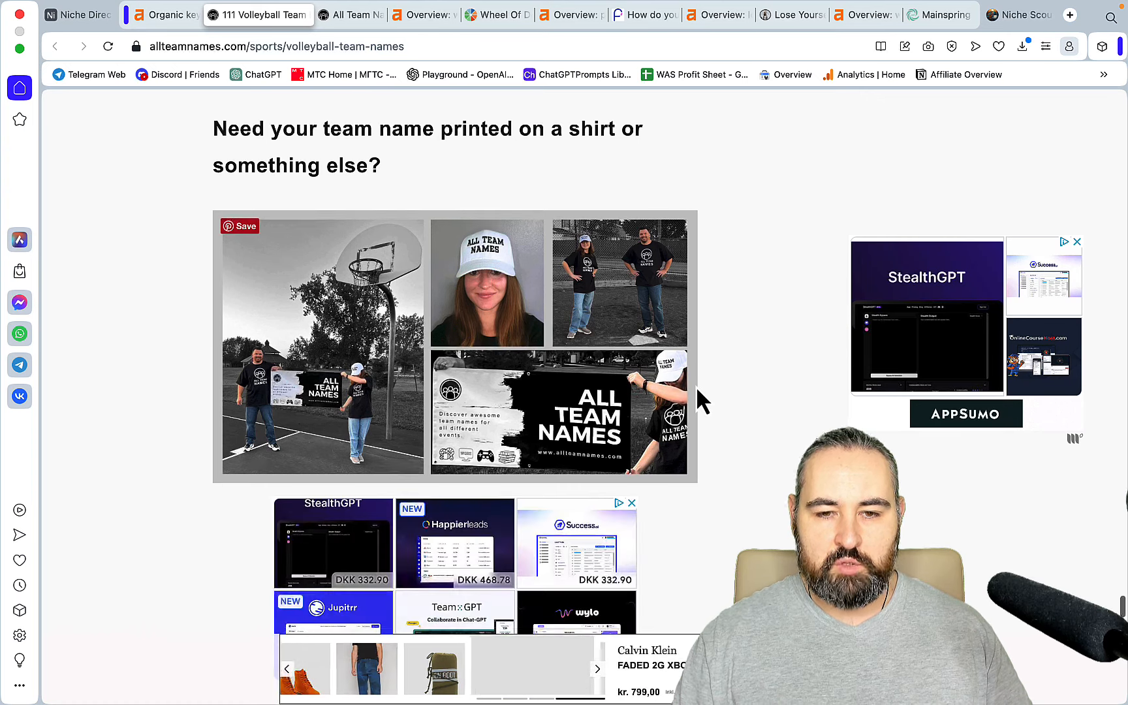
pyautogui.scroll(-3)
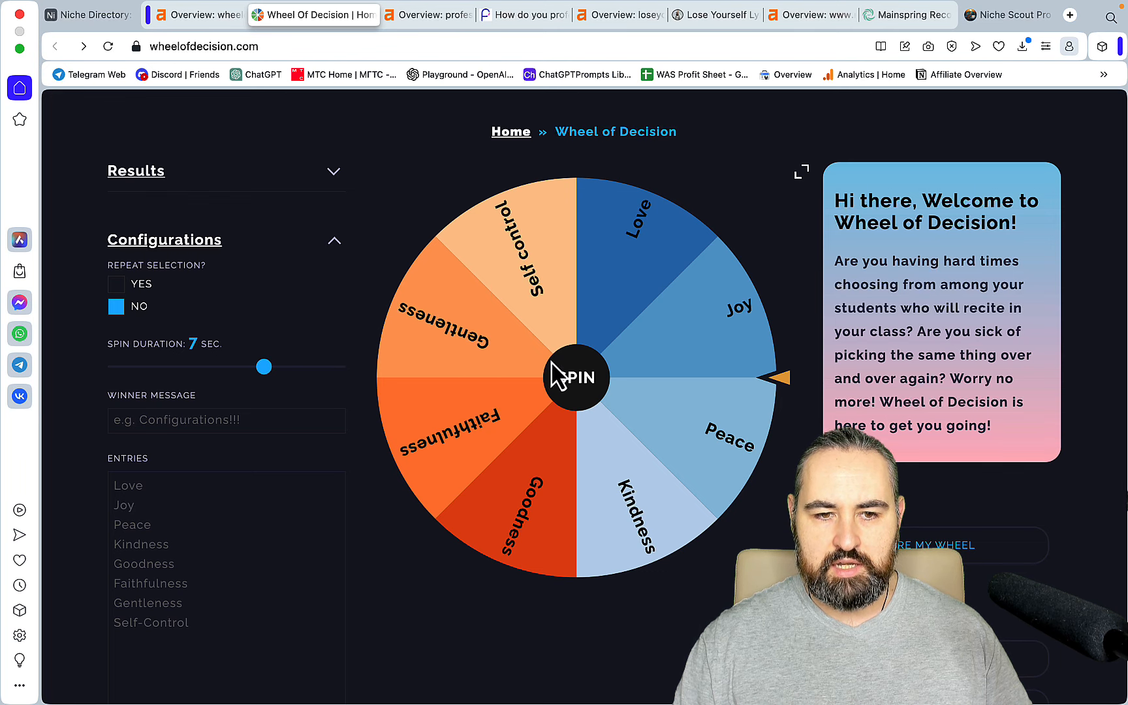
pyautogui.moveTo(298, 120)
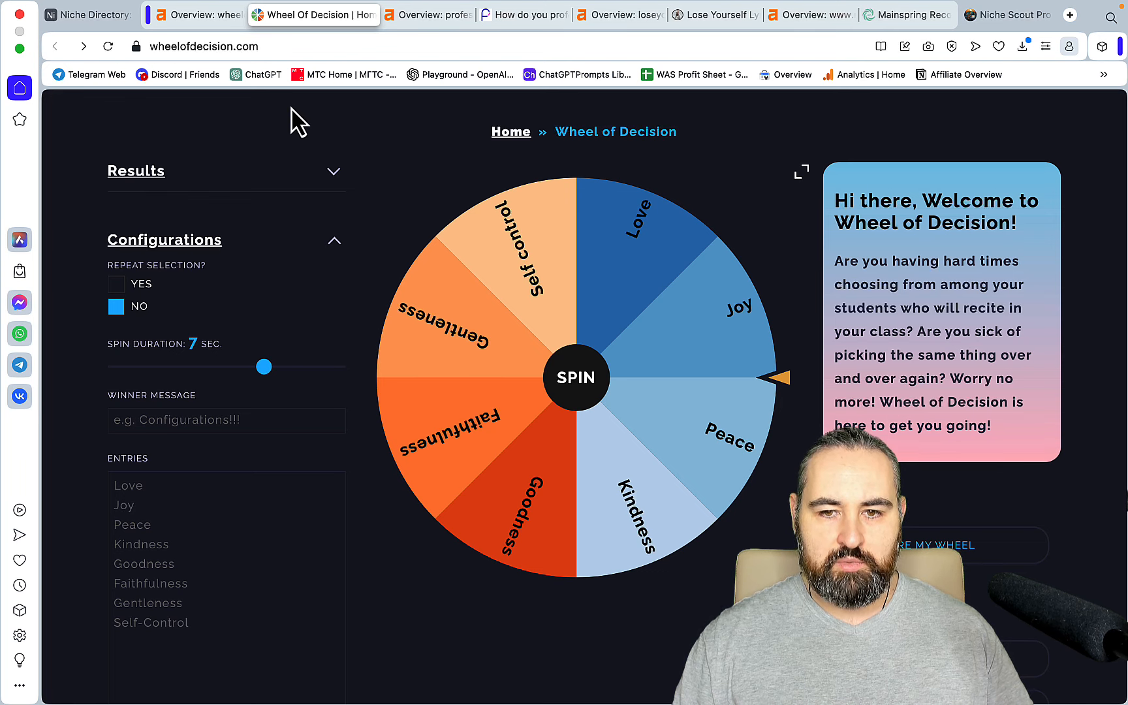
# View the wheelofdecision.com Ahrefs overview: 0.9 DR, 585 keywords, 9.2K traffic.
pyautogui.click(216, 14)
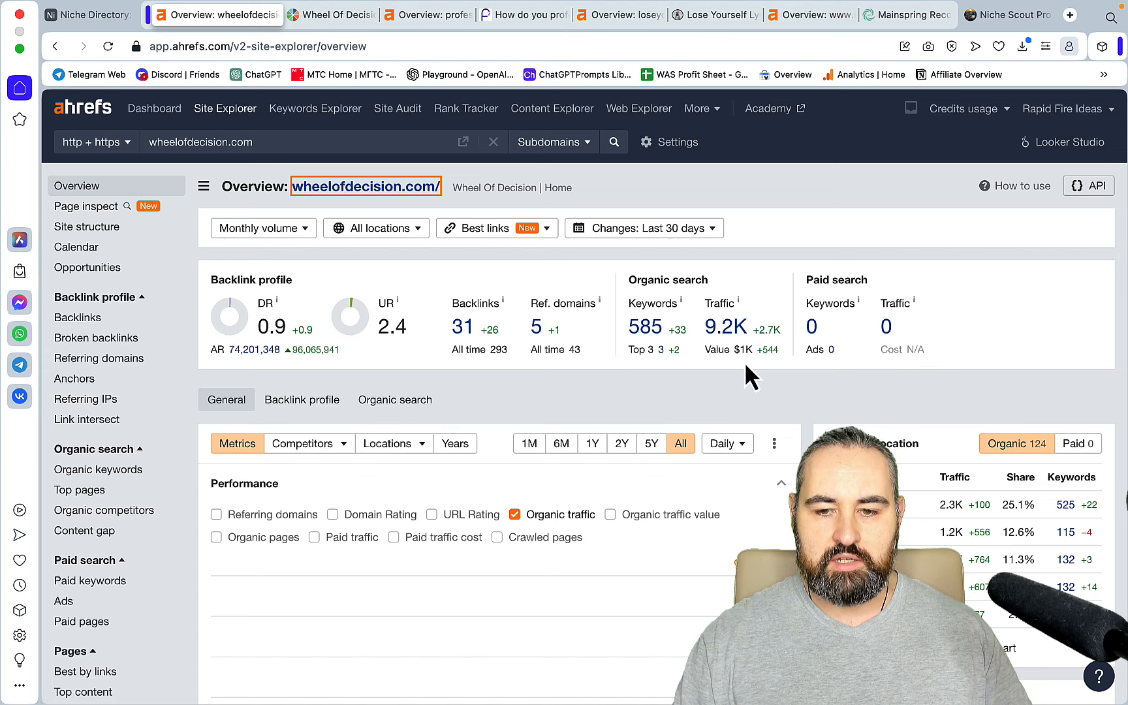
# Check the Performance chart, list the 525 organic keywords, then return to Wheel of Decision.
pyautogui.scroll(-3)
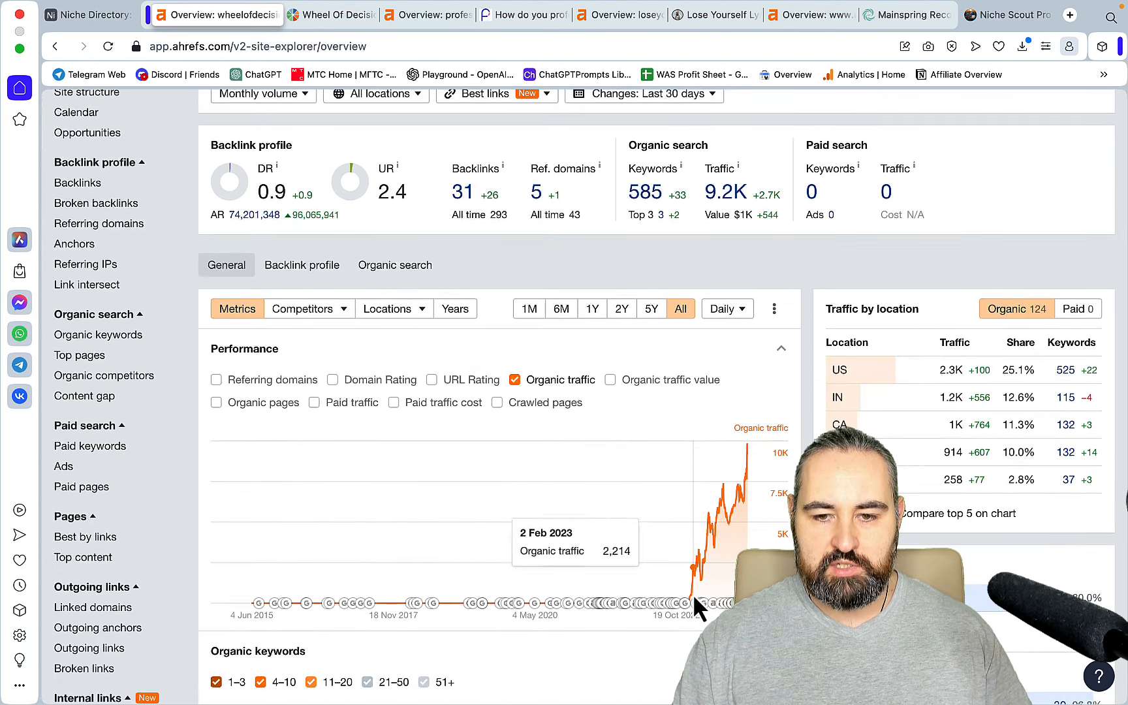
pyautogui.moveTo(728, 548)
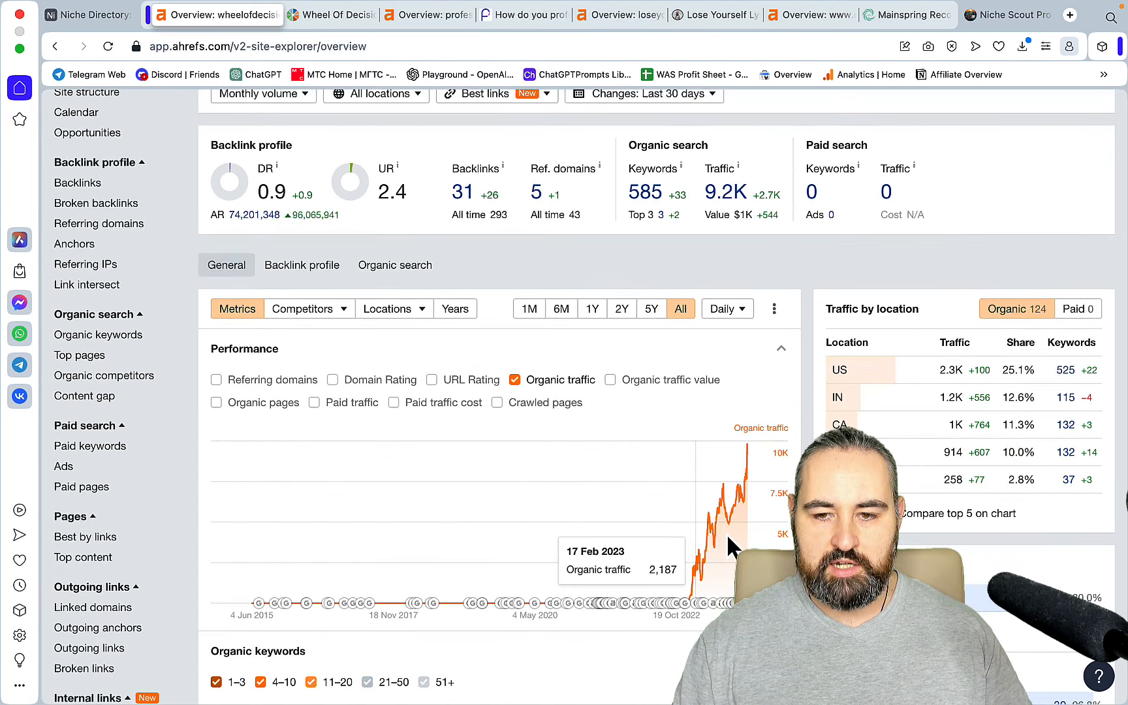
pyautogui.moveTo(709, 569)
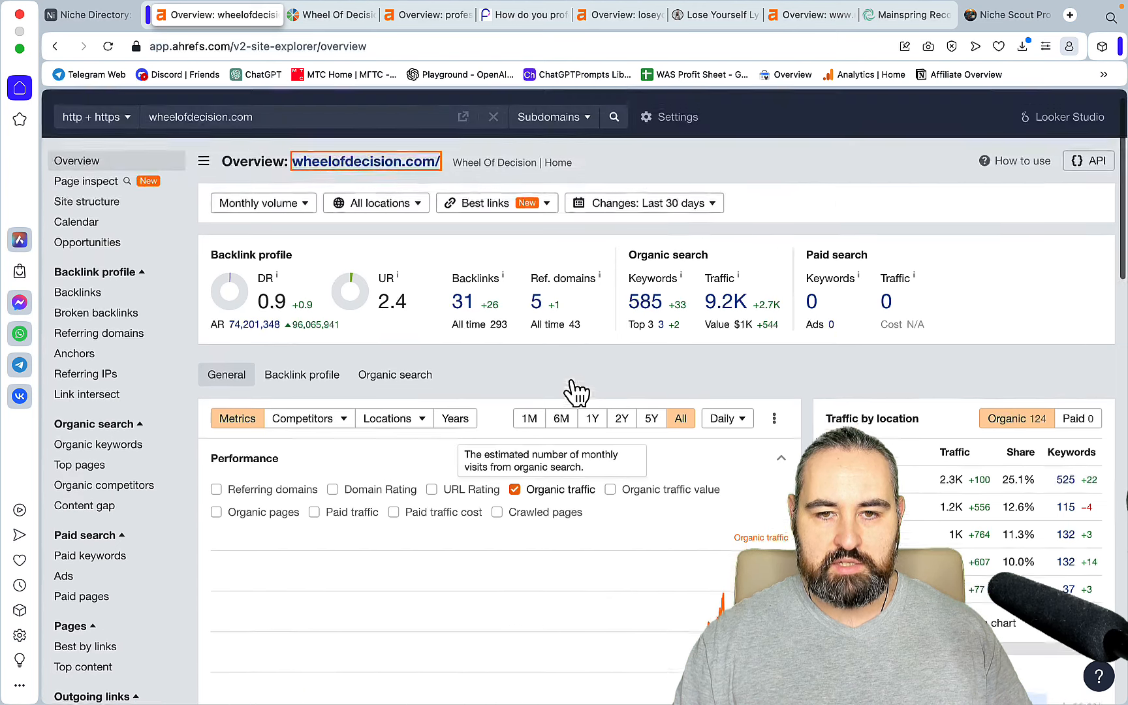
pyautogui.click(97, 445)
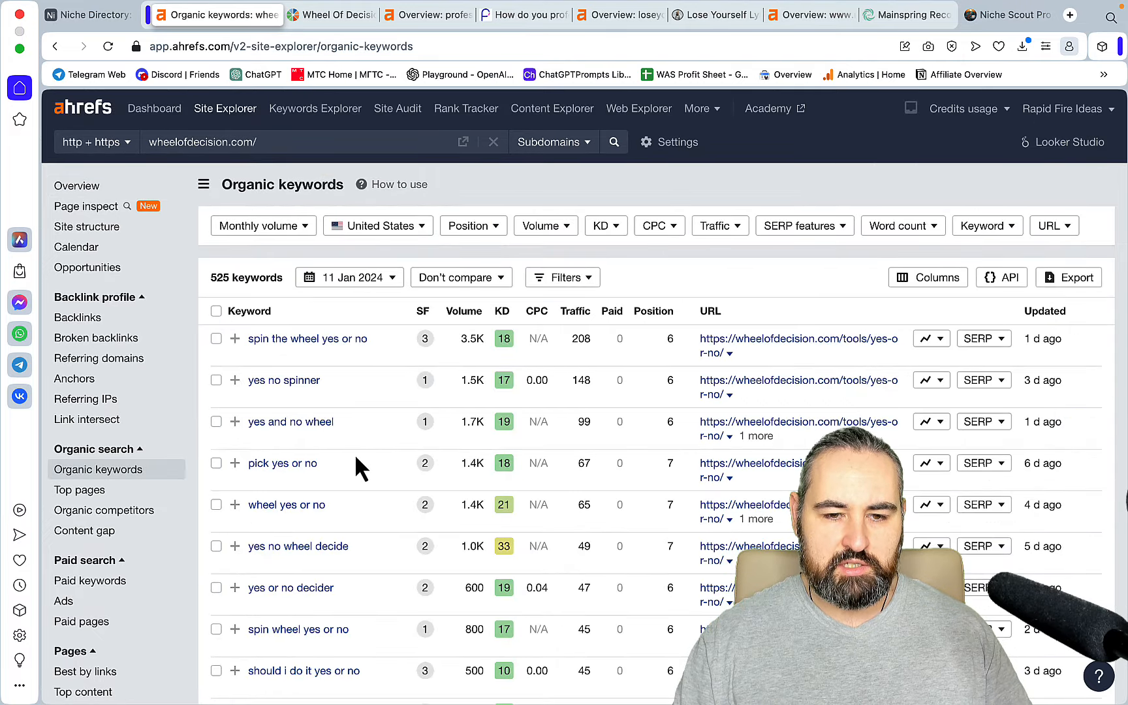
pyautogui.click(327, 14)
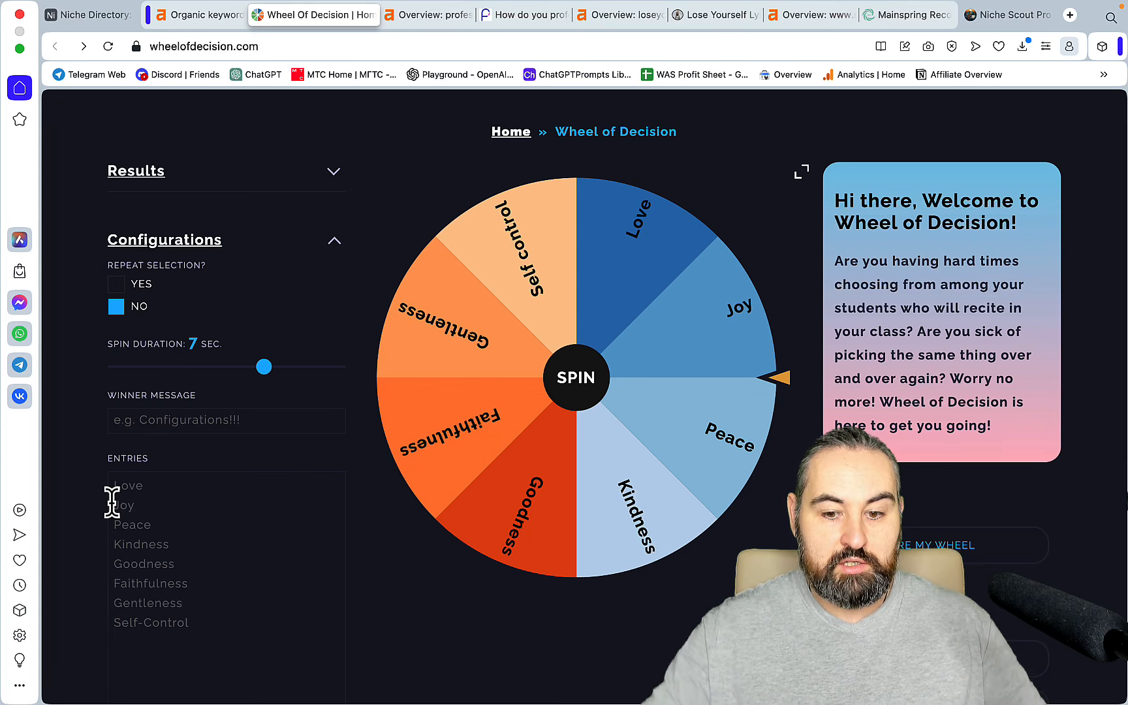
# Spin the Yes, No, Maybe wheel until it lands on Yes, then close the site.
pyautogui.write('Yes')
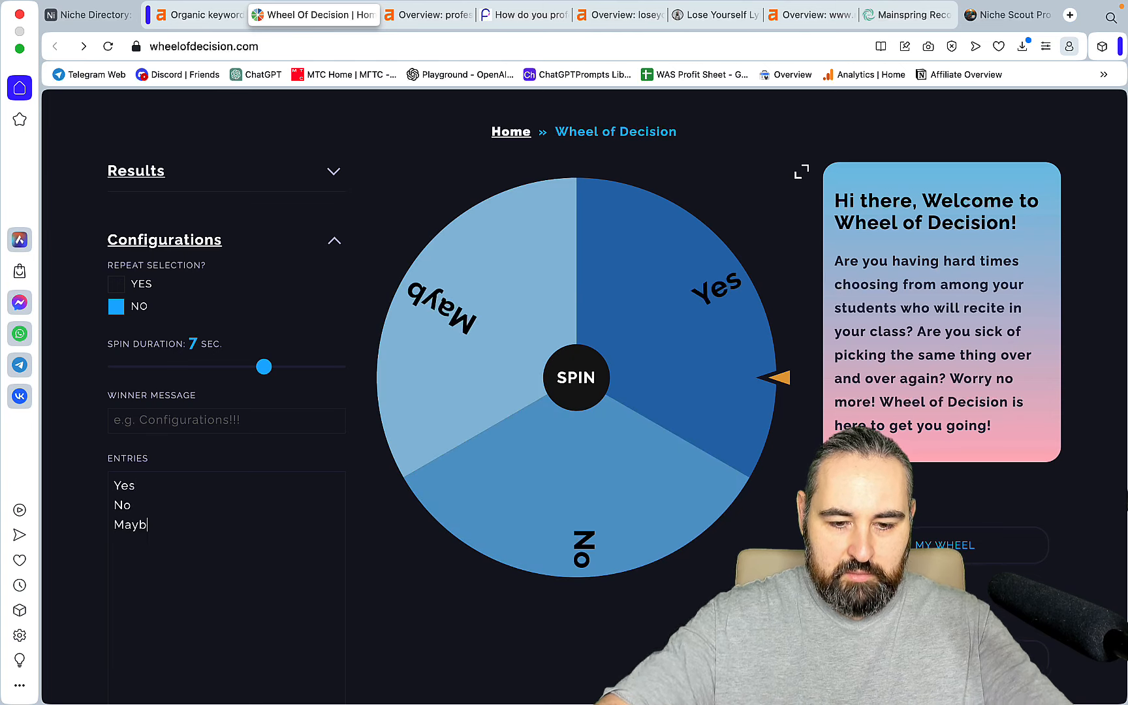
pyautogui.click(575, 377)
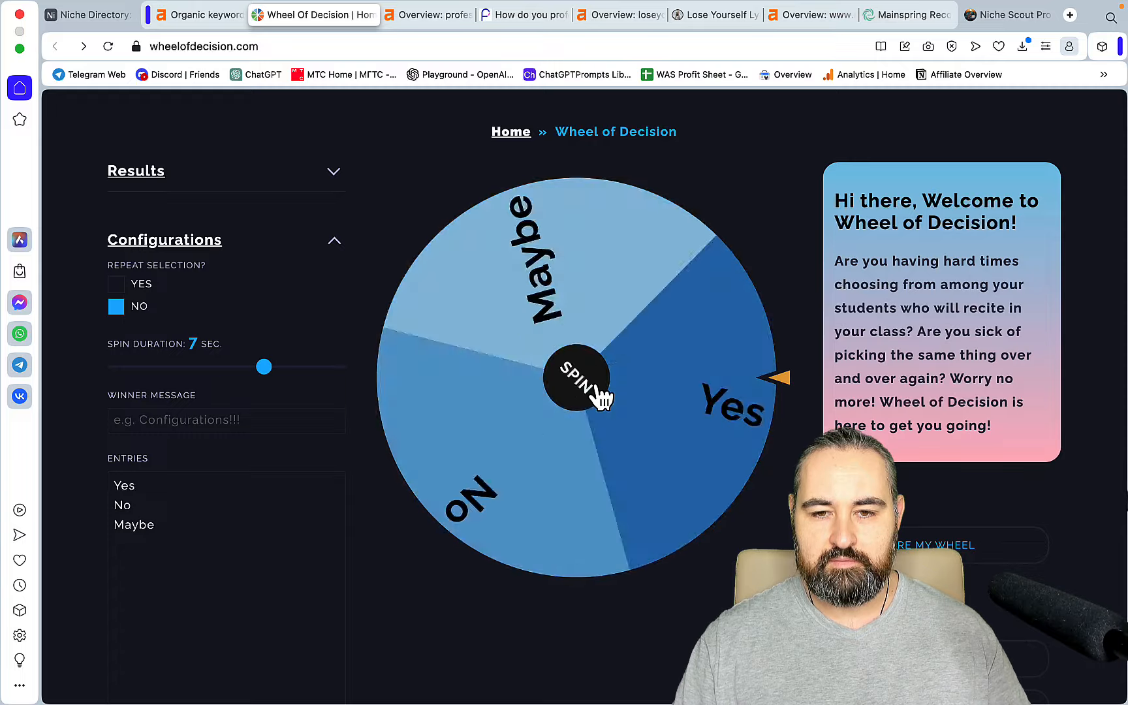
pyautogui.click(577, 380)
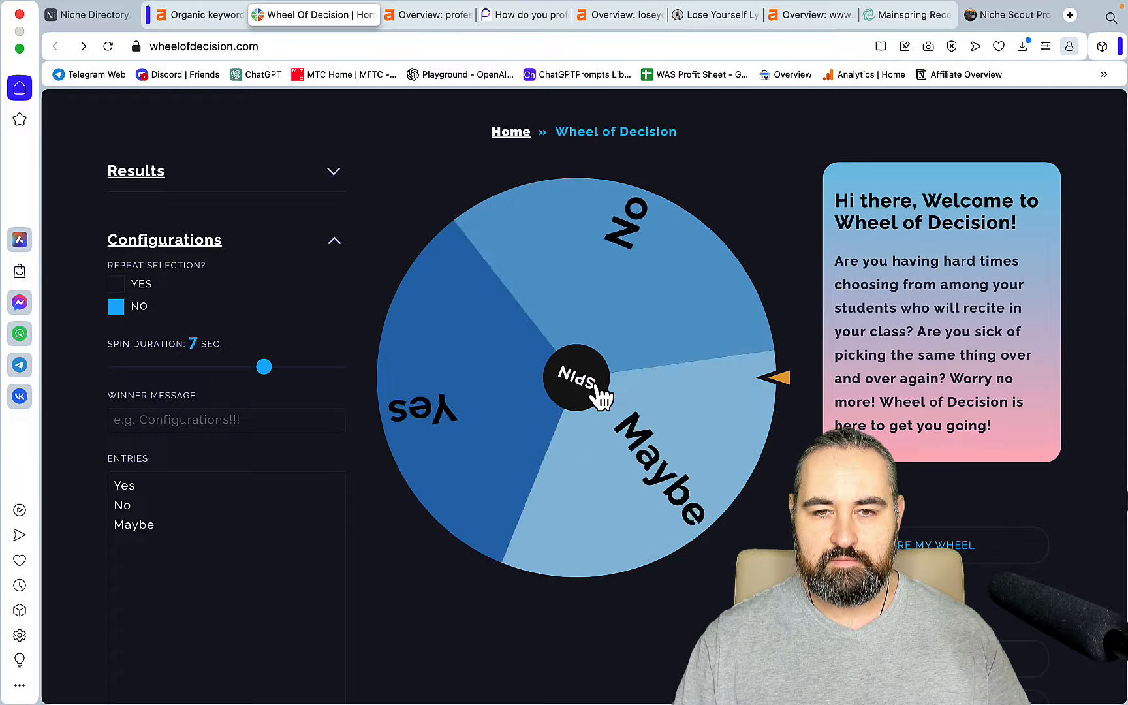
pyautogui.click(576, 380)
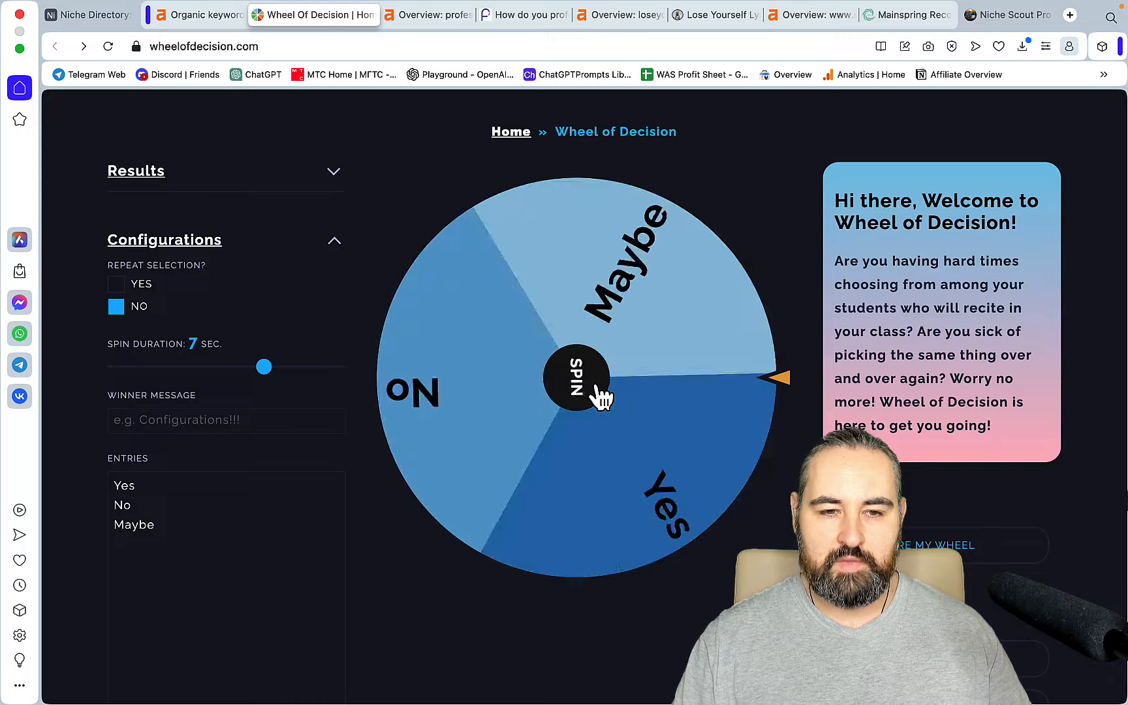
pyautogui.click(576, 379)
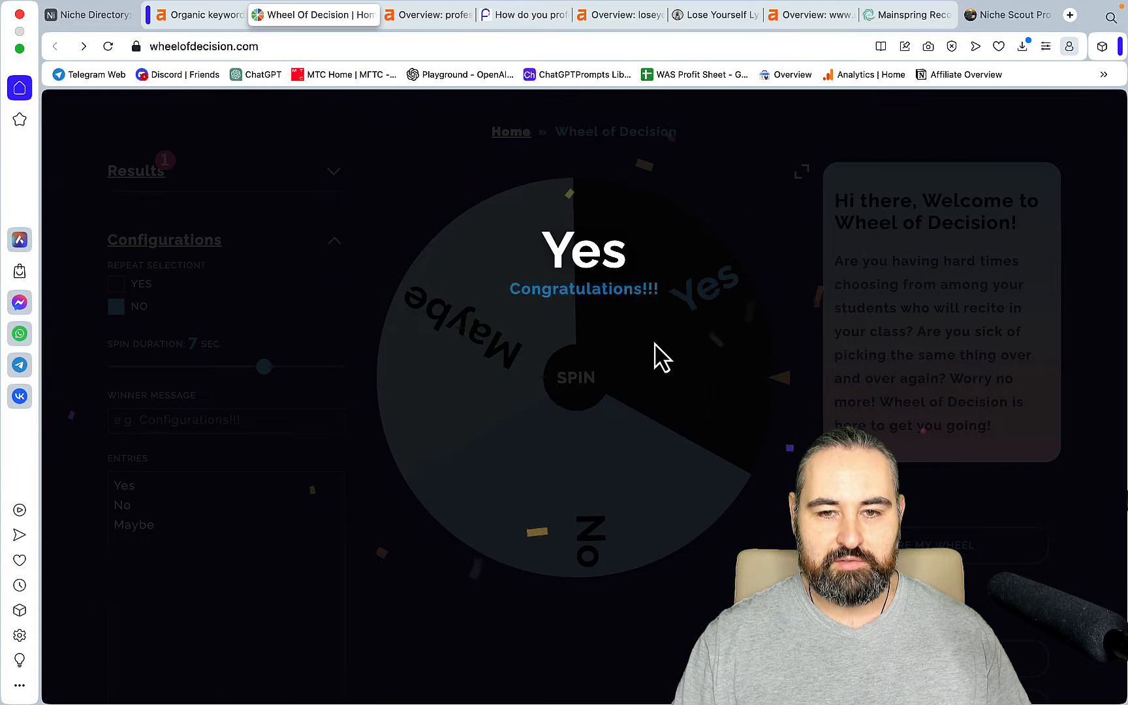
pyautogui.click(367, 15)
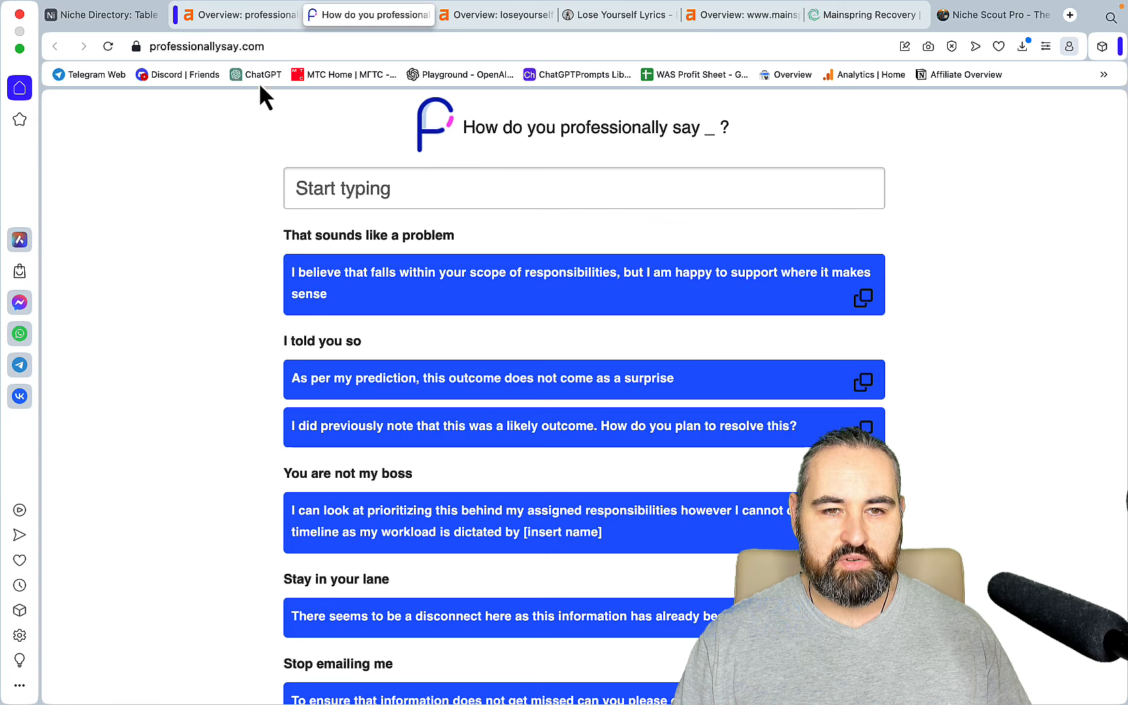
# View the professionallysay.com Ahrefs overview: DR 0, 166 keywords, 577 traffic.
pyautogui.click(244, 14)
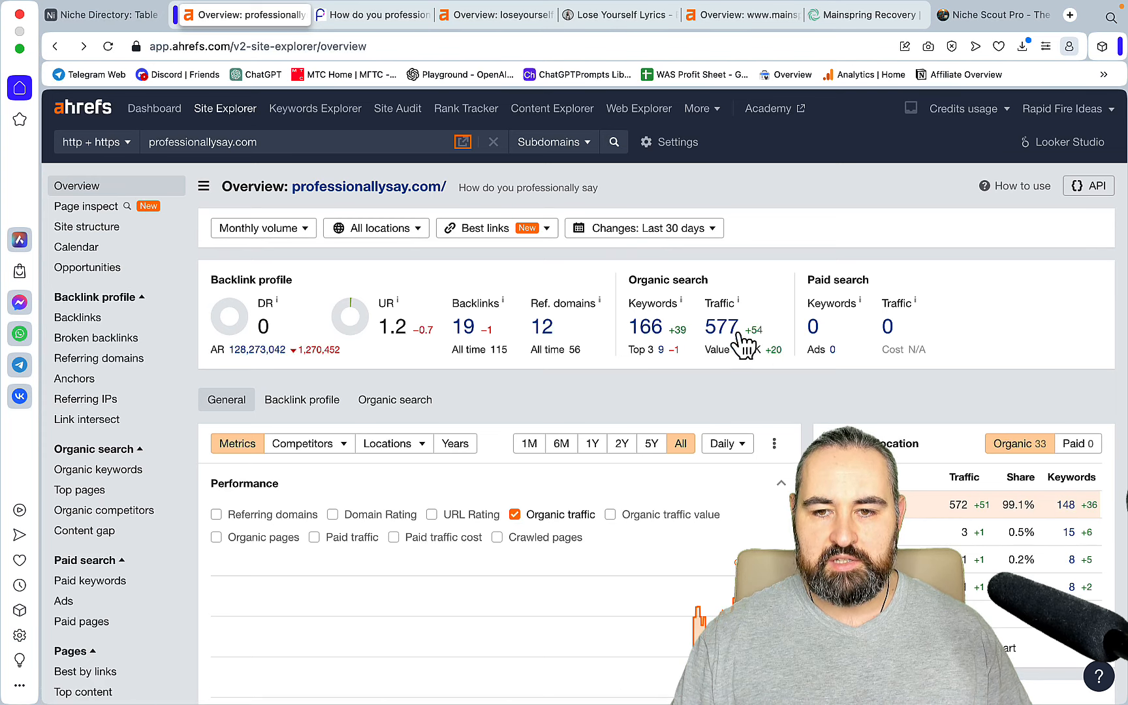
pyautogui.moveTo(780, 371)
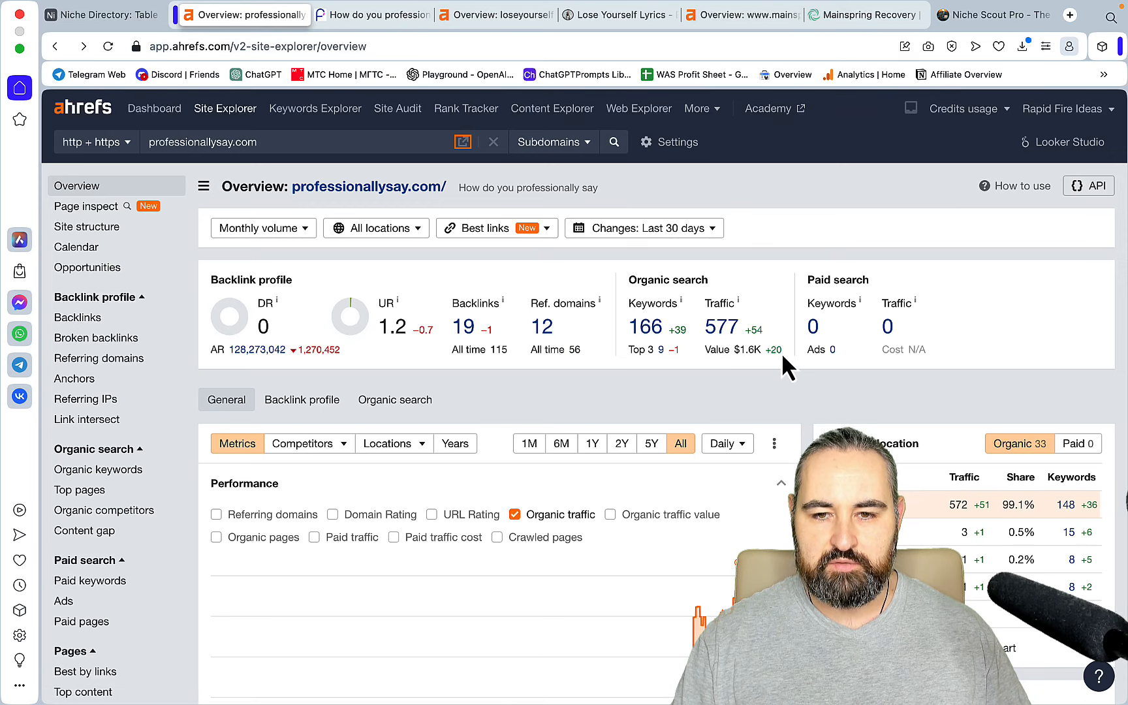
pyautogui.moveTo(593, 421)
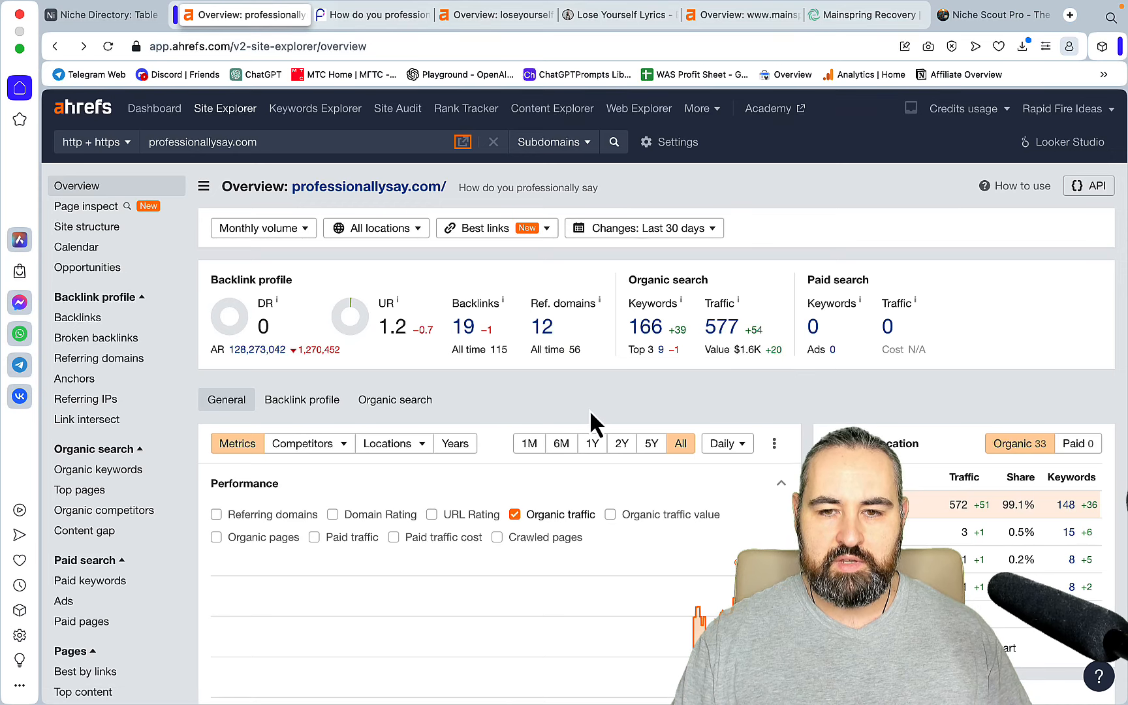
# List the 148 organic keywords led by 'how to professionally say', glancing at the site.
pyautogui.click(98, 469)
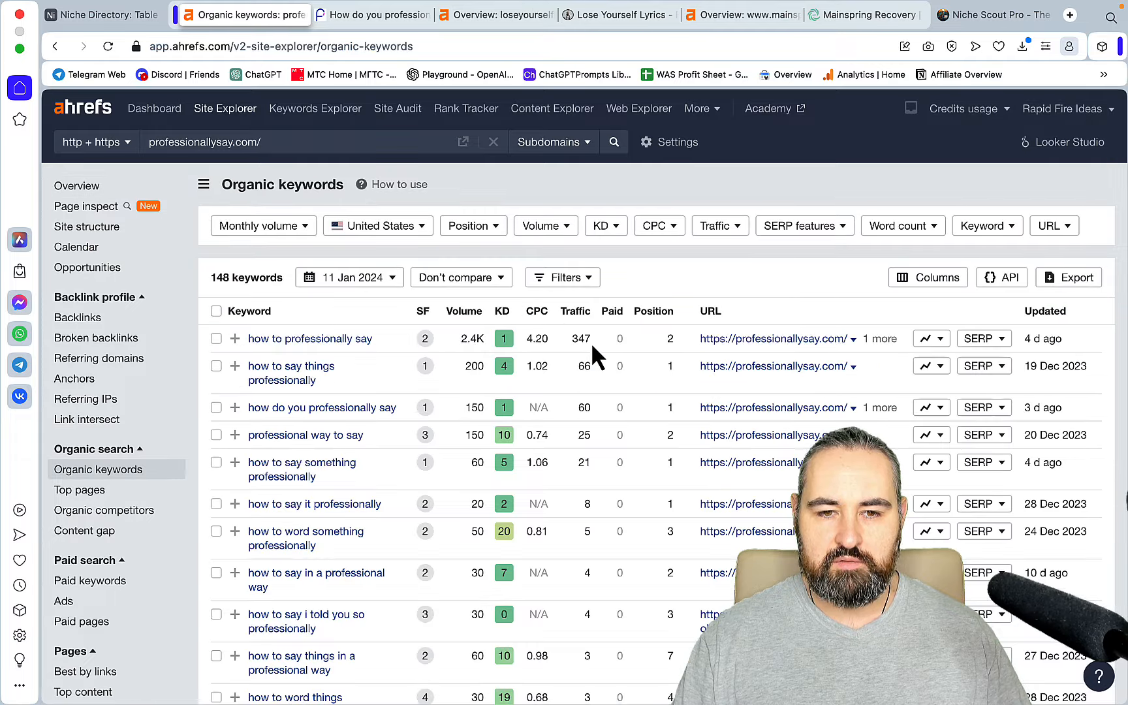
pyautogui.scroll(-3)
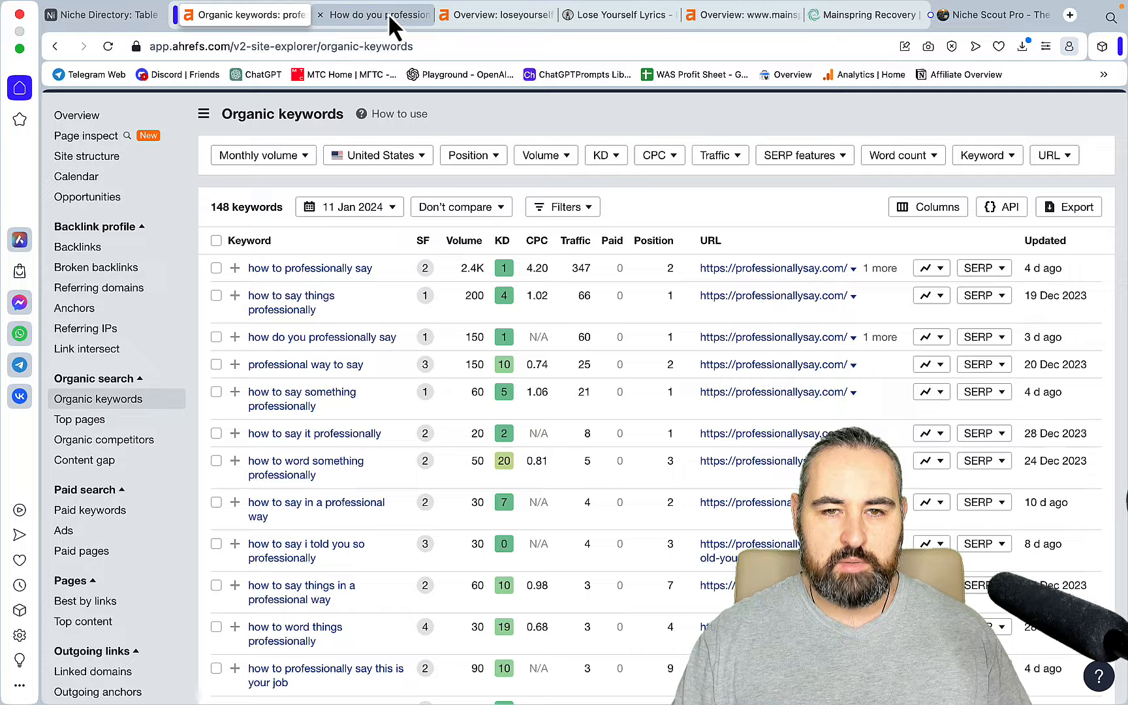
pyautogui.click(373, 14)
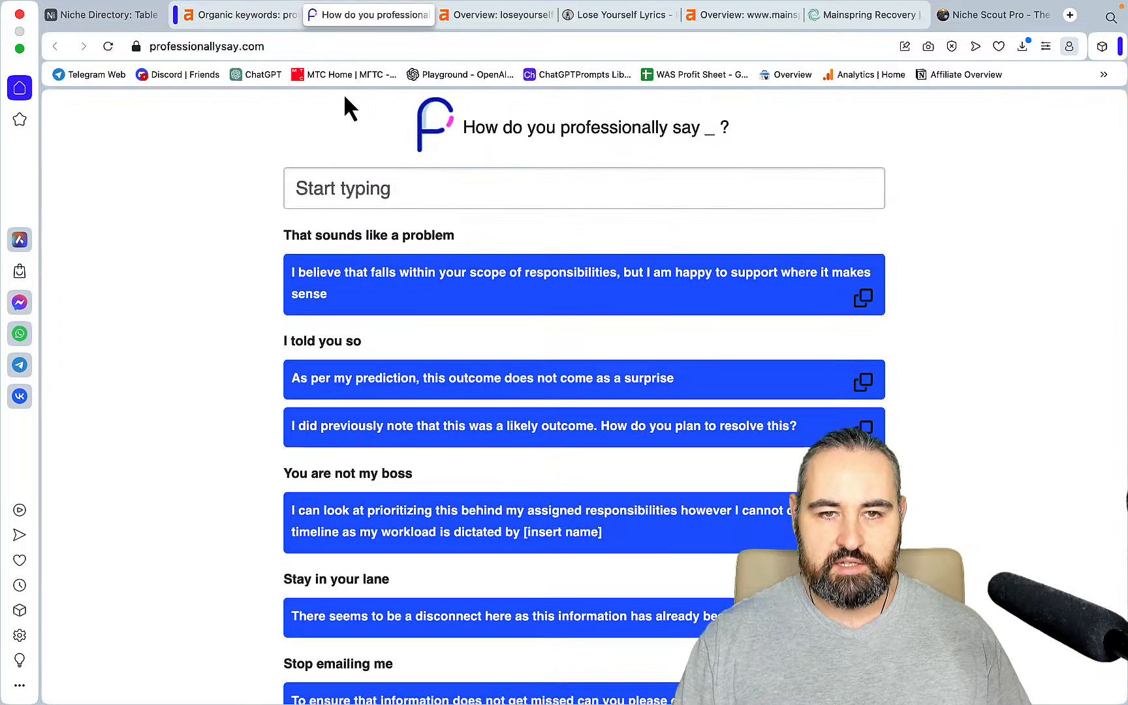
pyautogui.click(238, 14)
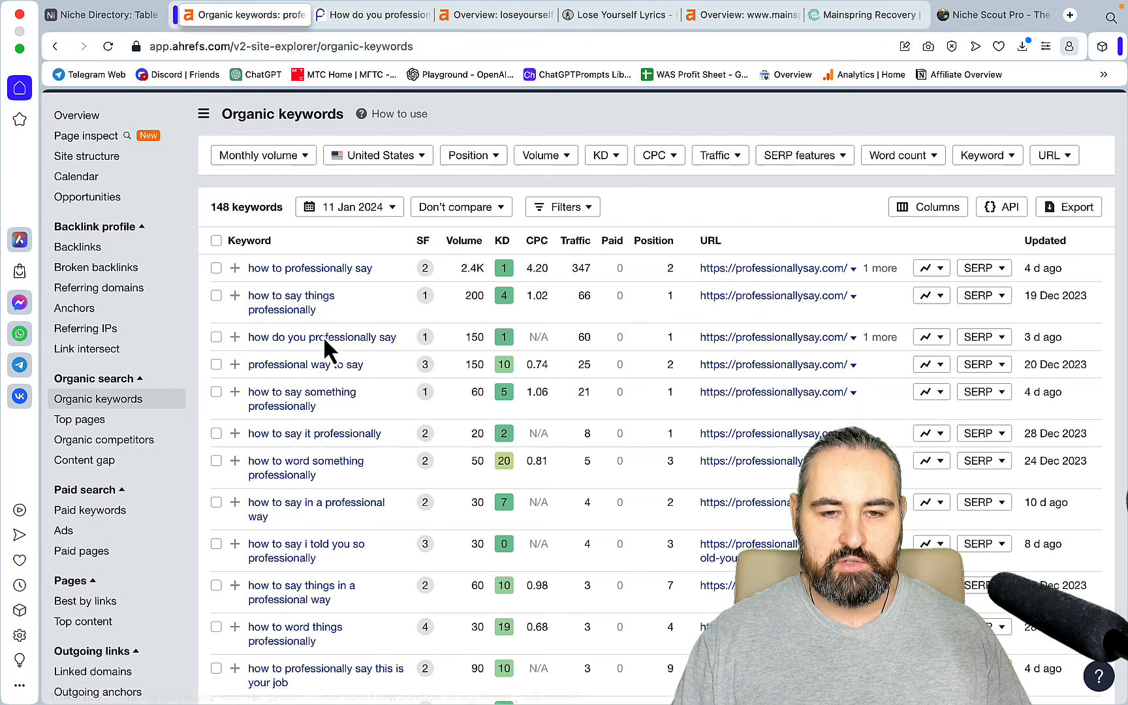
pyautogui.click(368, 14)
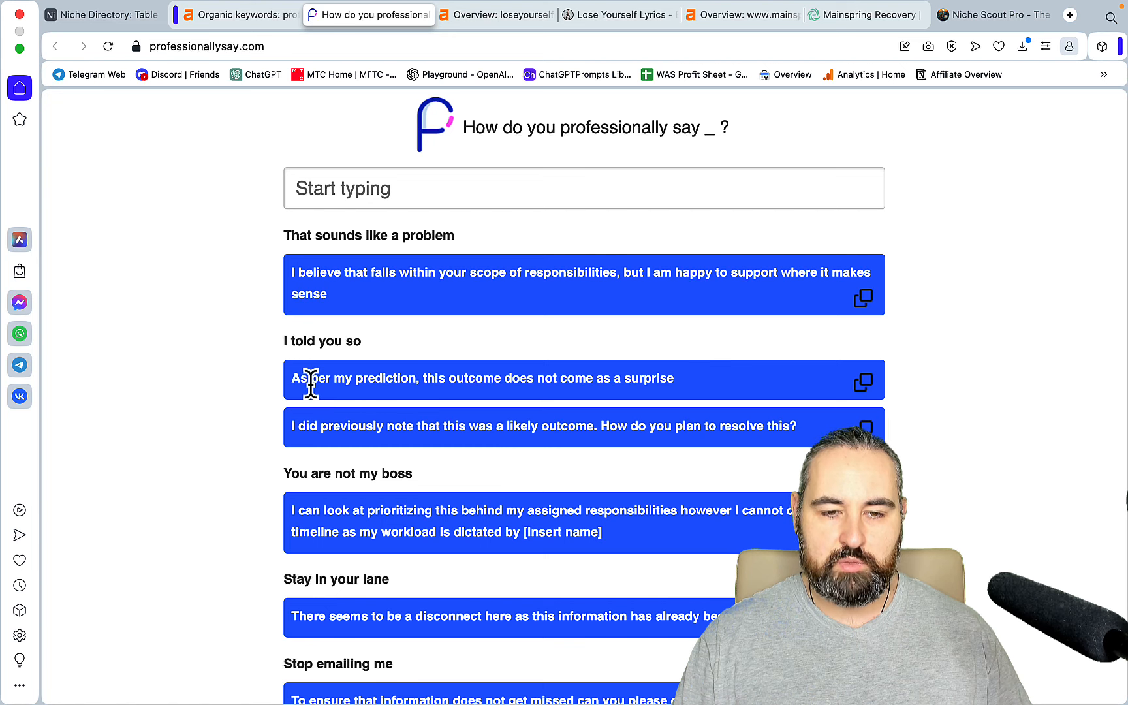
pyautogui.moveTo(458, 427)
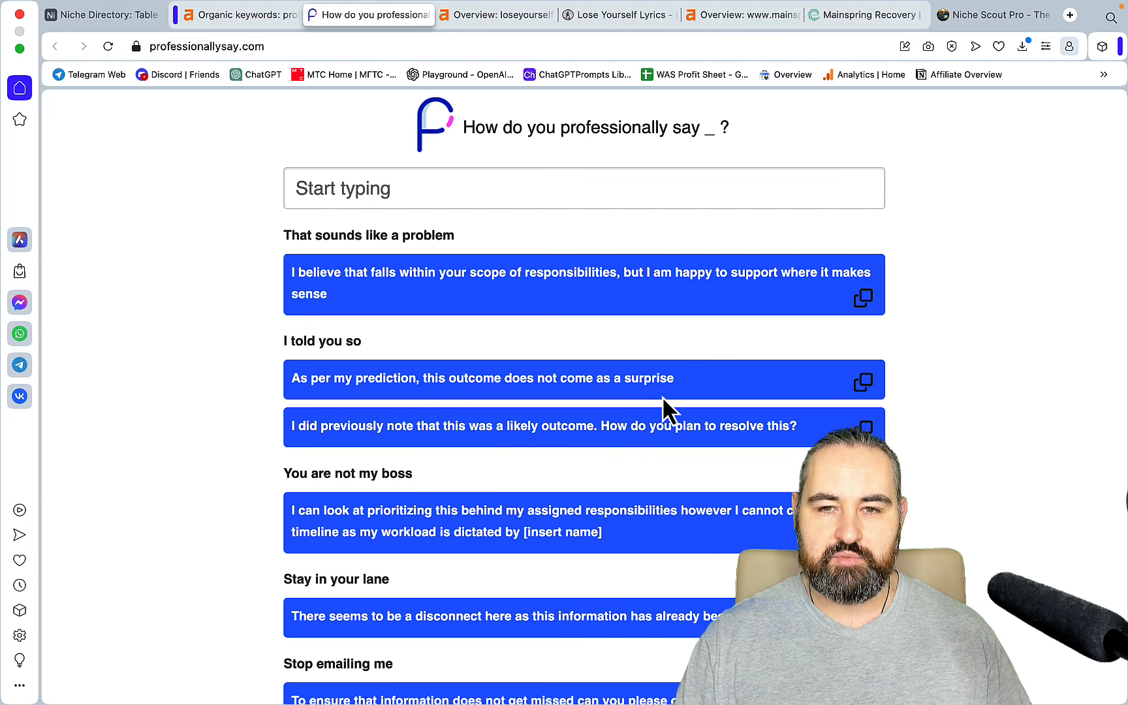
pyautogui.scroll(-3)
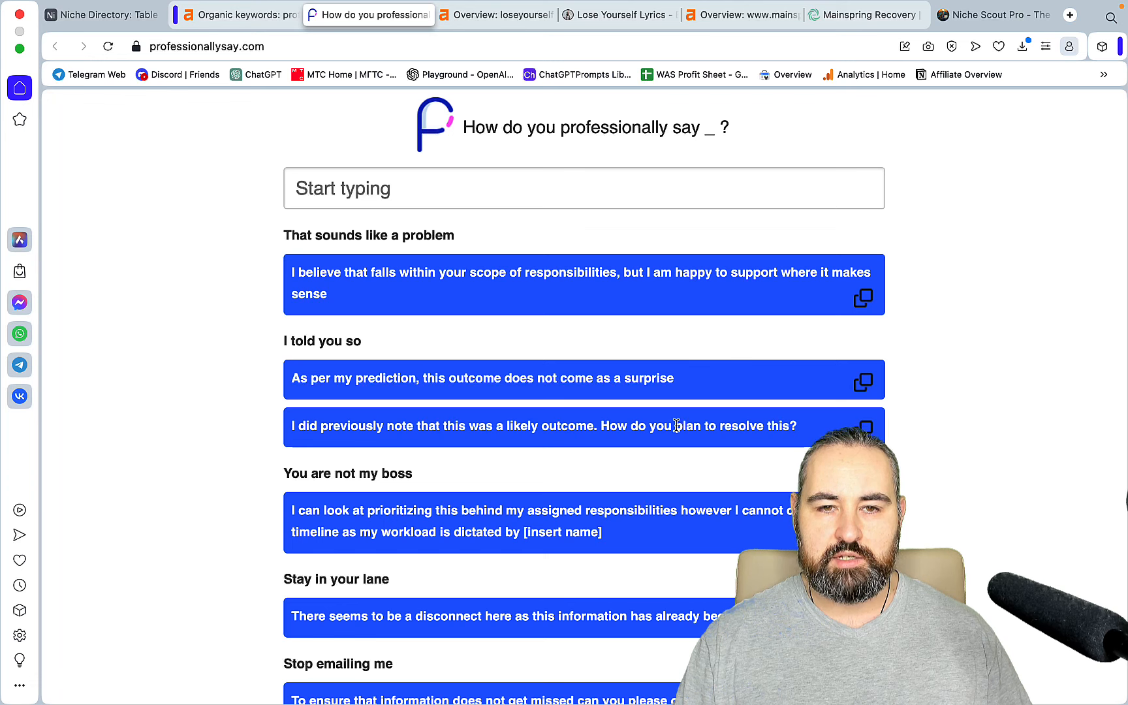
pyautogui.moveTo(670, 200)
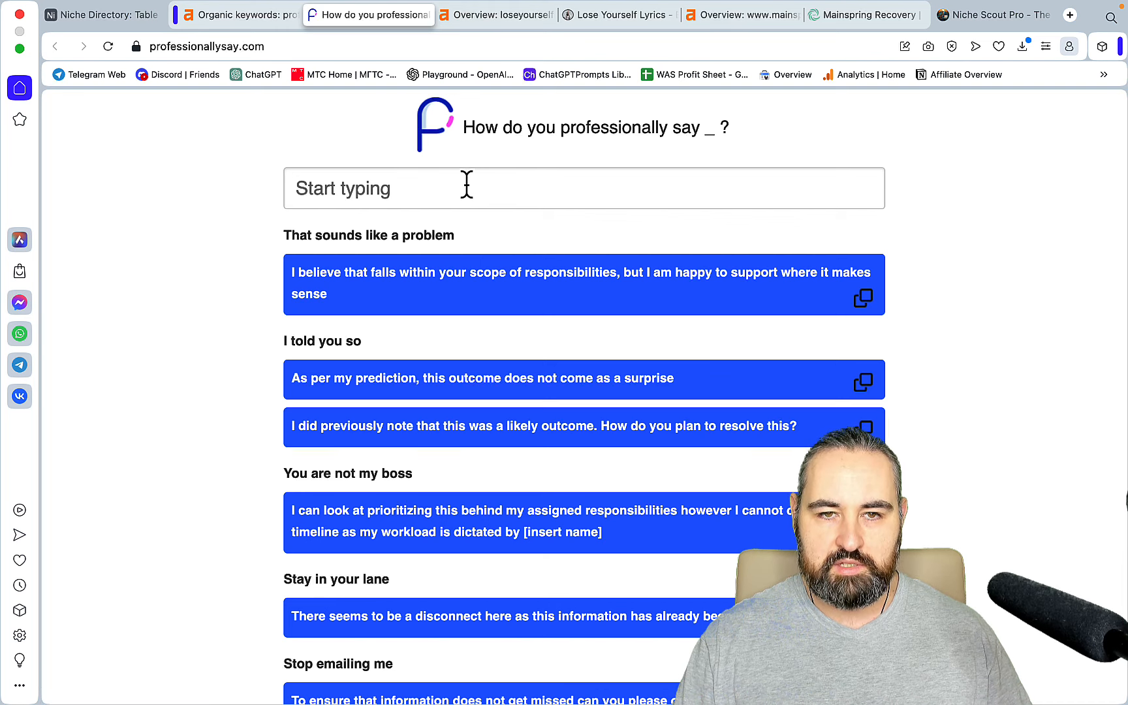
pyautogui.scroll(-3)
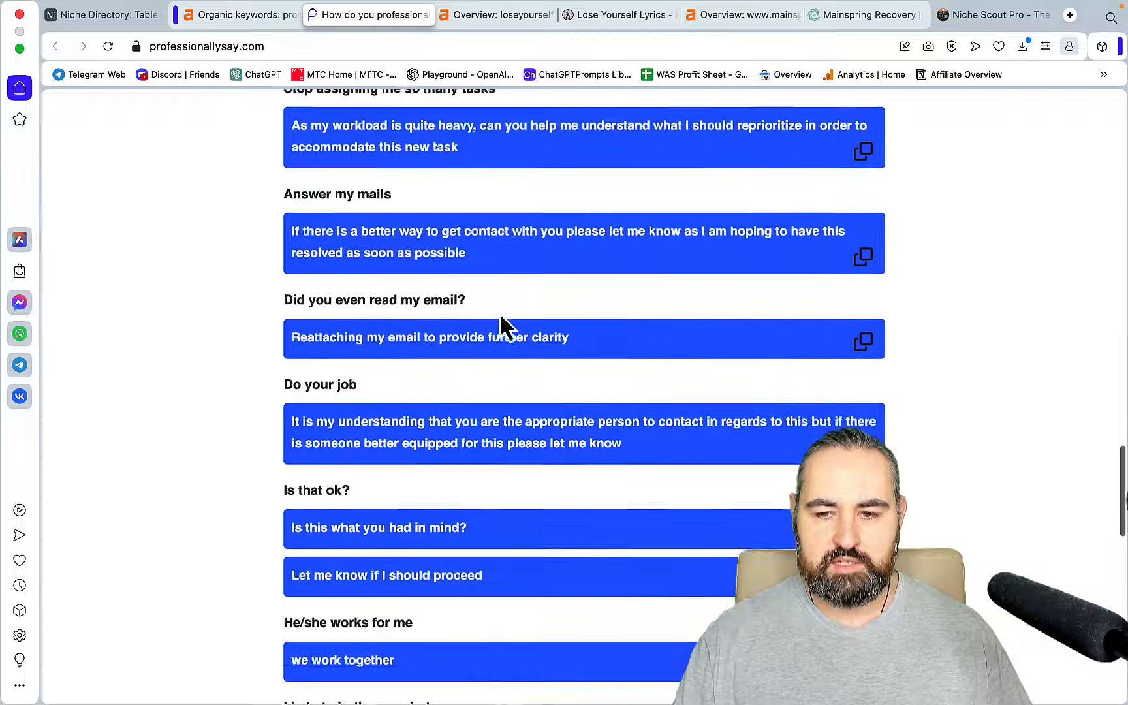
pyautogui.scroll(-3)
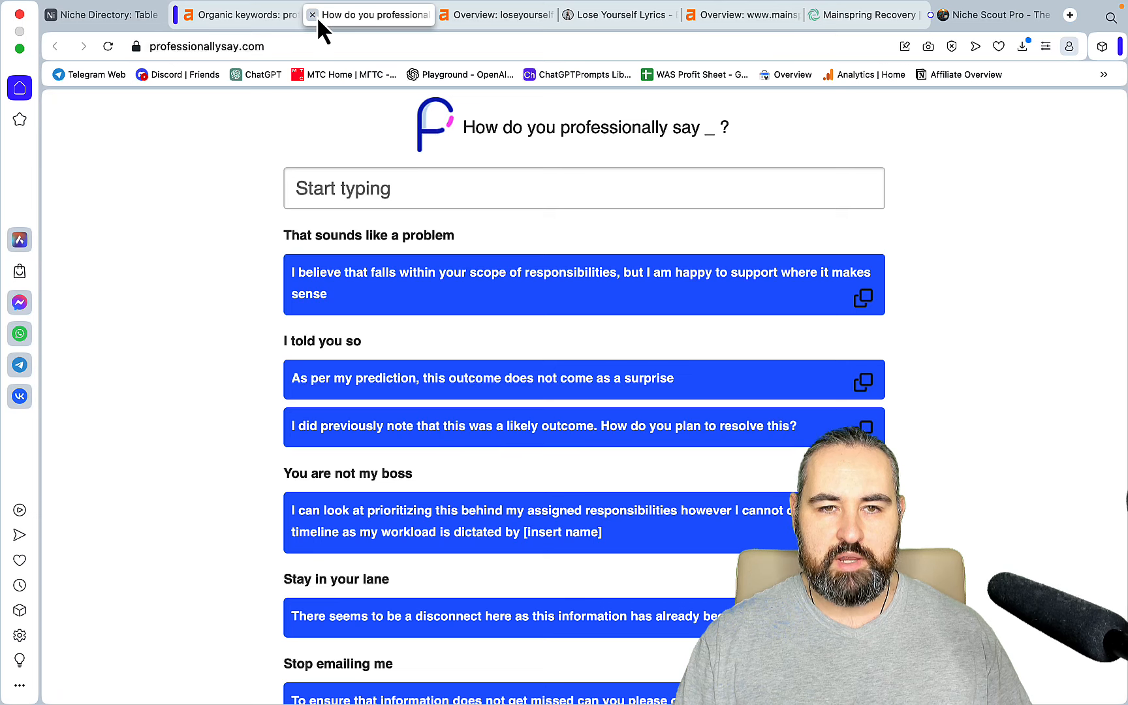
# Close Professionally Say and read the 'Is Eminem Transgender?' post on Lose Yourself Lyrics.
pyautogui.click(313, 15)
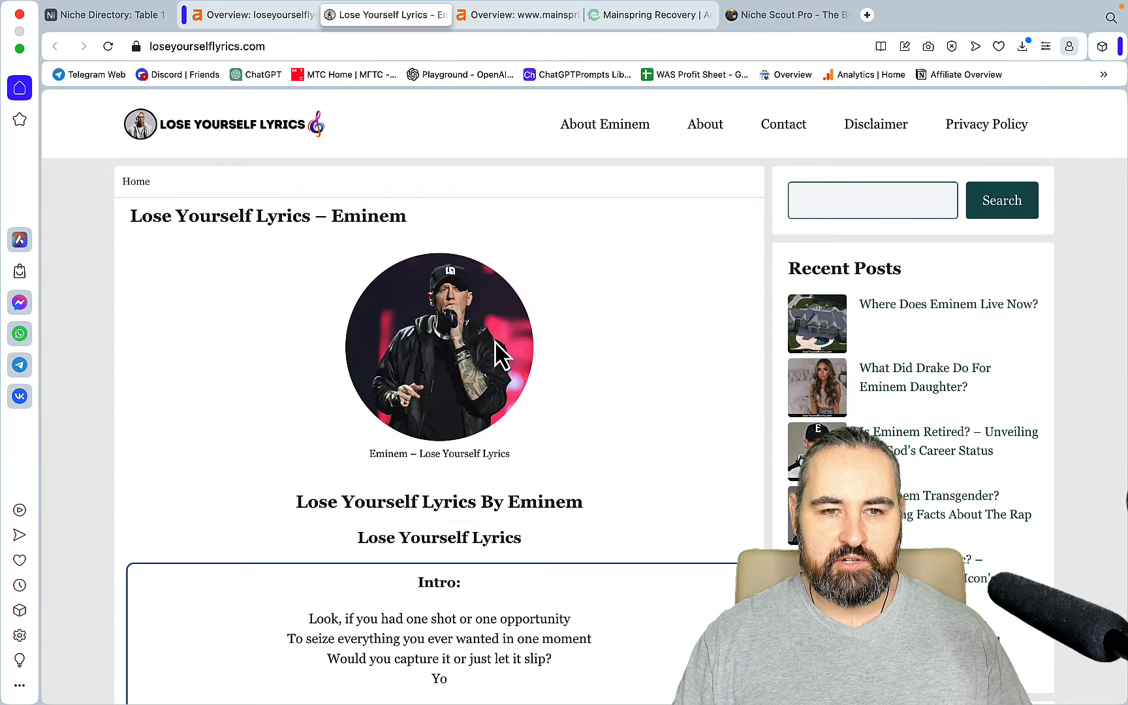
pyautogui.moveTo(568, 411)
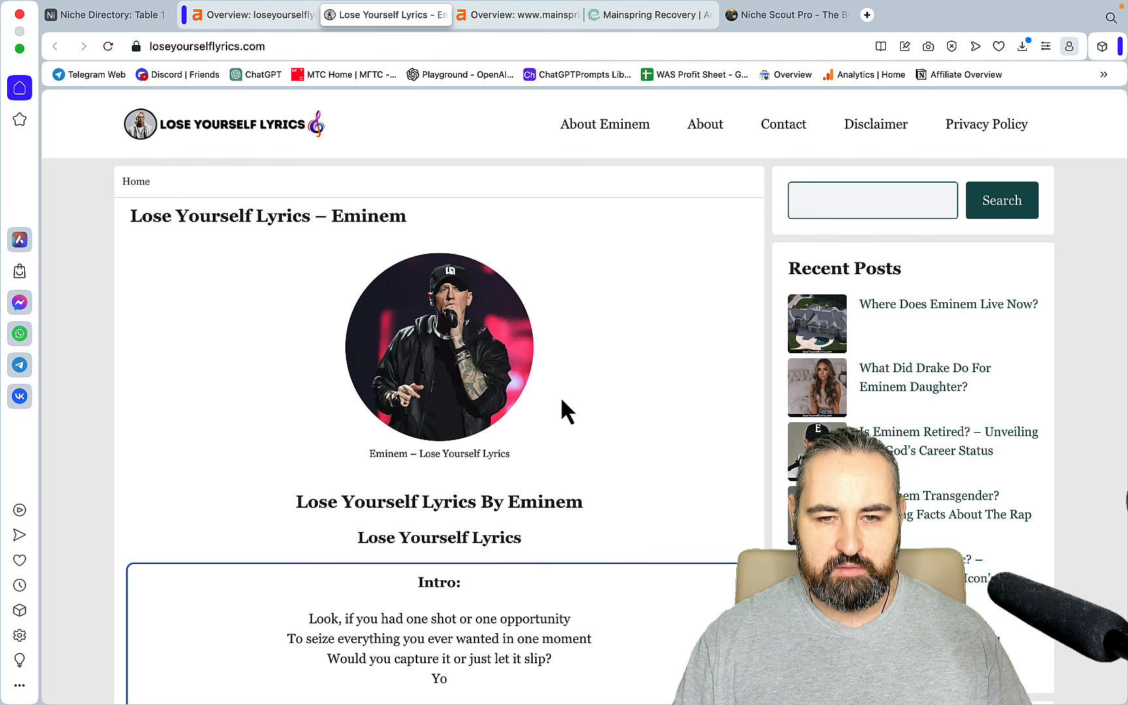
pyautogui.moveTo(560, 399)
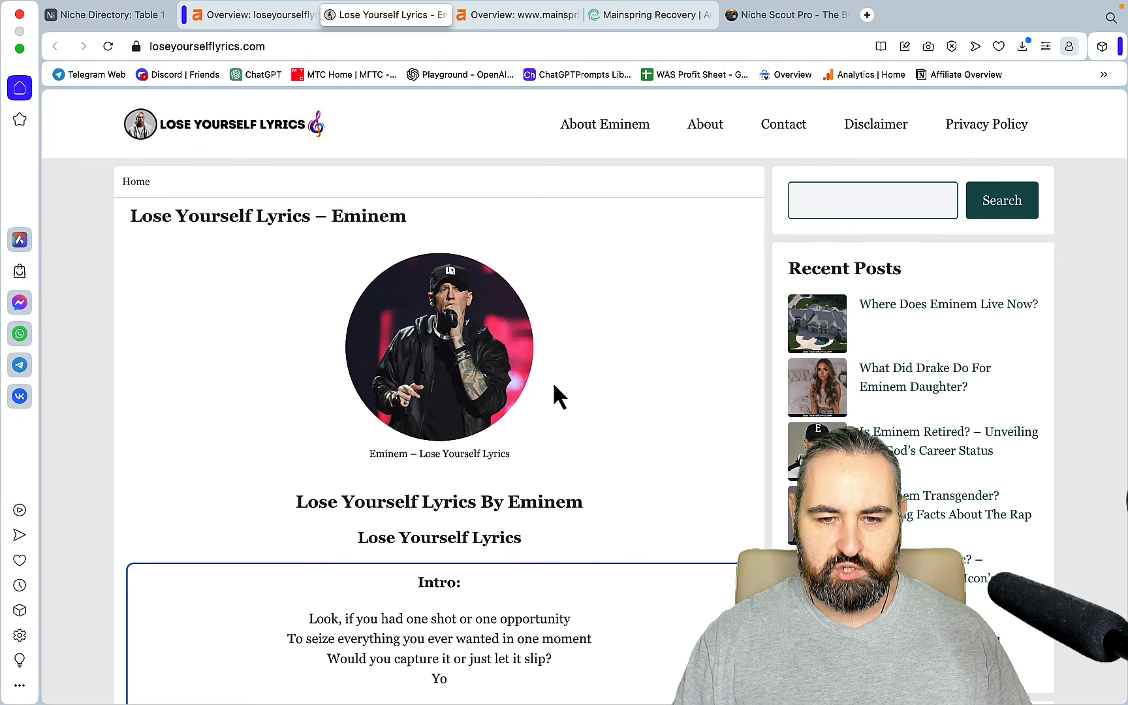
pyautogui.moveTo(446, 399)
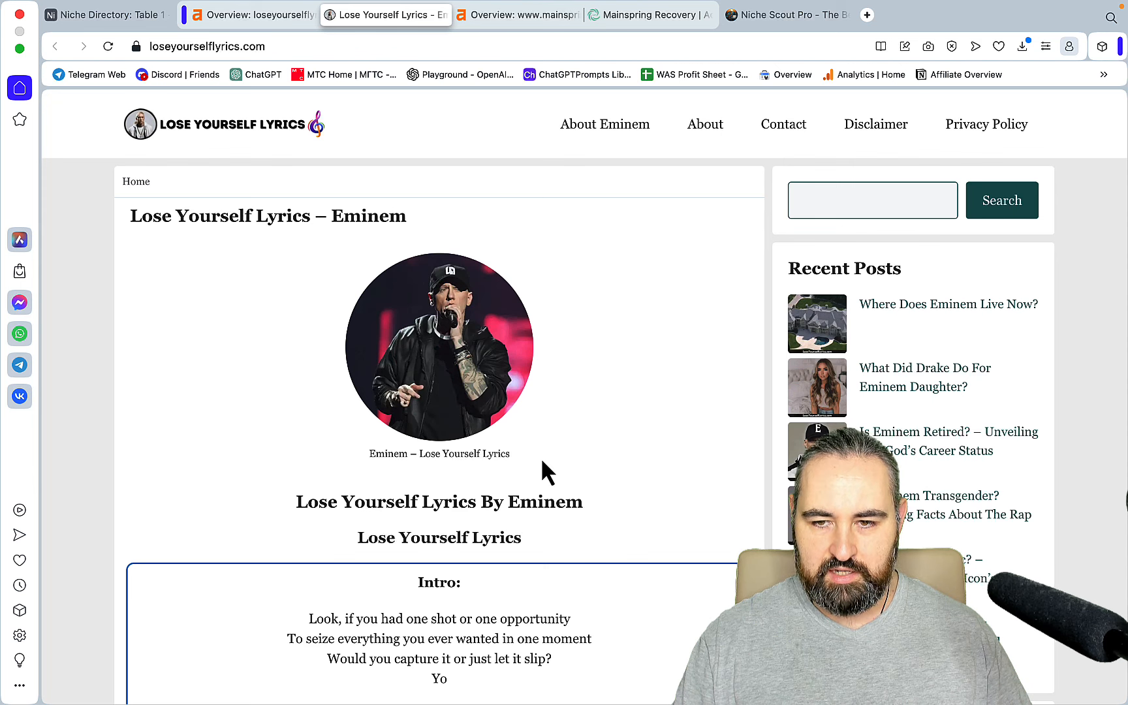
pyautogui.moveTo(947, 303)
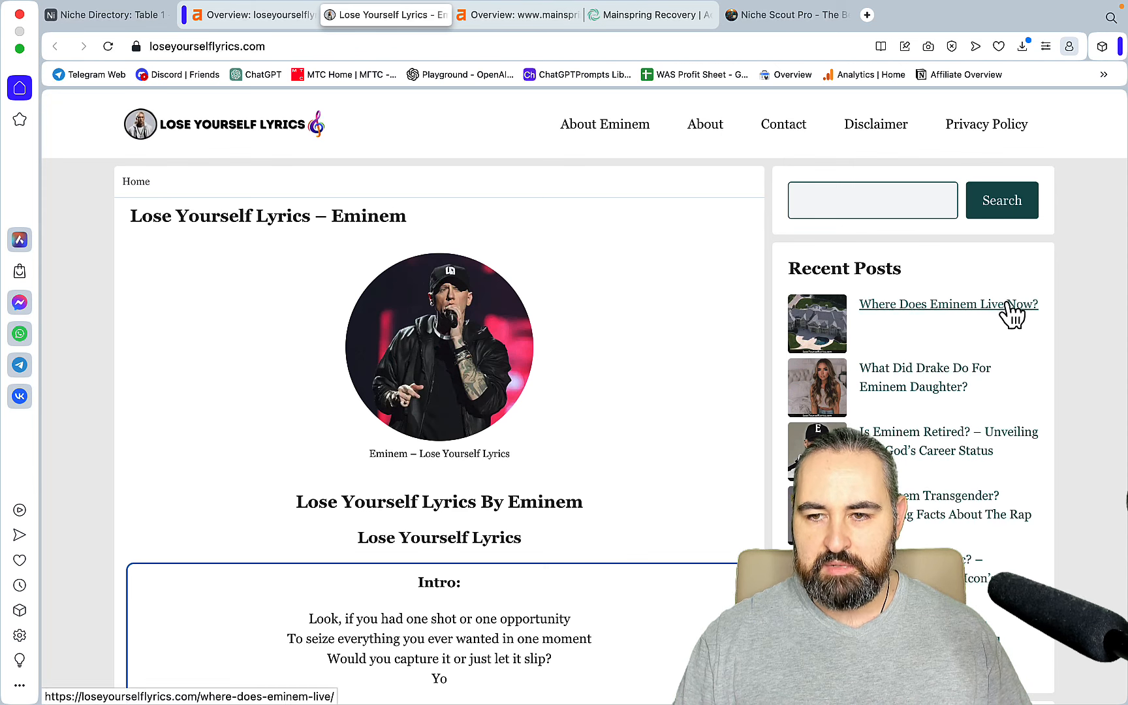
pyautogui.moveTo(1049, 429)
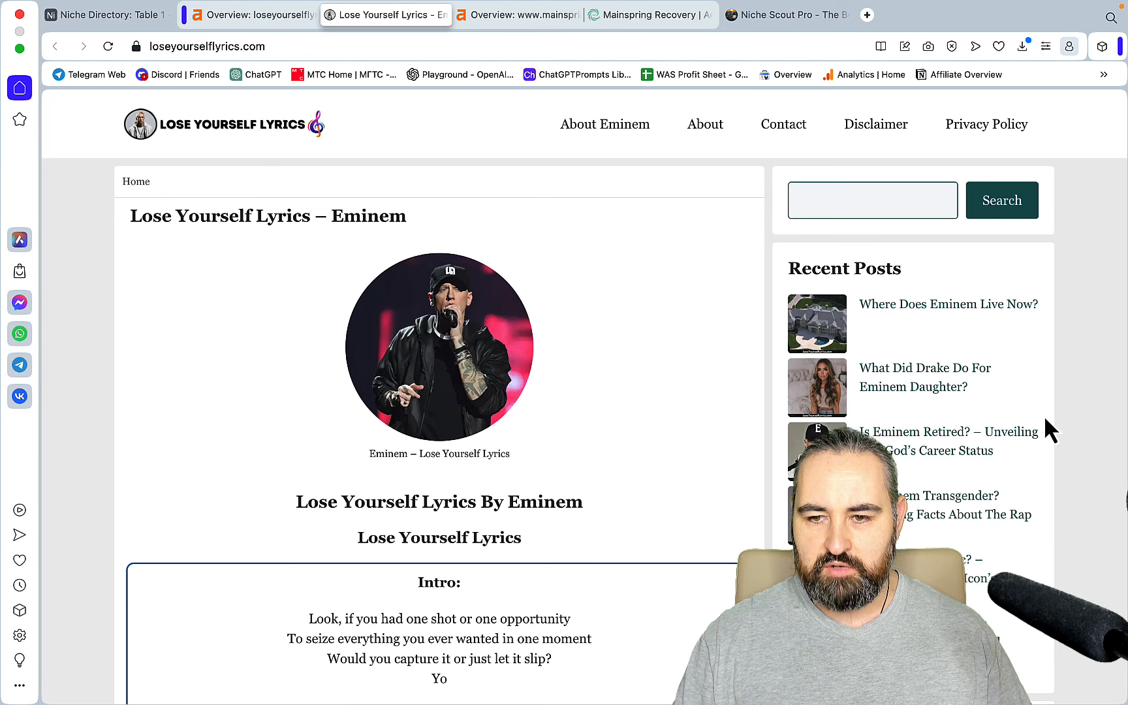
pyautogui.scroll(-3)
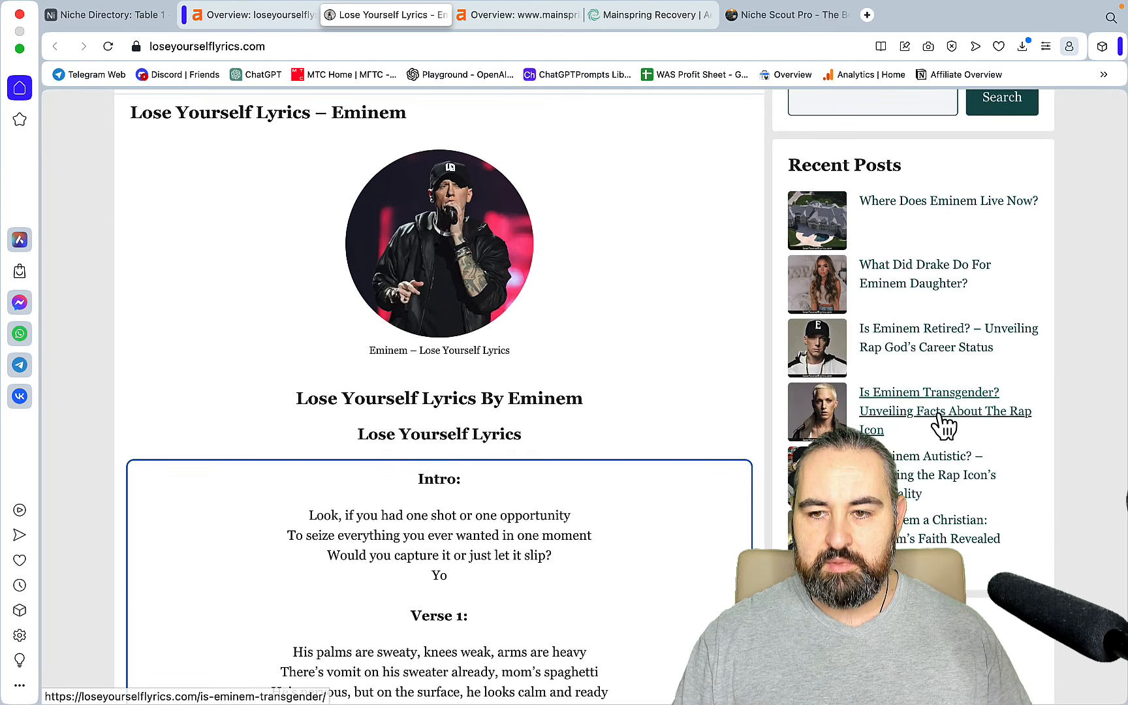
pyautogui.click(928, 393)
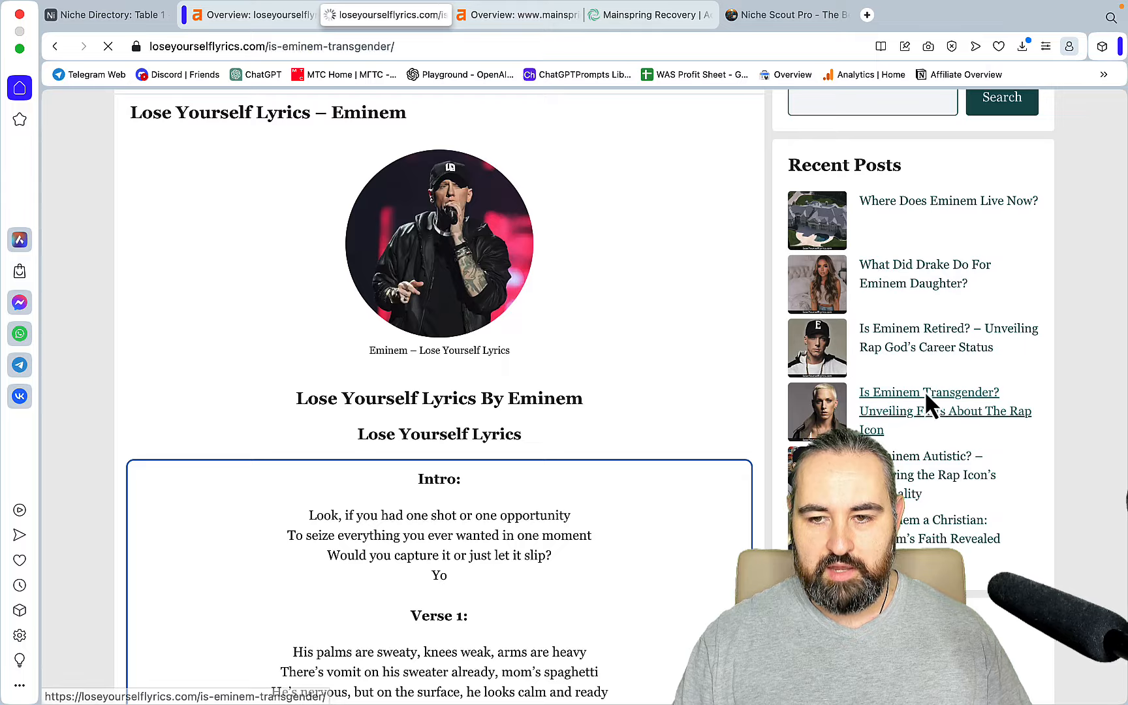
pyautogui.click(928, 392)
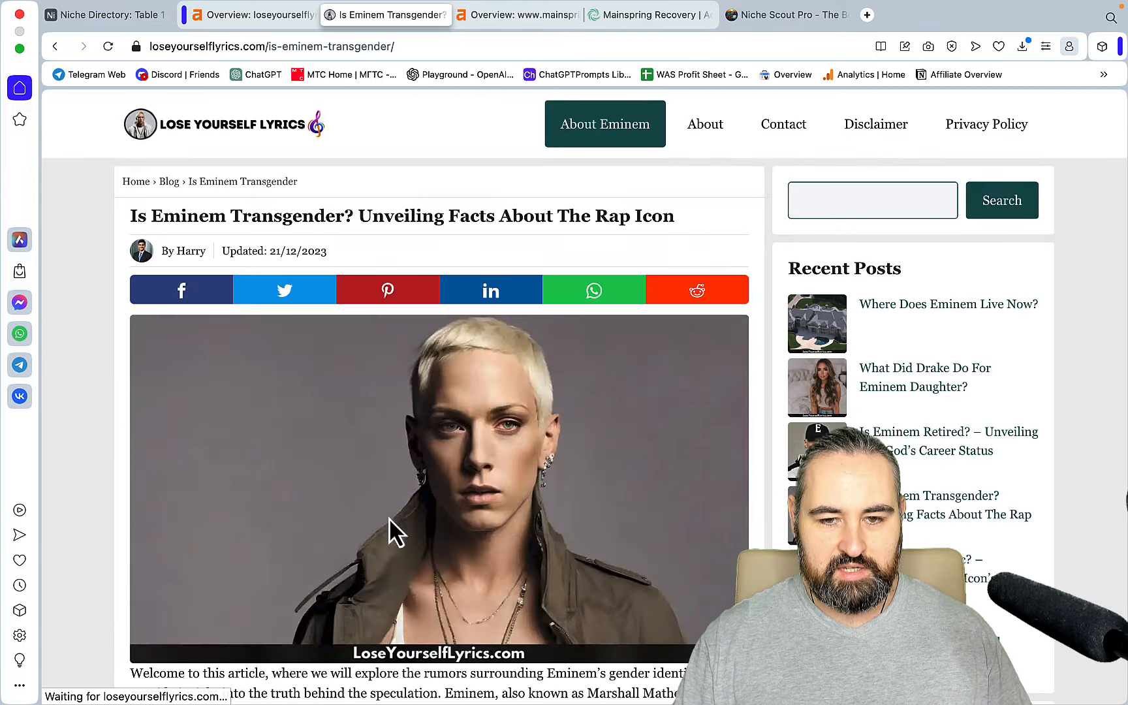
pyautogui.scroll(-3)
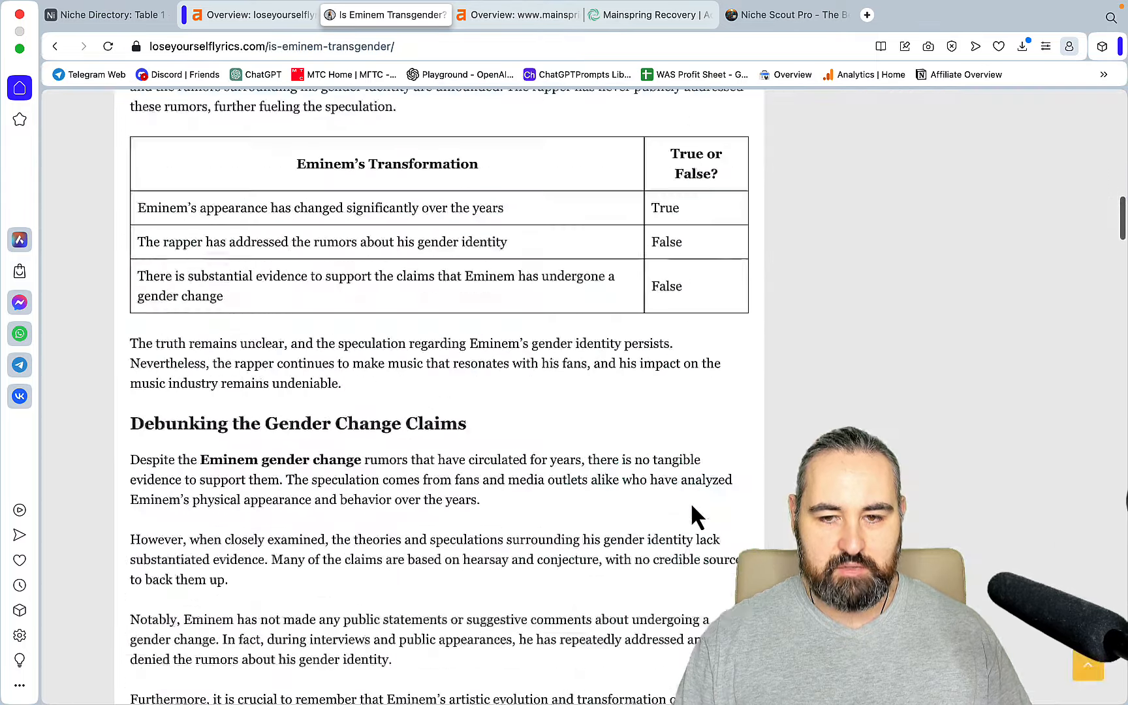
pyautogui.scroll(-3)
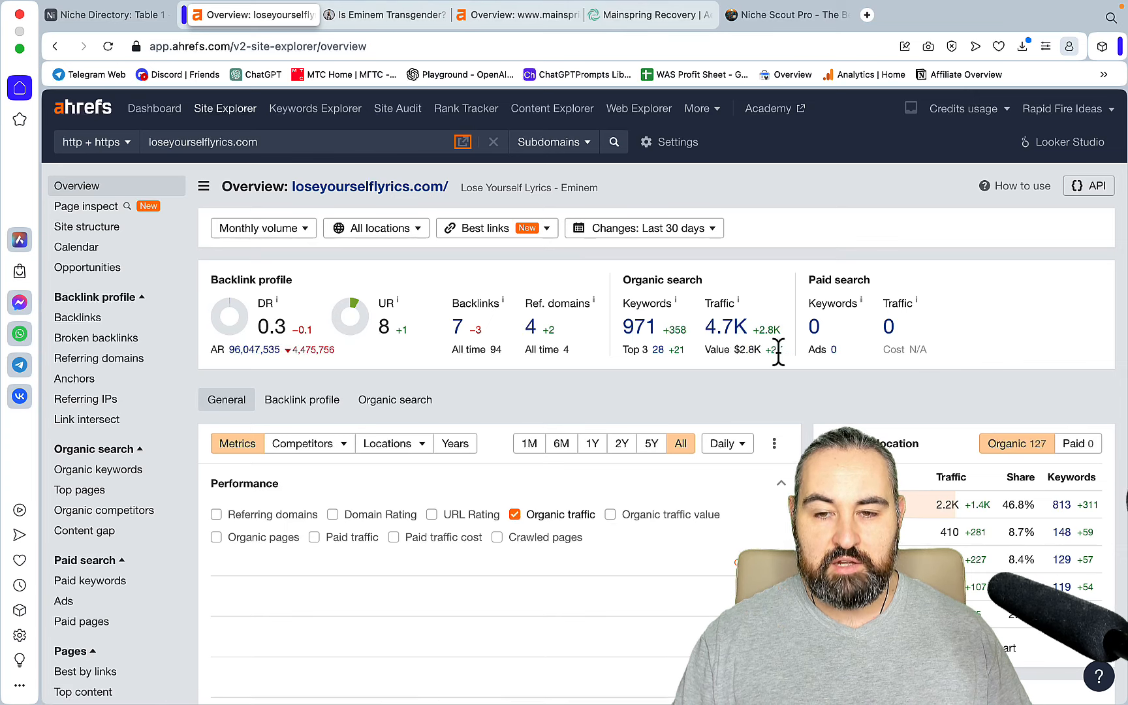
pyautogui.scroll(-3)
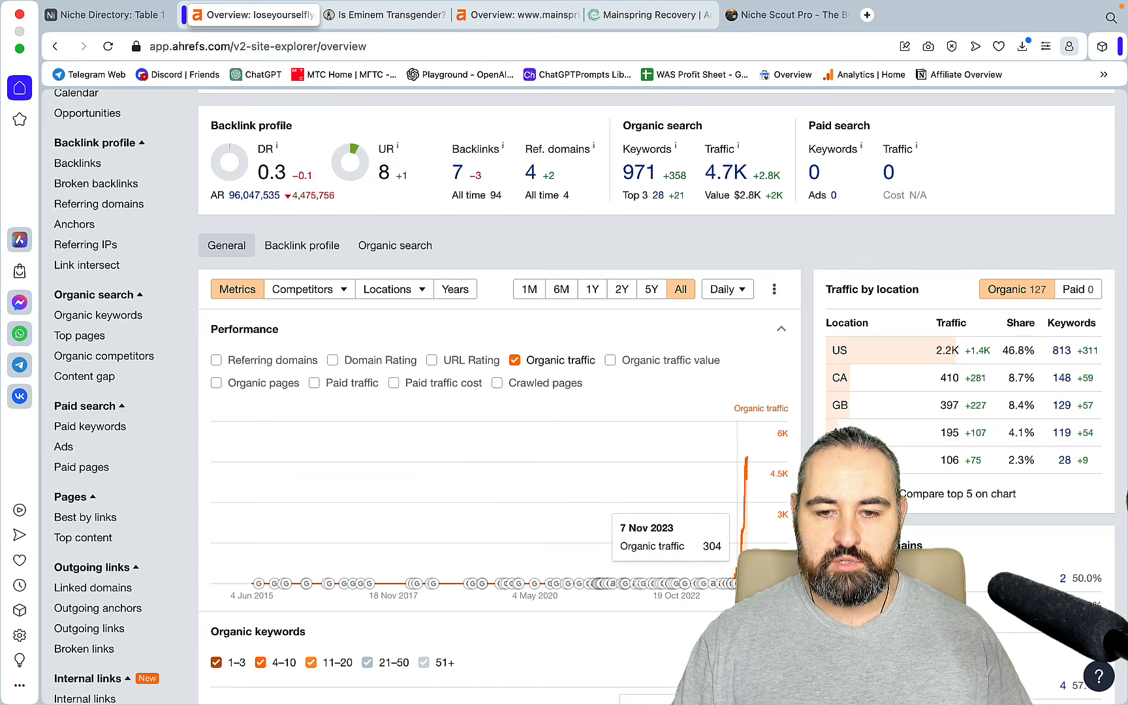
pyautogui.moveTo(432, 43)
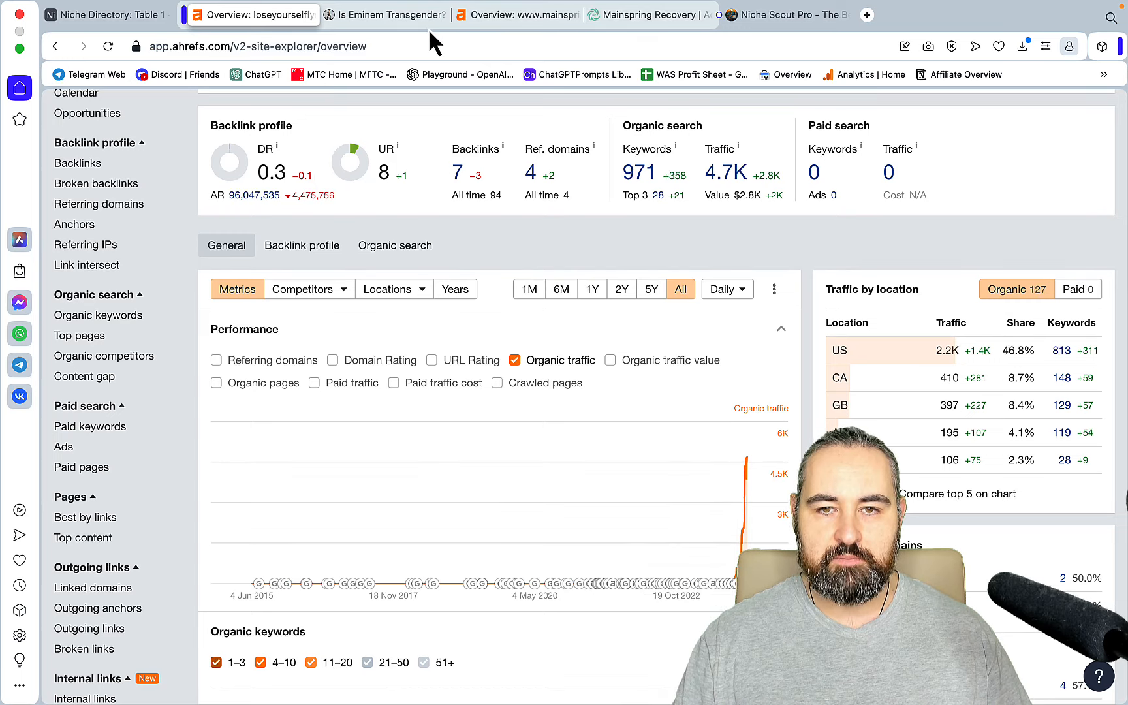
pyautogui.click(385, 15)
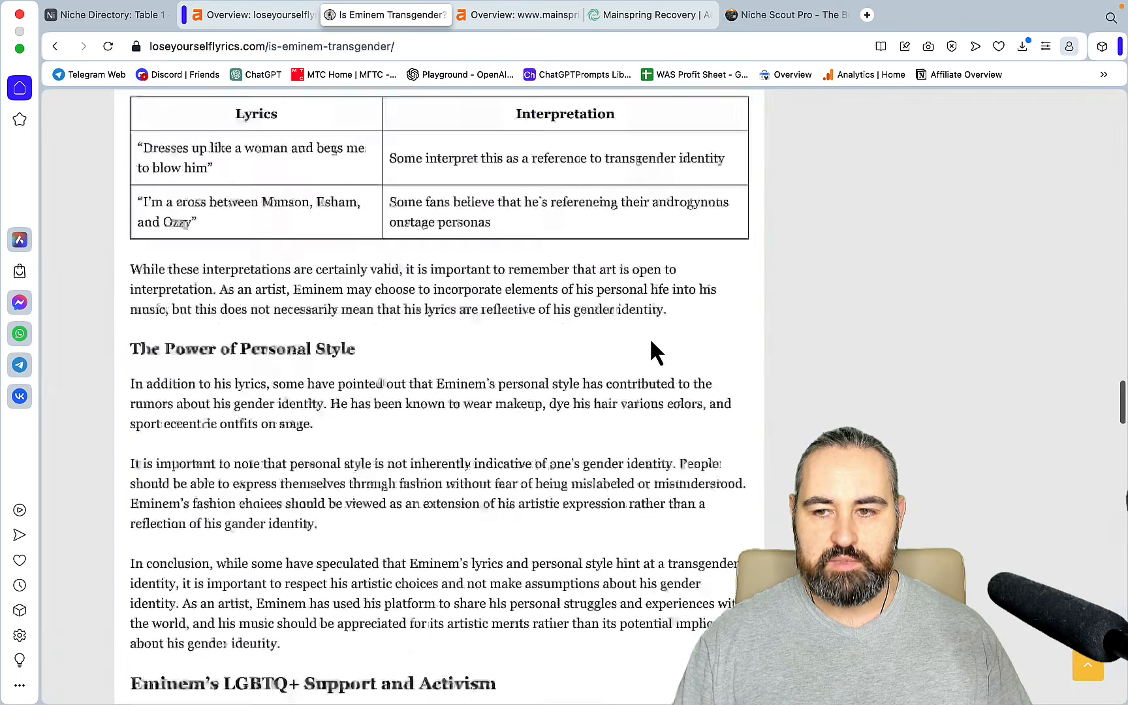
pyautogui.scroll(3)
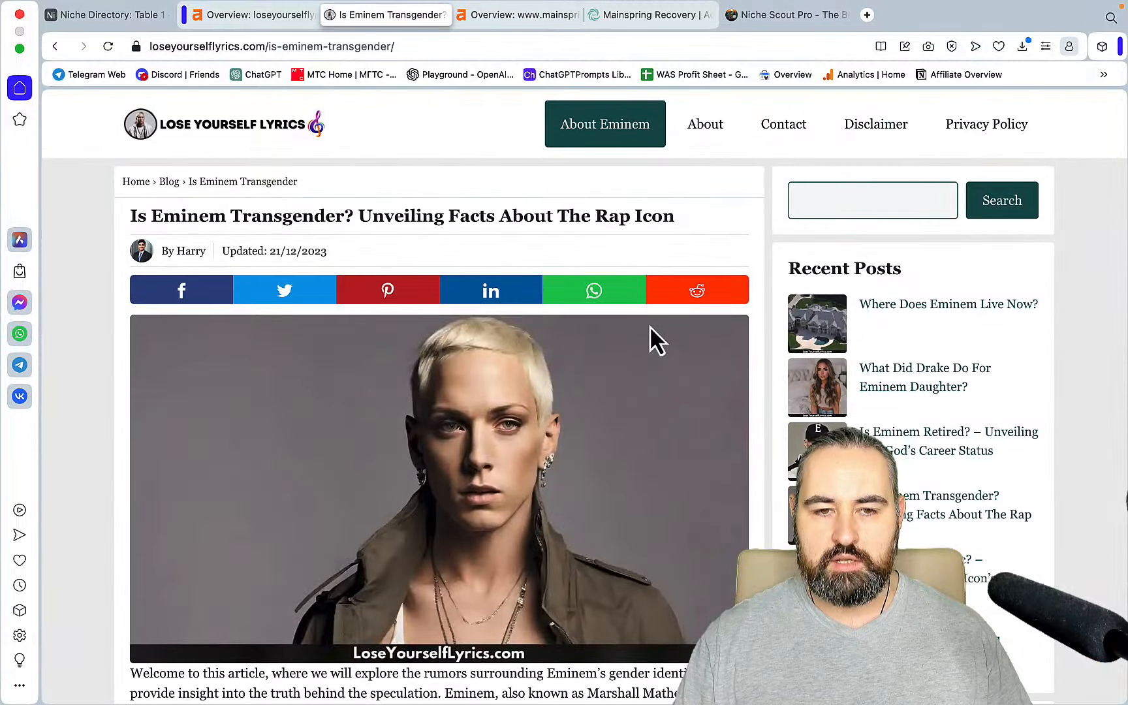
pyautogui.moveTo(712, 381)
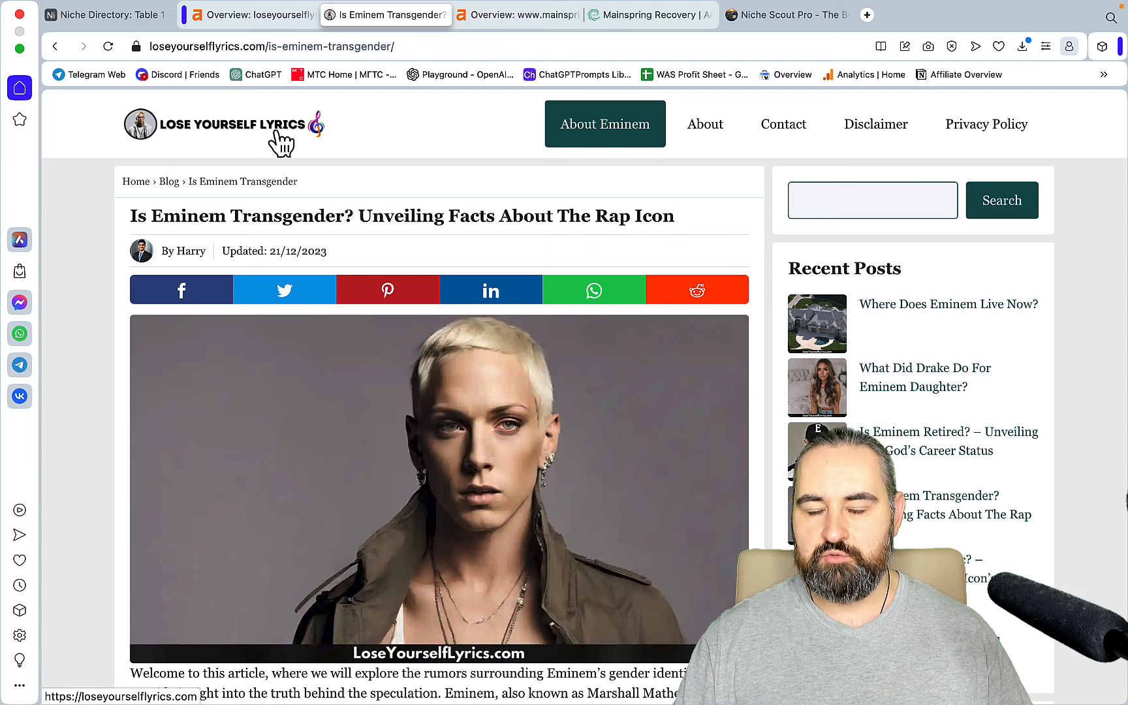
pyautogui.moveTo(354, 233)
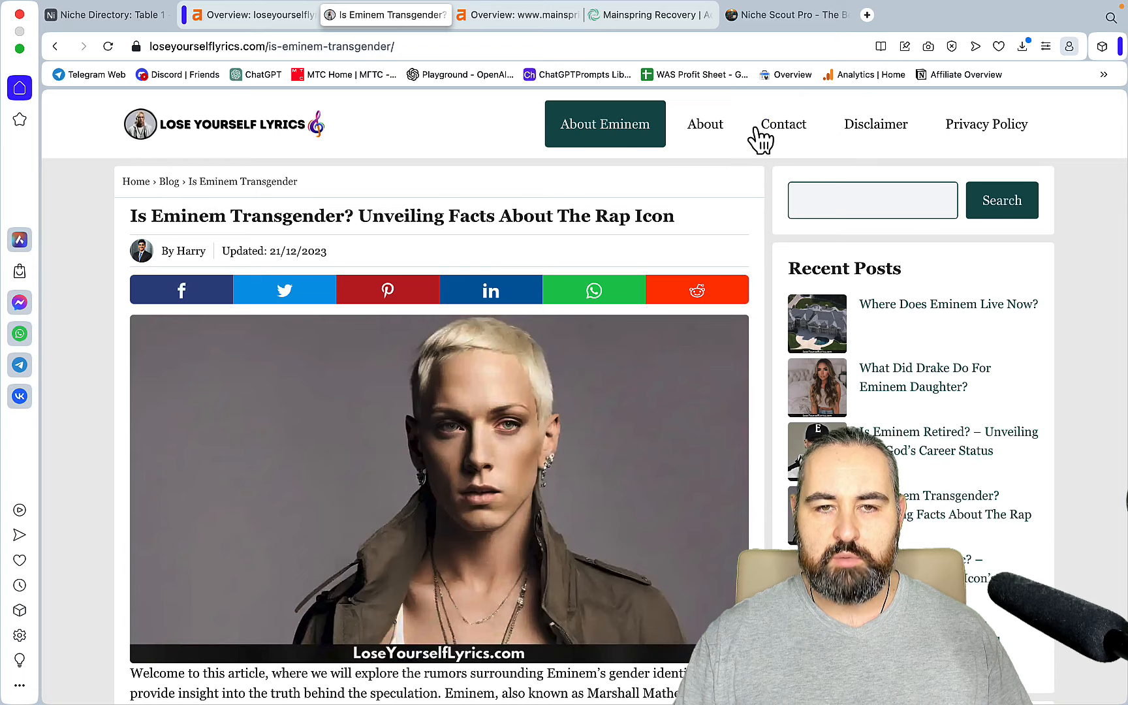
# Open the 813 US organic keywords for loseyourselflyrics.com from its overview.
pyautogui.click(248, 15)
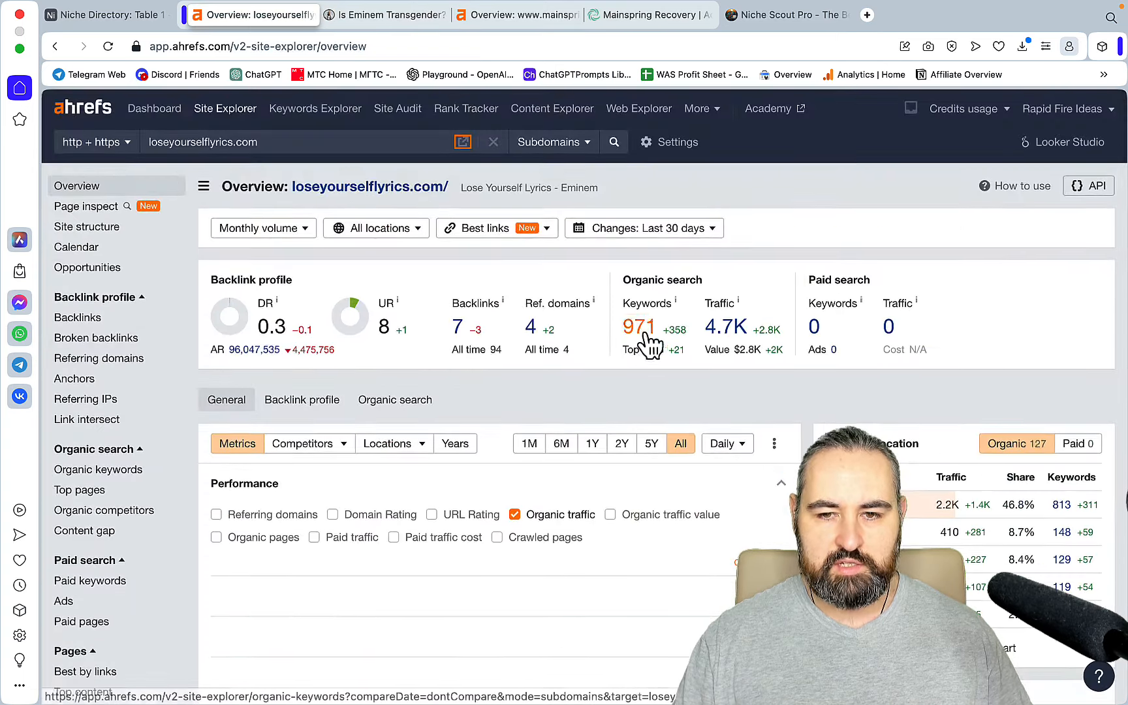
pyautogui.click(639, 327)
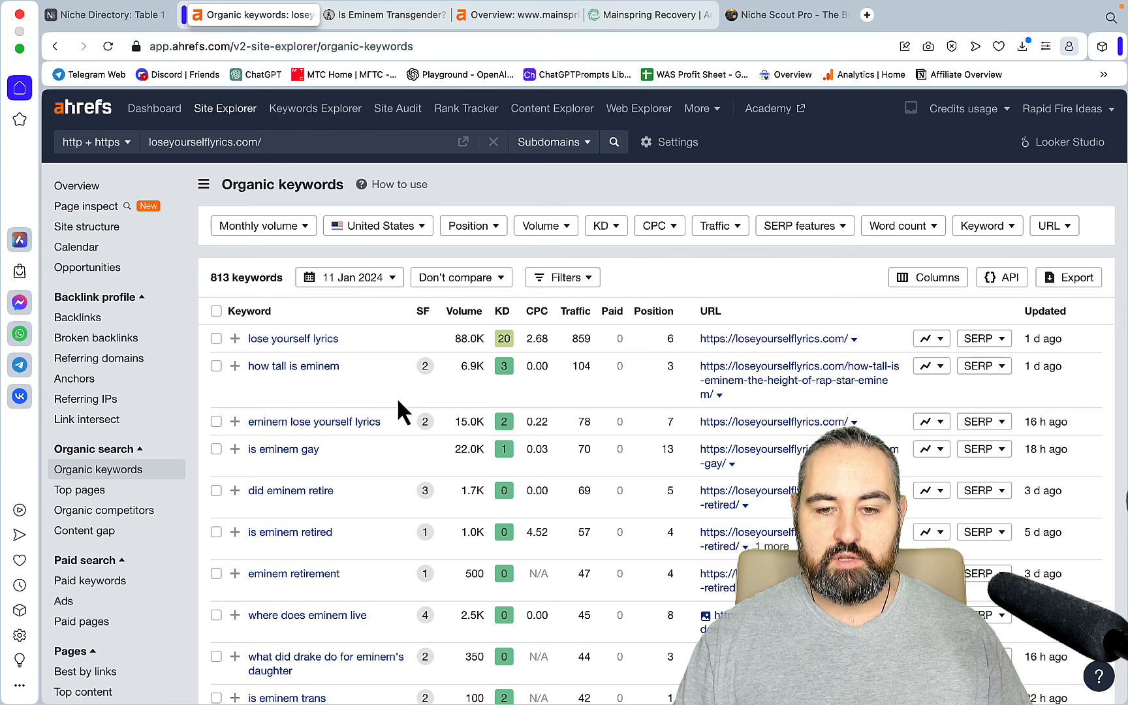
pyautogui.moveTo(351, 494)
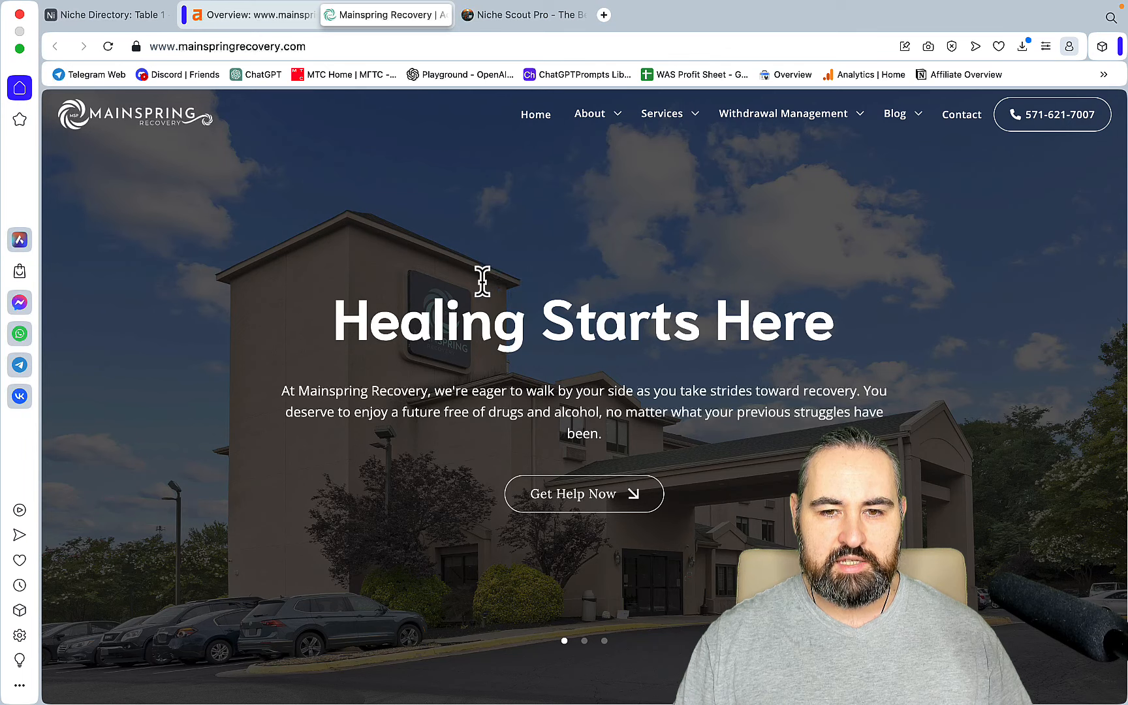
pyautogui.moveTo(622, 380)
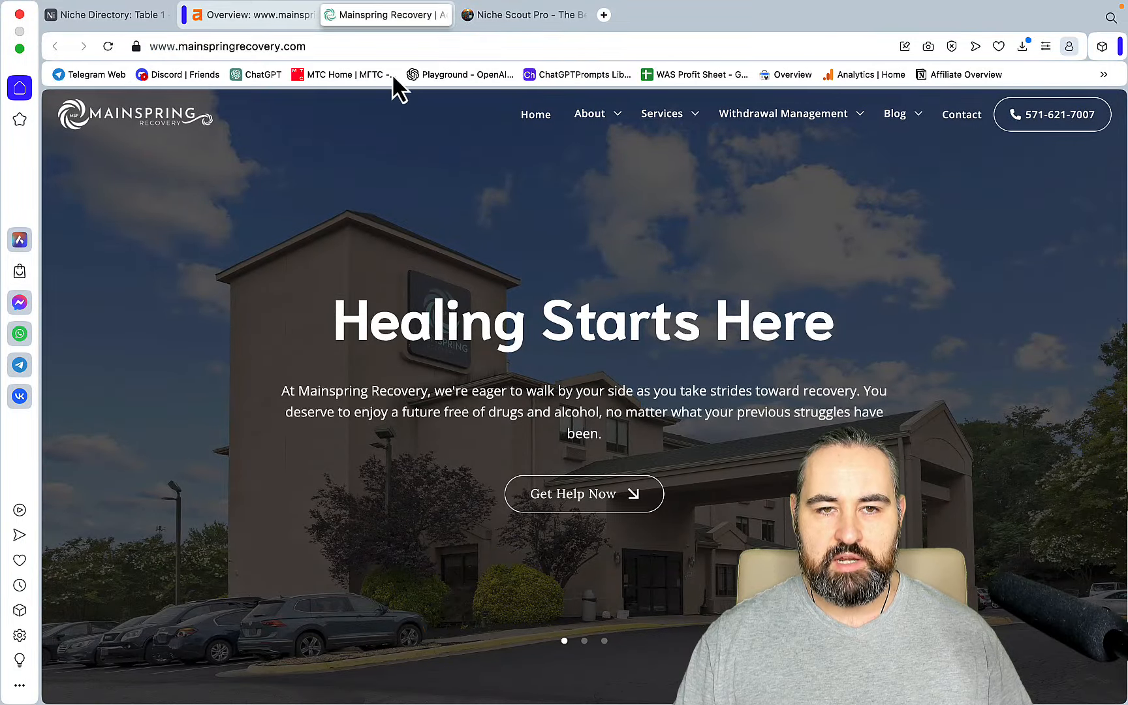
# Switch to the Ahrefs Overview for mainspringrecovery.com (DR 5, 797 backlinks, 9.7K keywords).
pyautogui.click(248, 15)
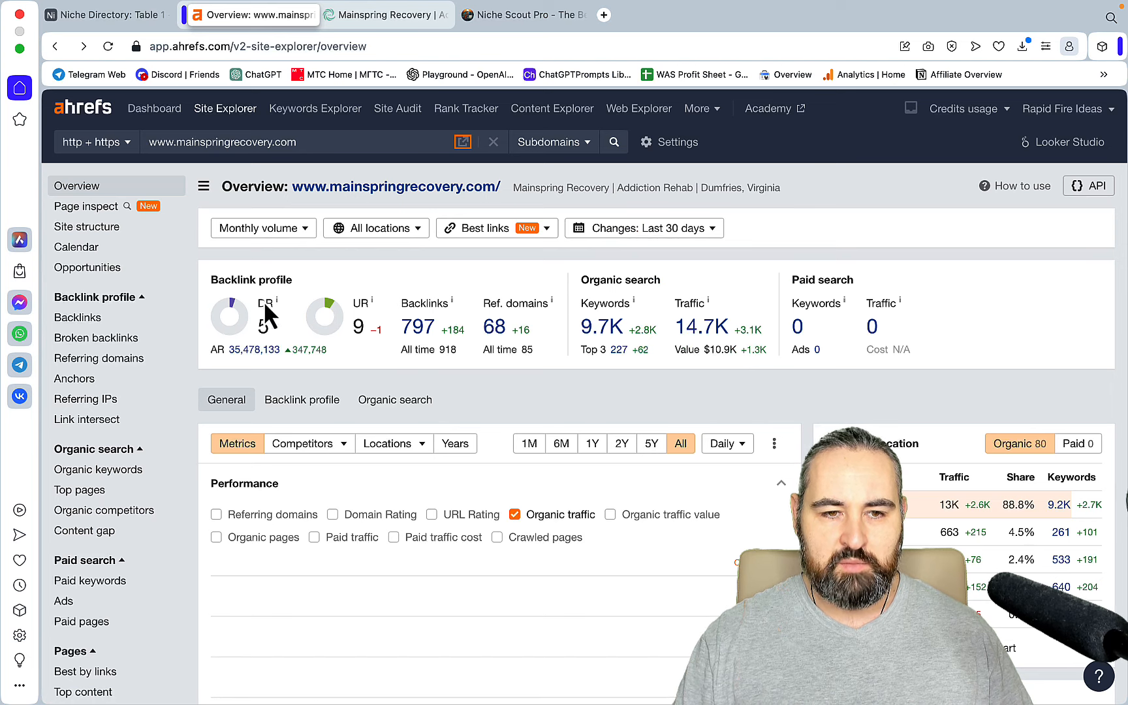
pyautogui.moveTo(478, 388)
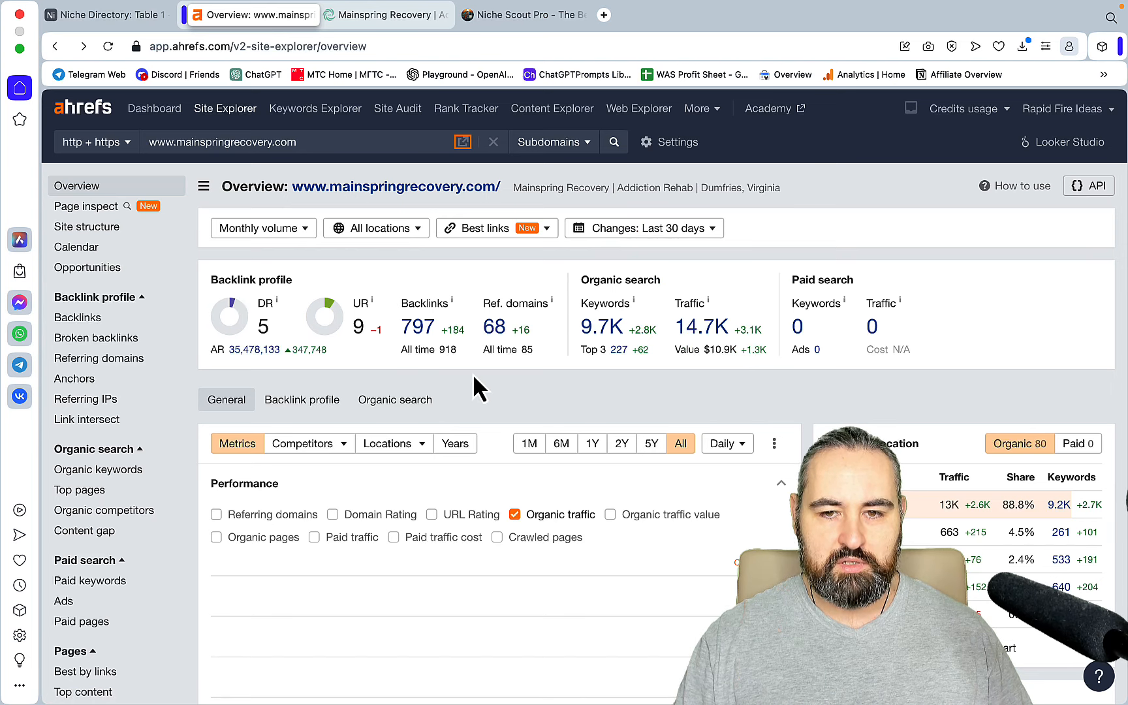
# Open Mainspring's 9.7K organic keywords, led by 'how many beers to get drunk'.
pyautogui.click(98, 469)
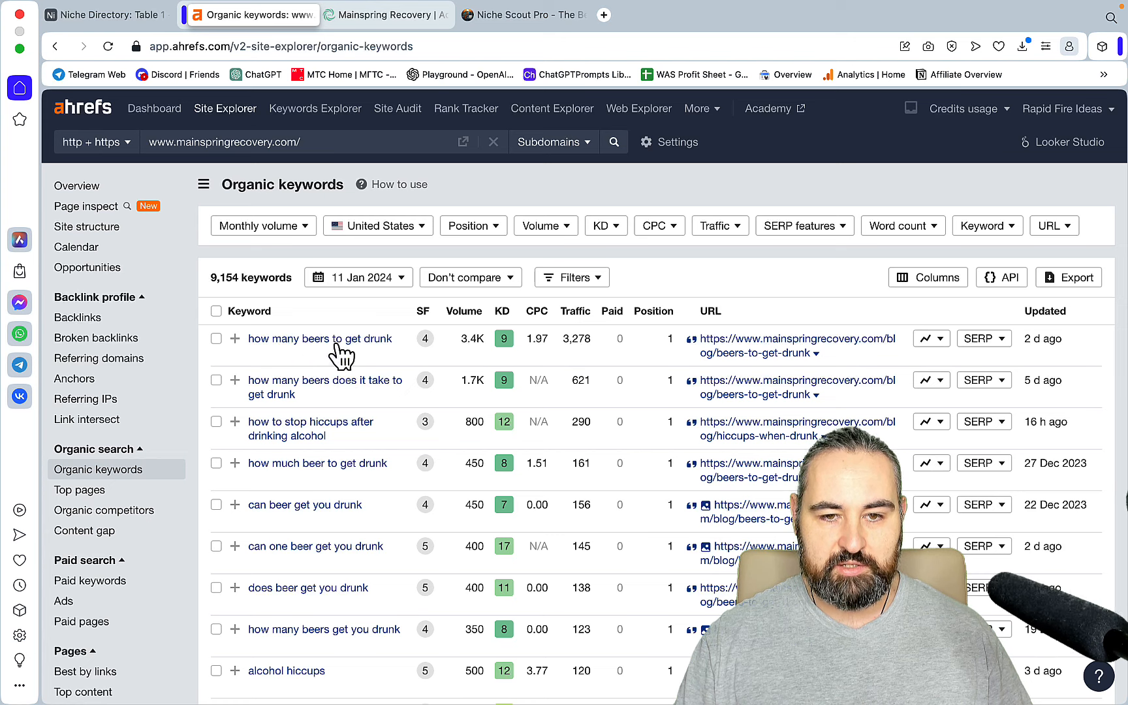
pyautogui.moveTo(769, 346)
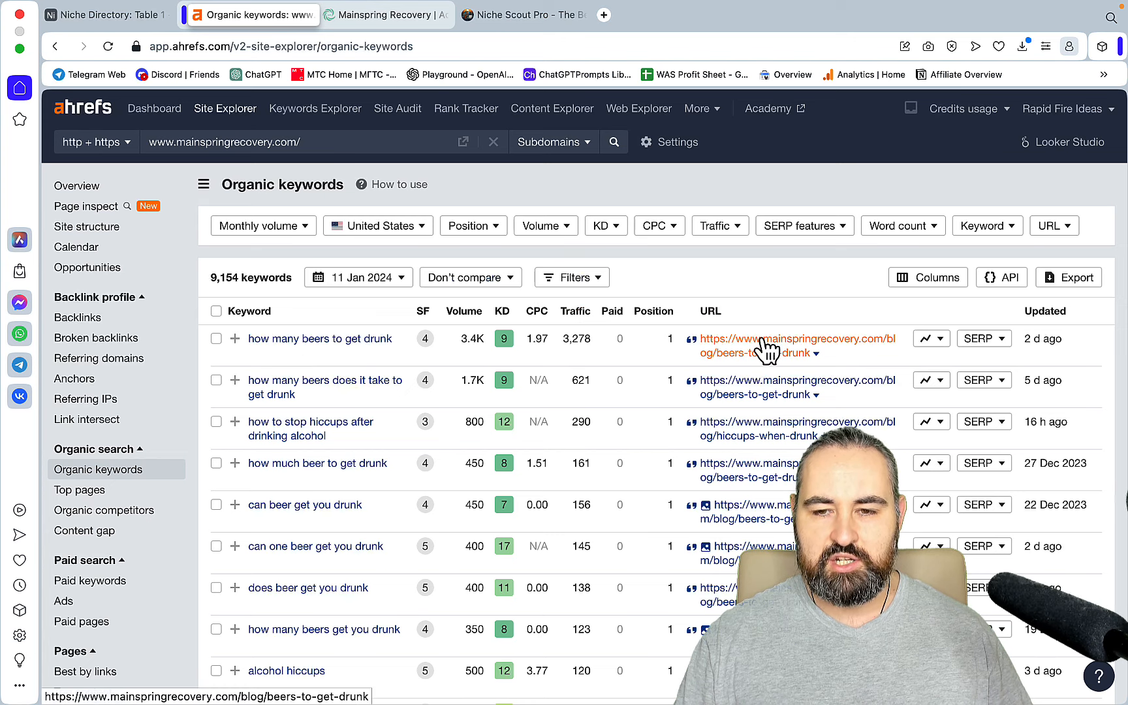
# Read the 'How Many Beers to Get Drunk?' article, then return to the Ahrefs keywords.
pyautogui.click(796, 338)
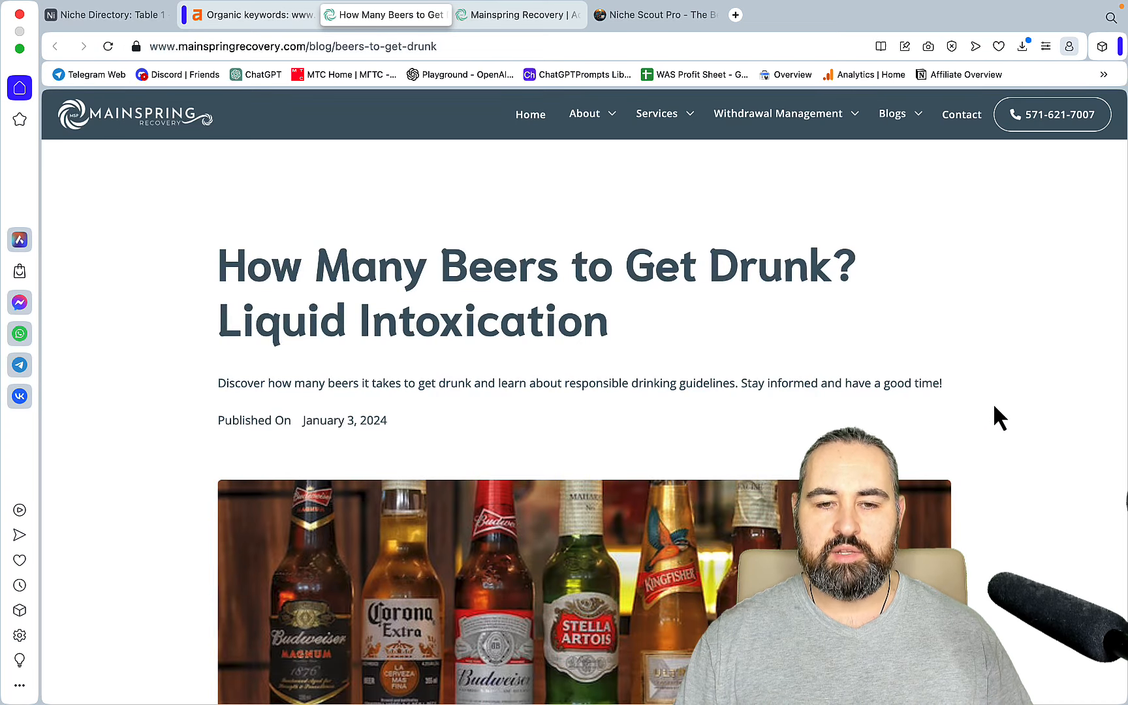
pyautogui.moveTo(874, 413)
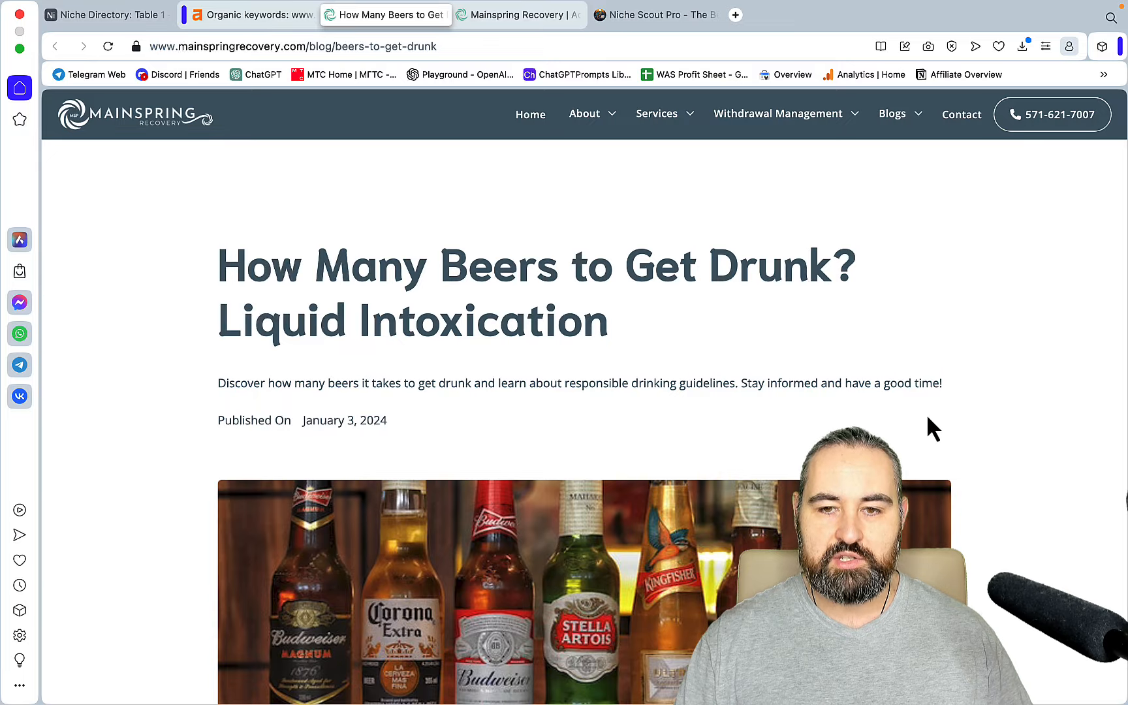
pyautogui.scroll(-3)
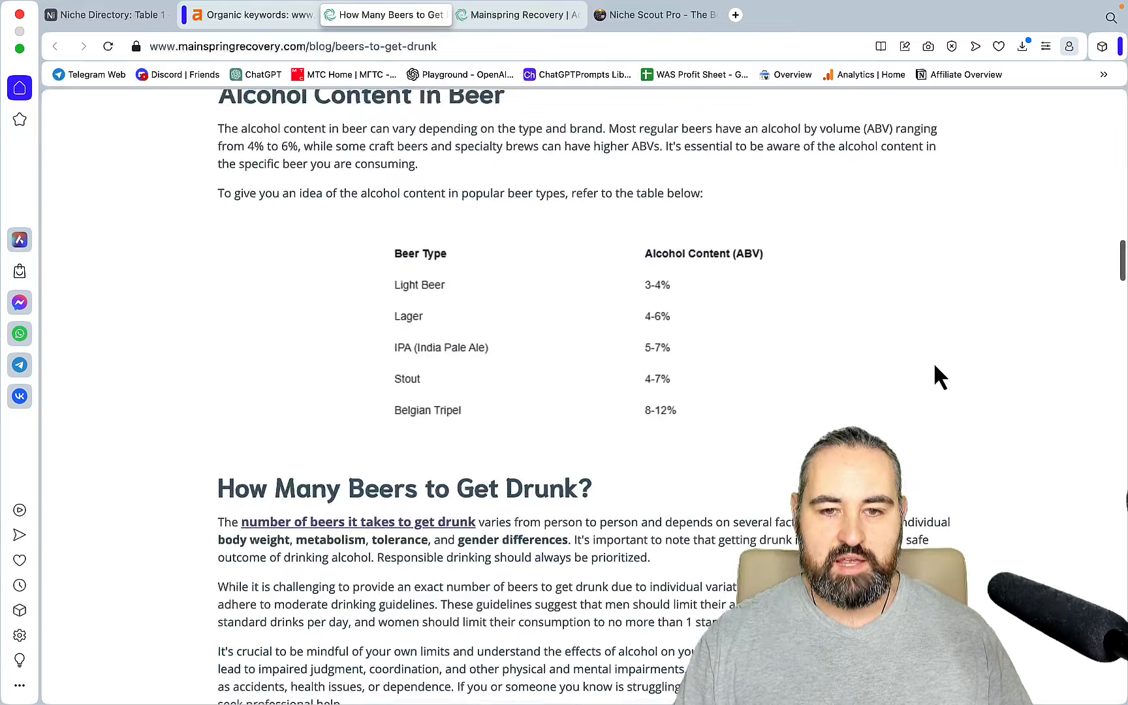
pyautogui.scroll(-3)
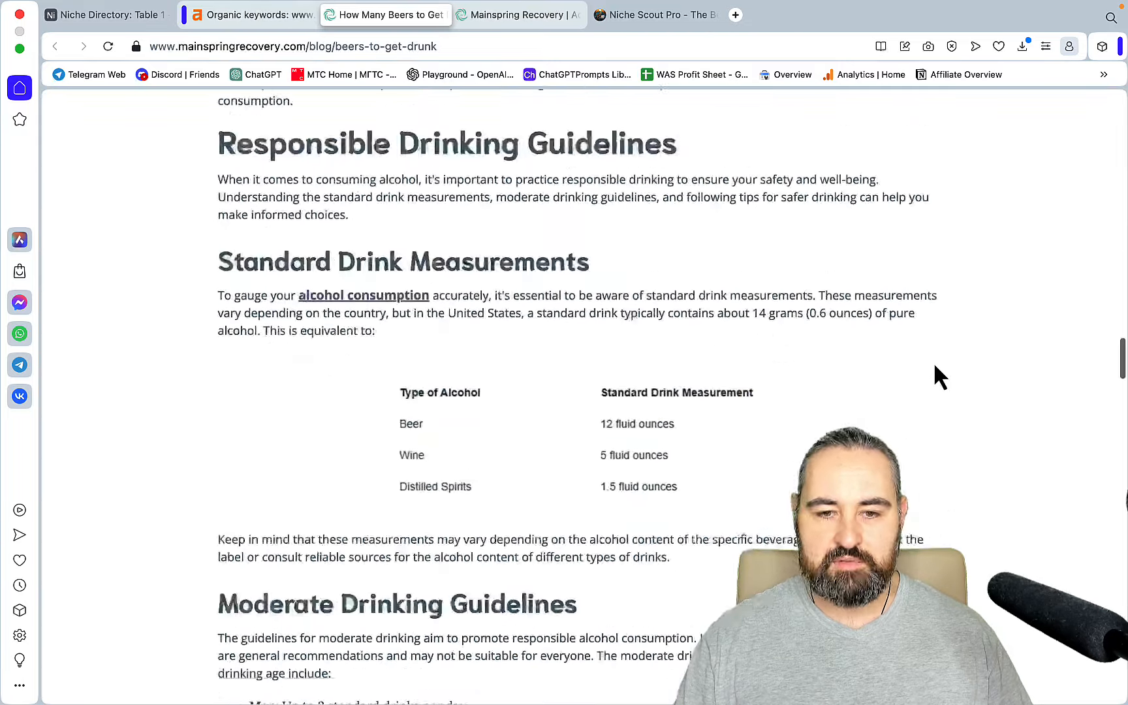
pyautogui.scroll(-3)
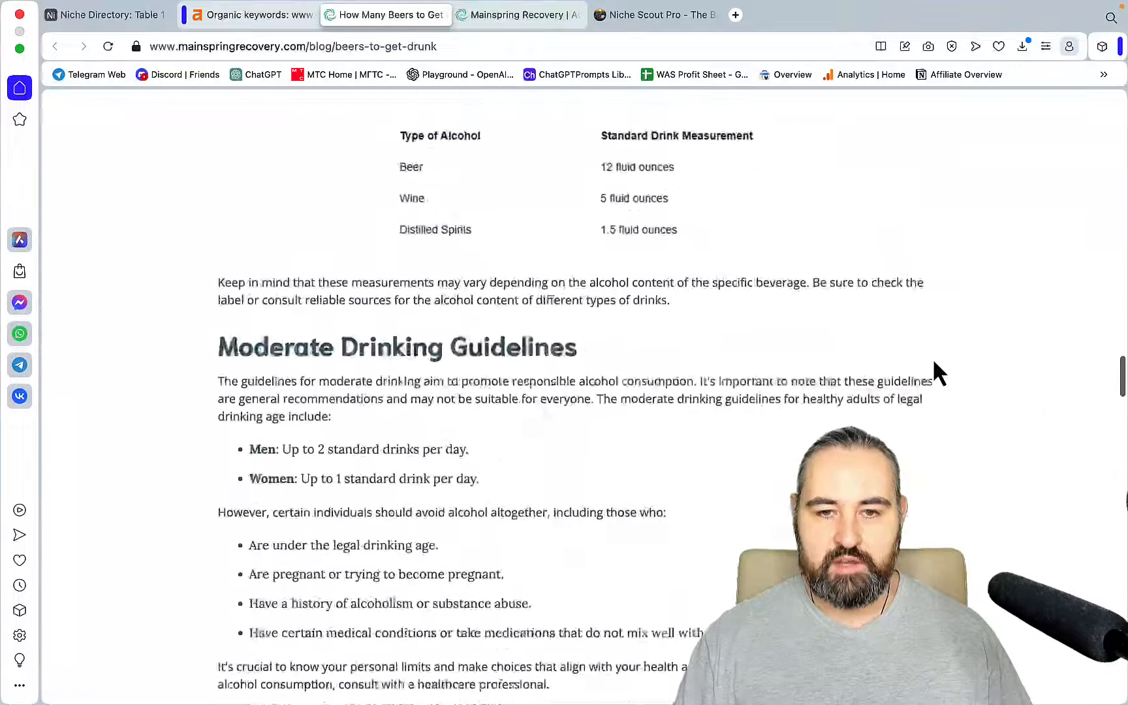
pyautogui.scroll(3)
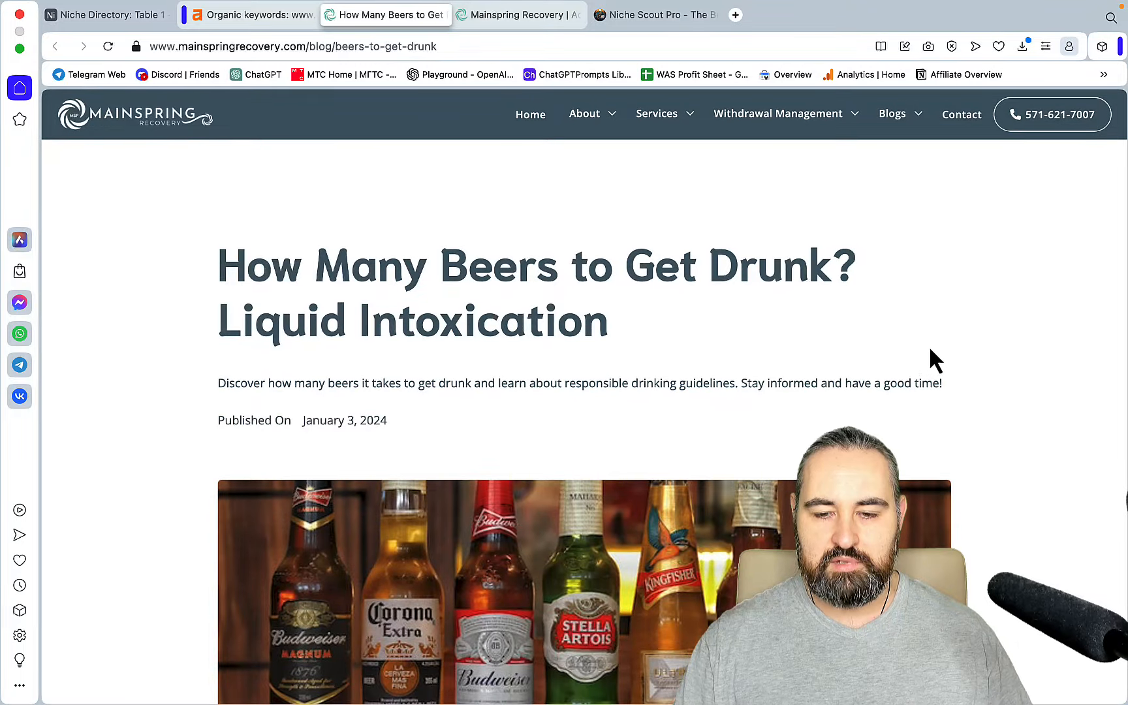
pyautogui.scroll(-3)
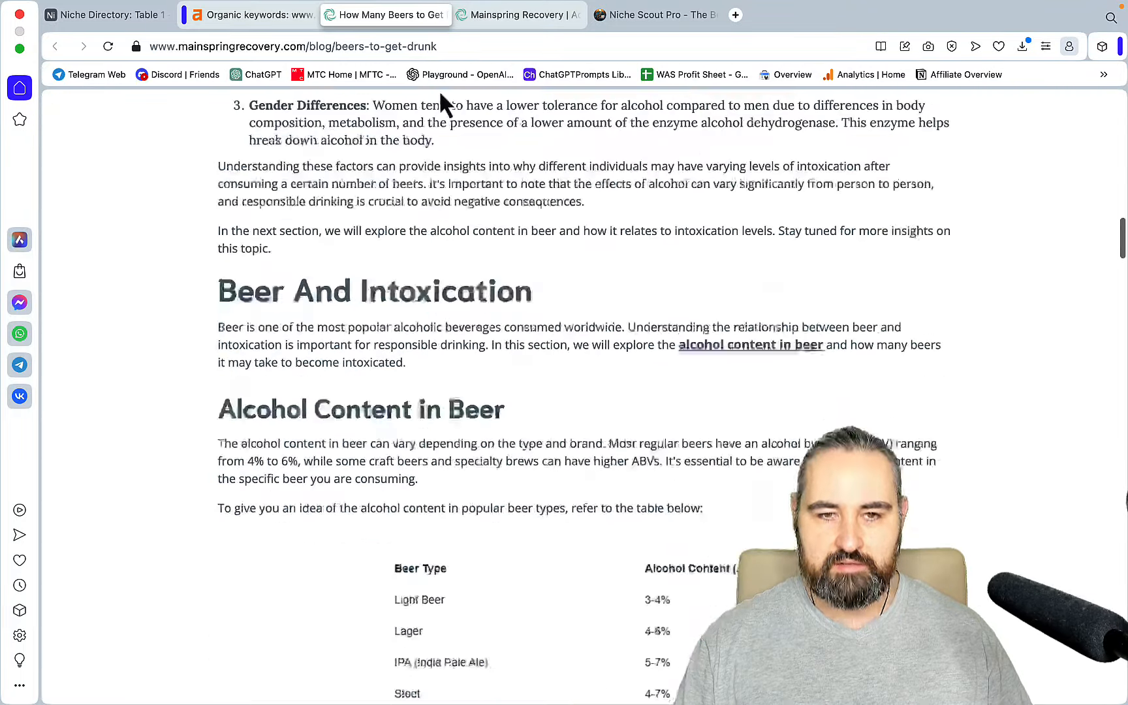
pyautogui.click(248, 14)
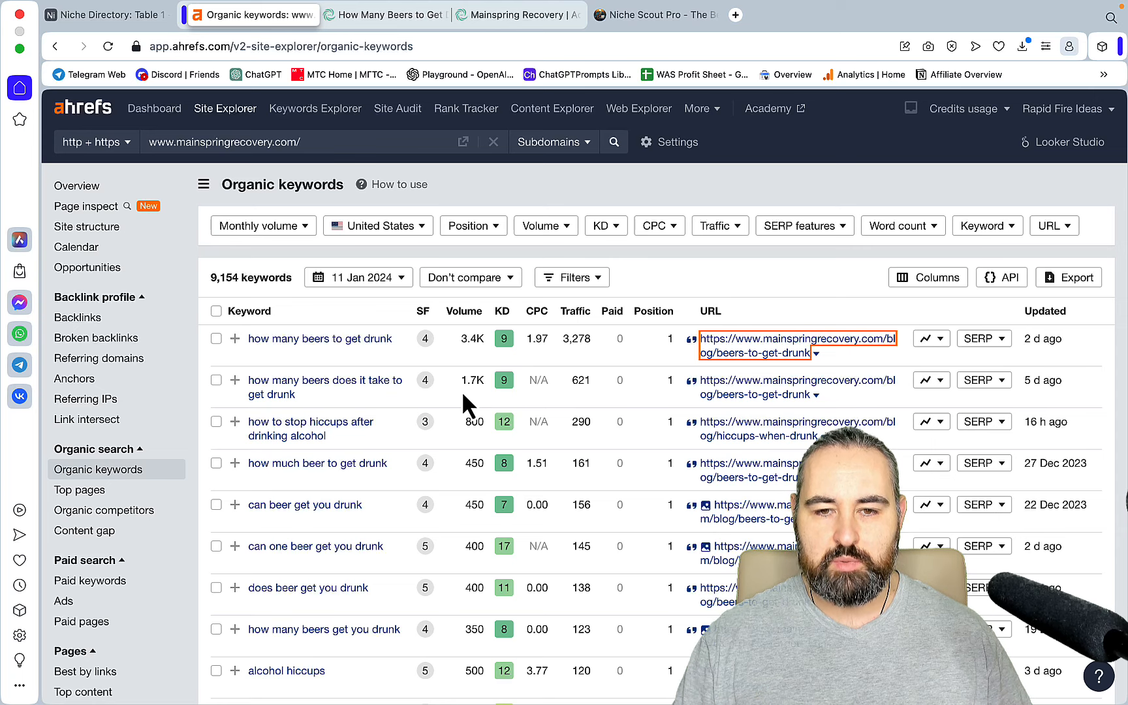
pyautogui.moveTo(481, 339)
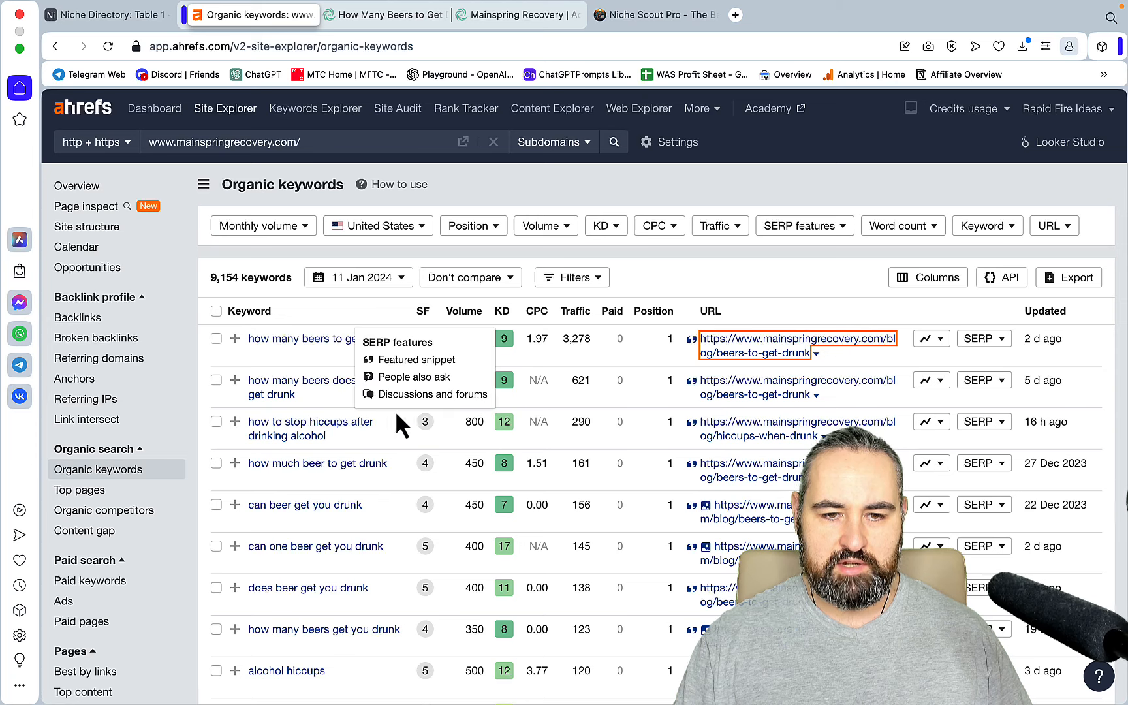
# Scroll Mainspring's keyword table past the hiccup, whiskey and addictive-games terms.
pyautogui.scroll(-3)
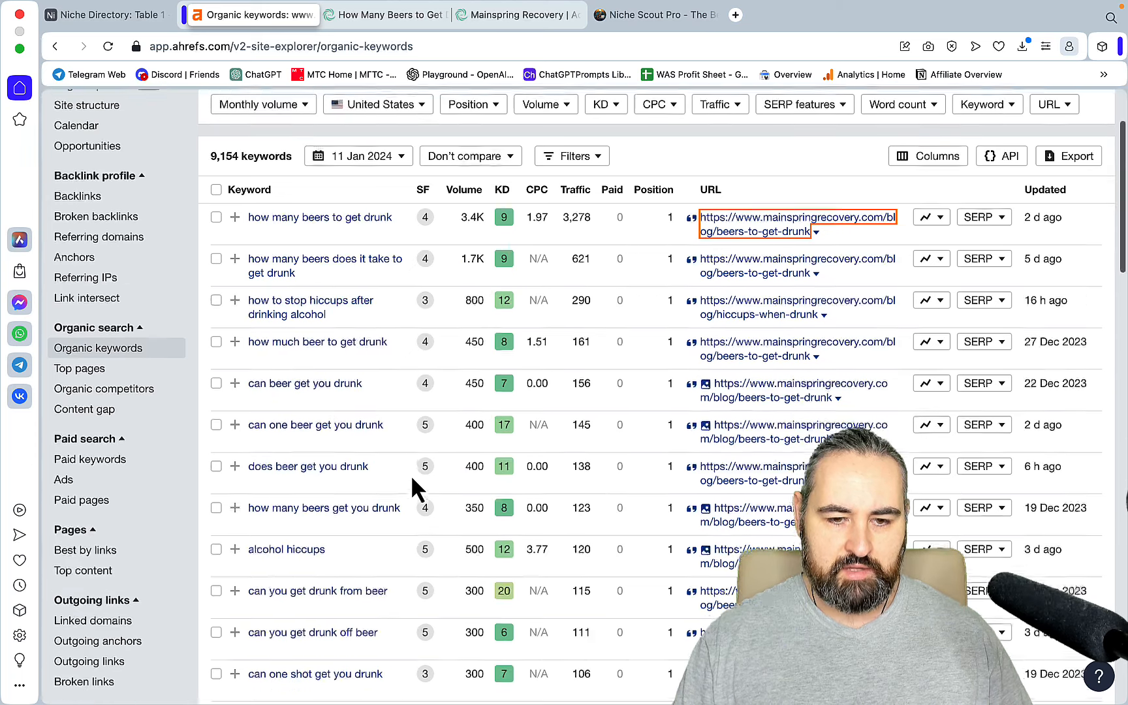
pyautogui.scroll(-3)
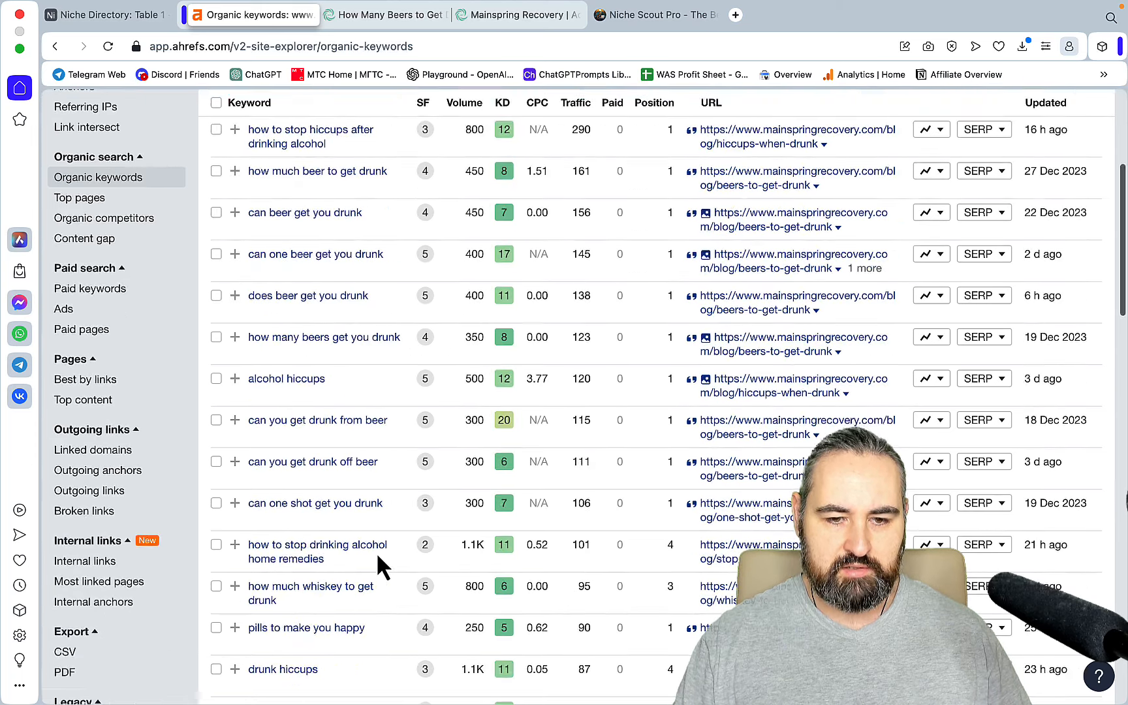
pyautogui.scroll(-3)
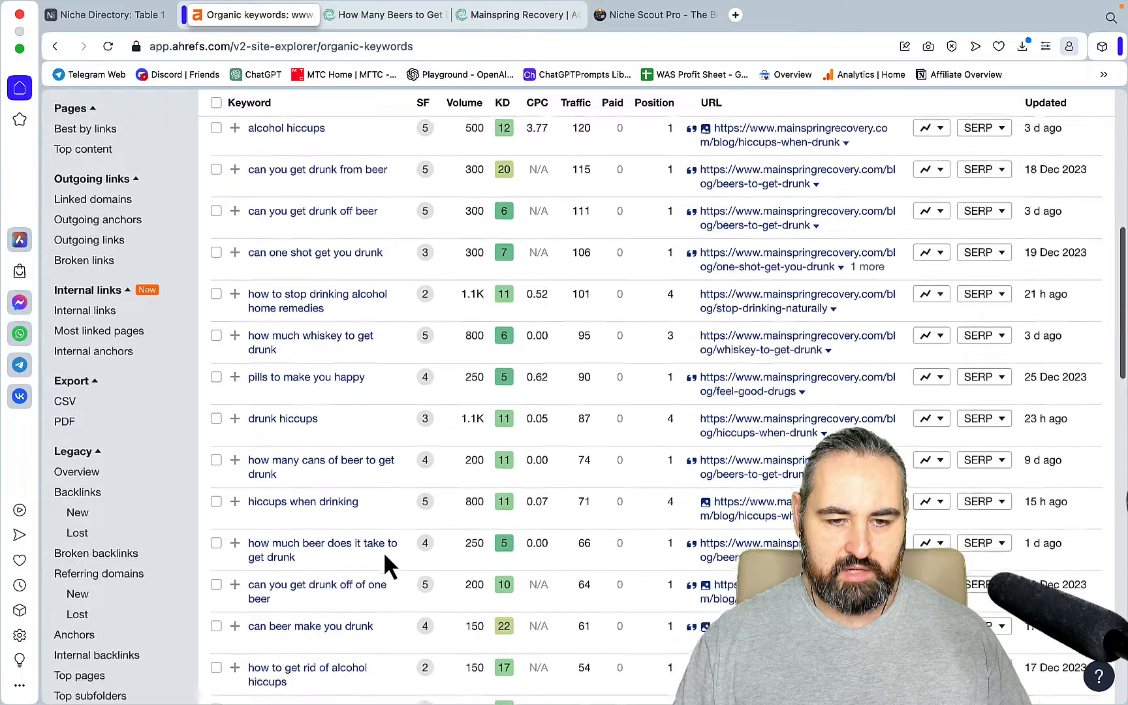
pyautogui.scroll(-3)
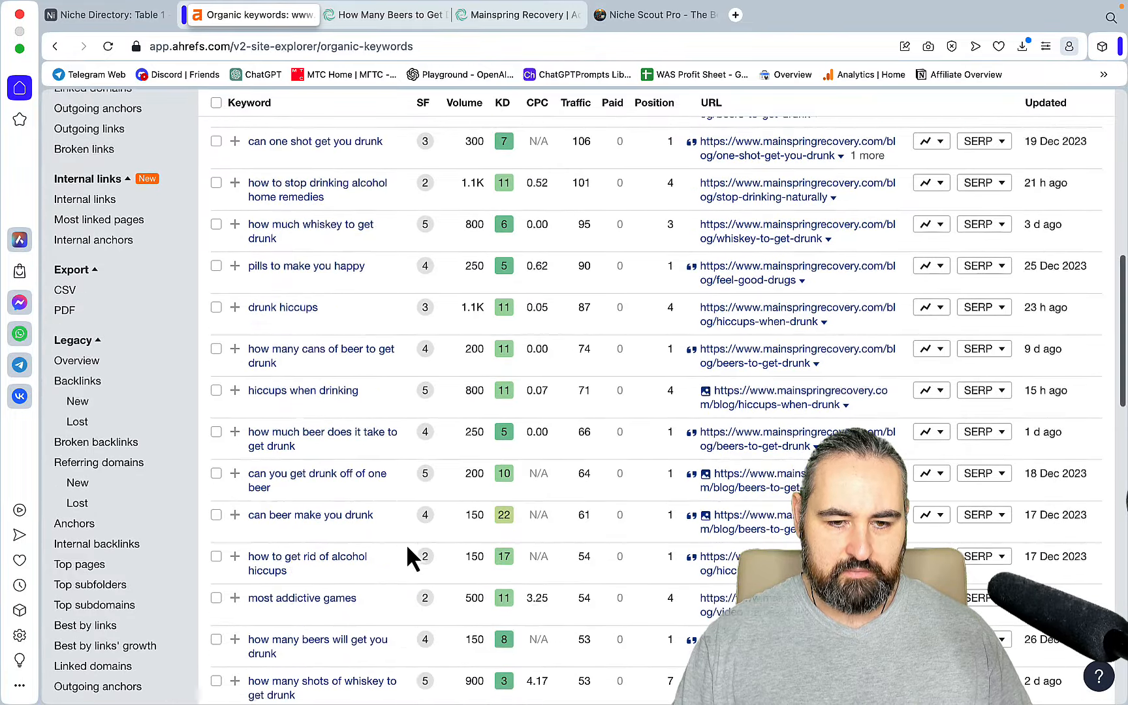
pyautogui.scroll(-3)
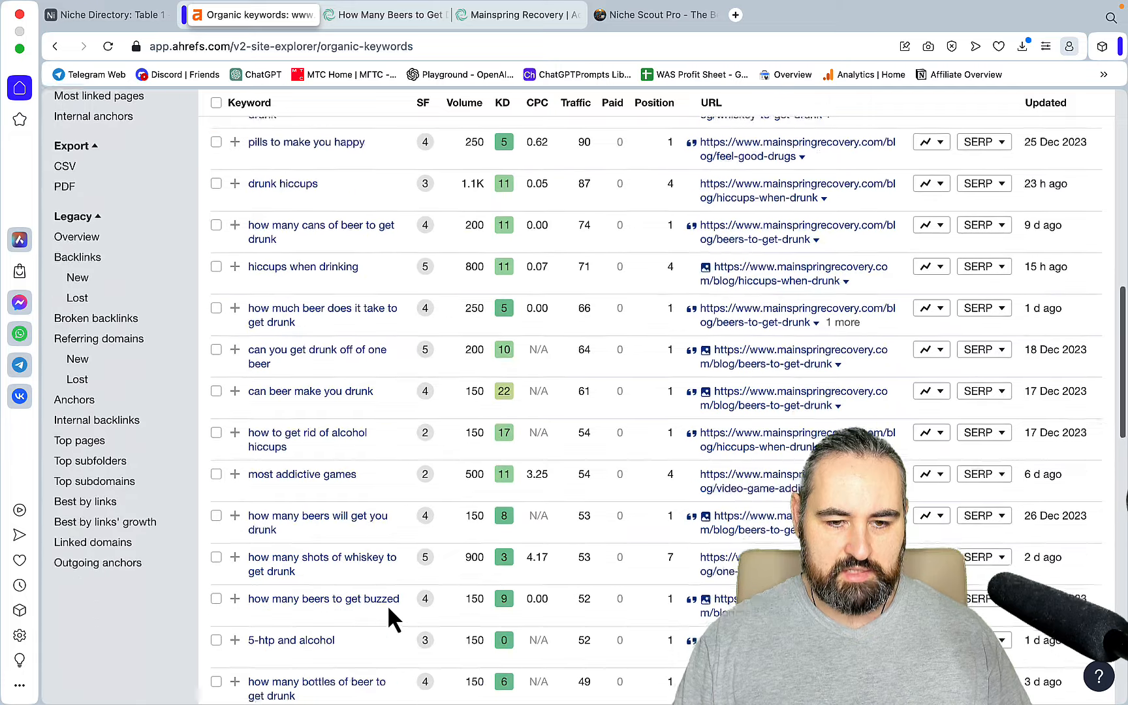
pyautogui.scroll(-3)
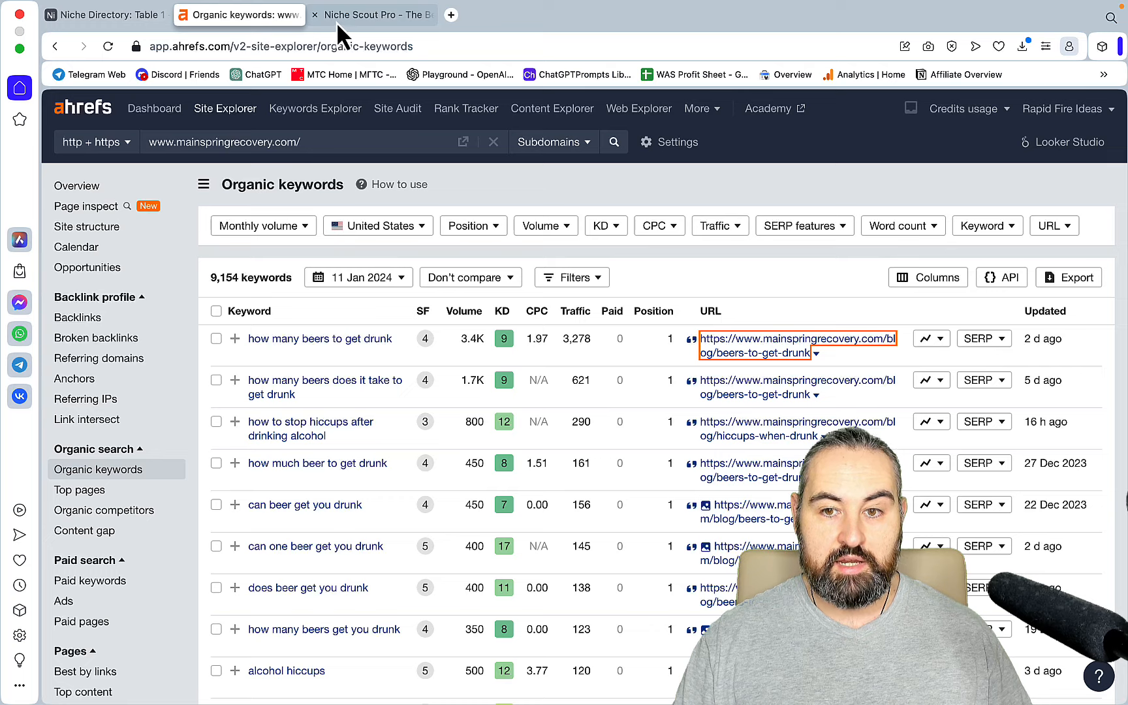
# Switch to the Niche Scout Pro homepage with its four niche-finding tools and newsletter signup.
pyautogui.click(372, 15)
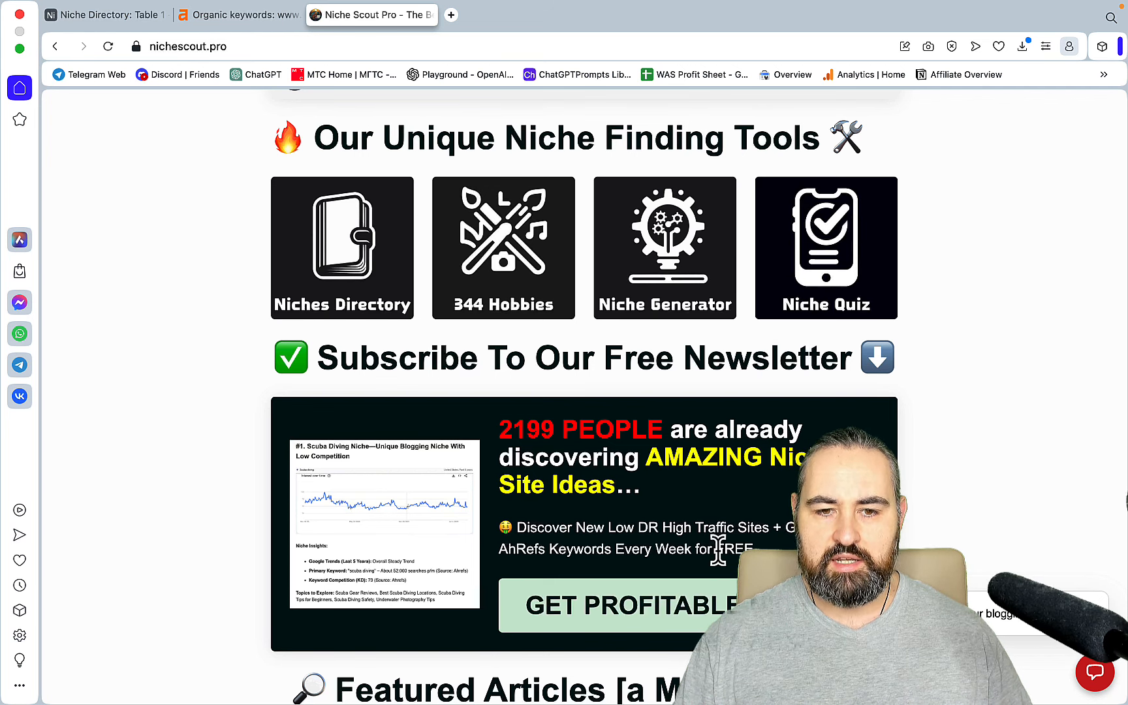
pyautogui.moveTo(575, 338)
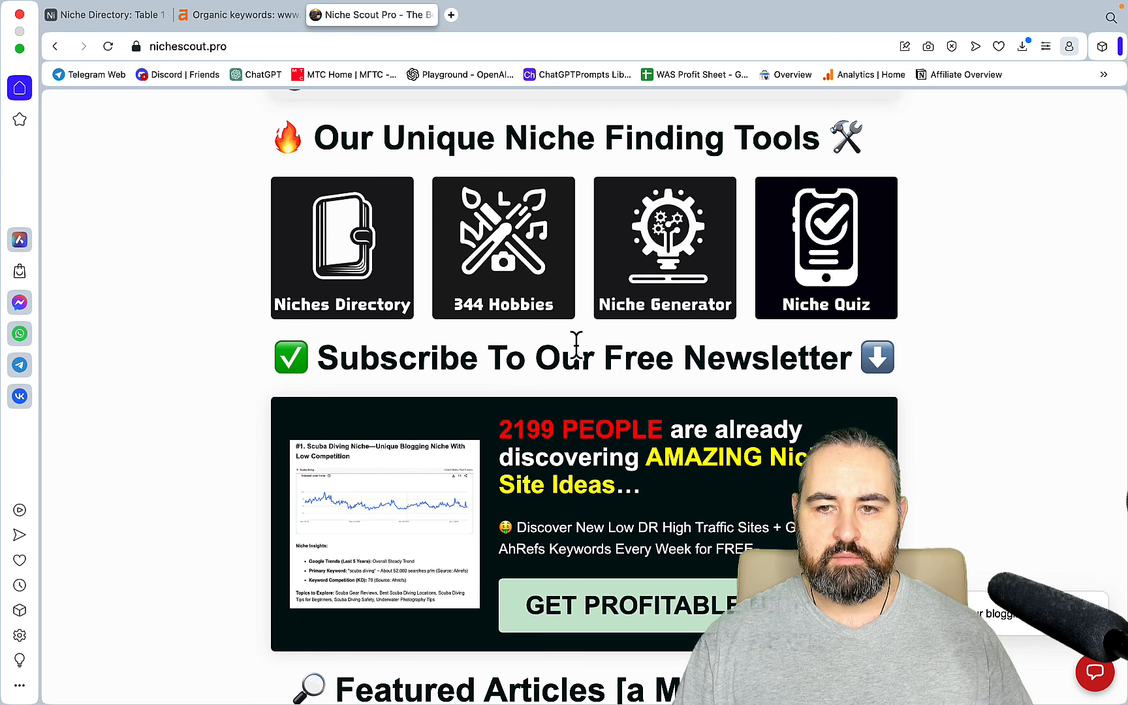